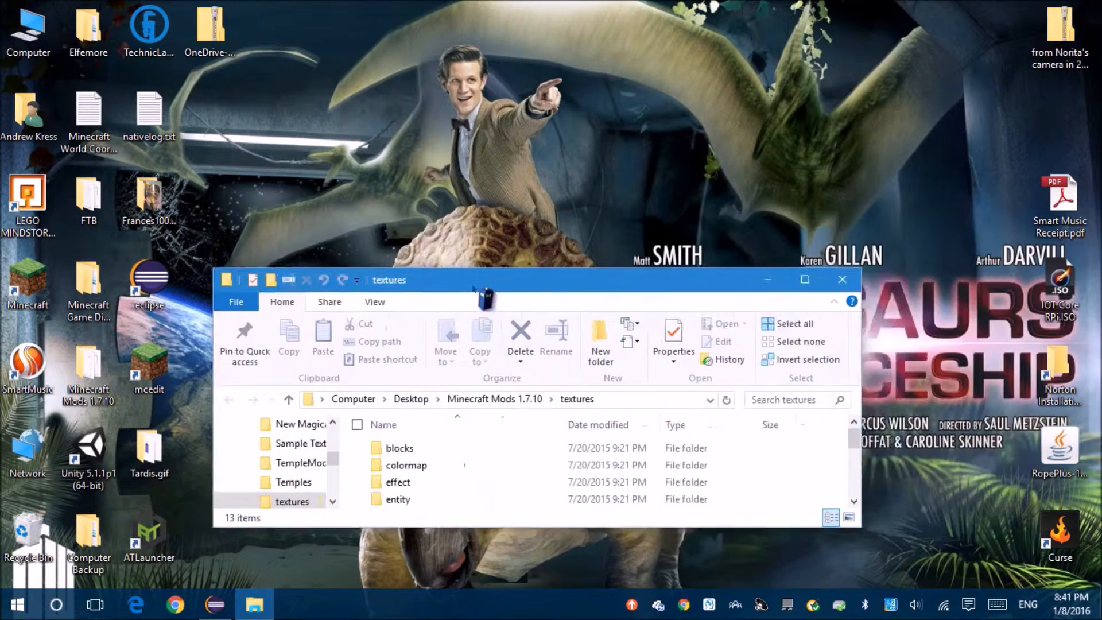
Maximize the textures Explorer window to full screen.
click(805, 279)
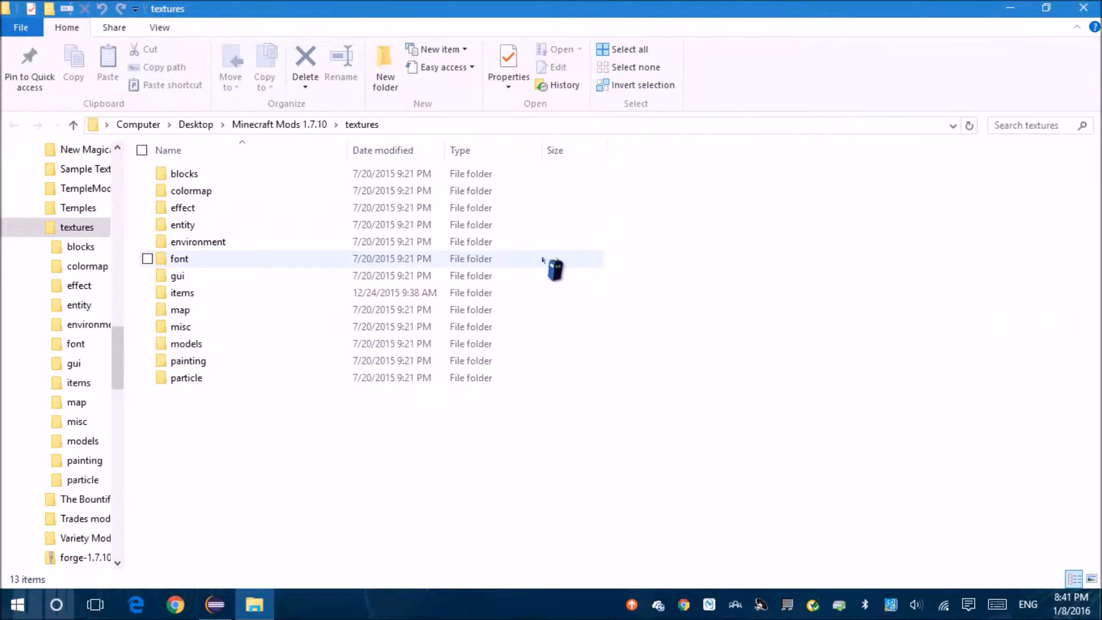
mouse_move(600, 320)
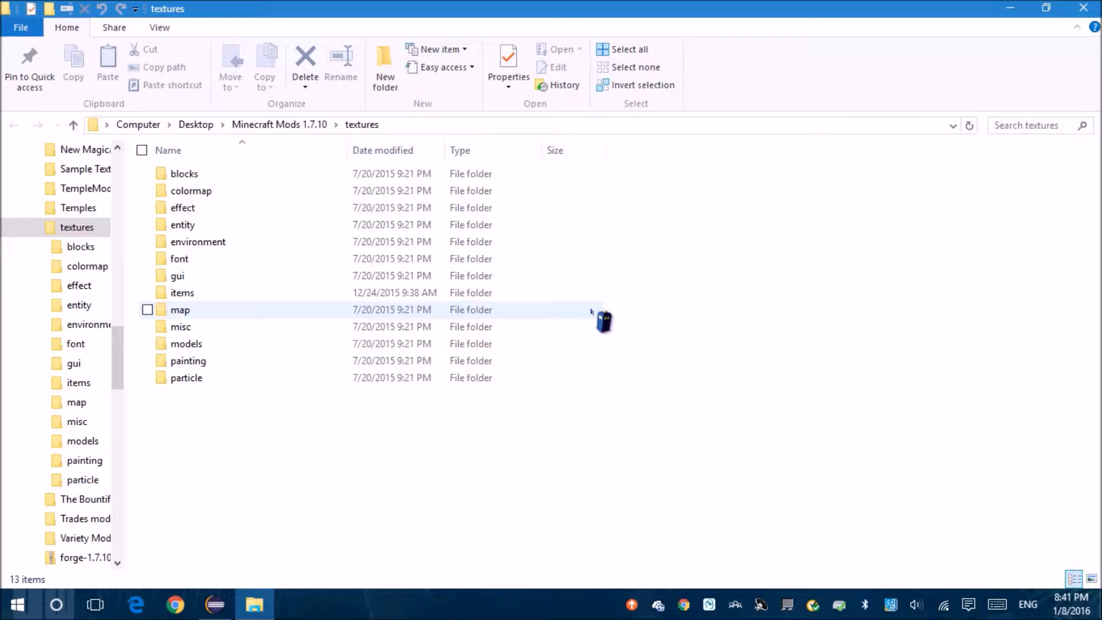
mouse_move(211, 293)
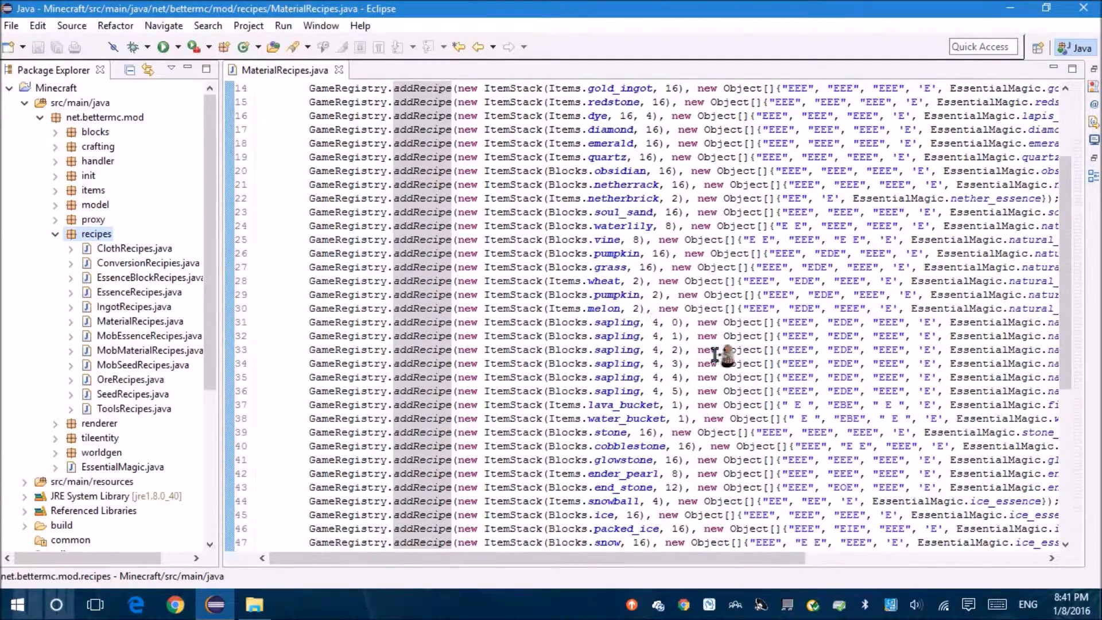
mouse_move(593, 313)
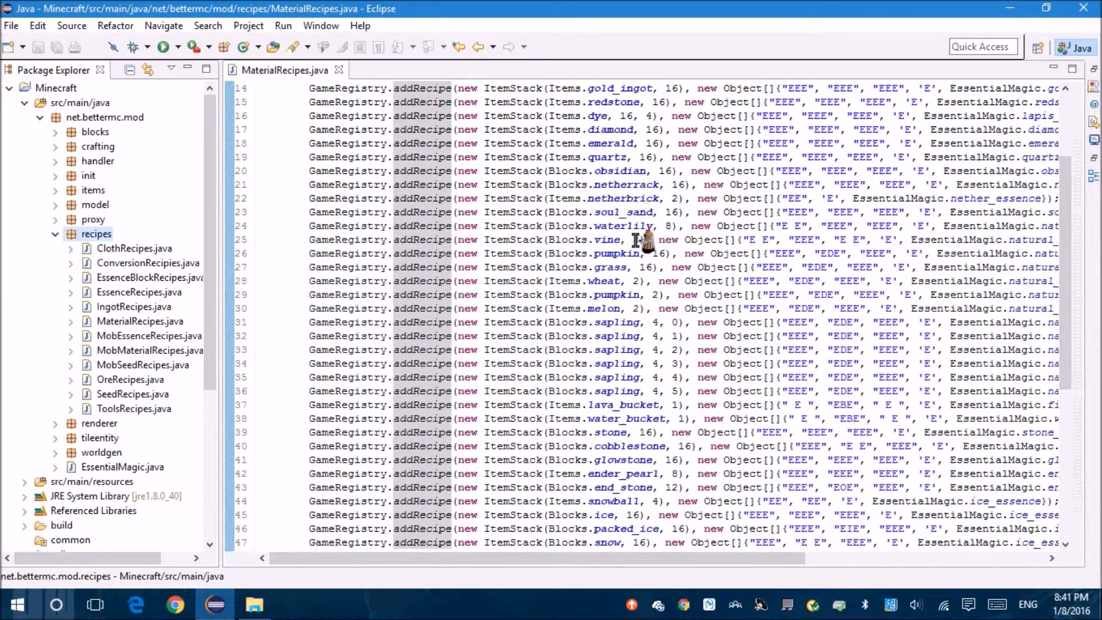
scroll(down, 3)
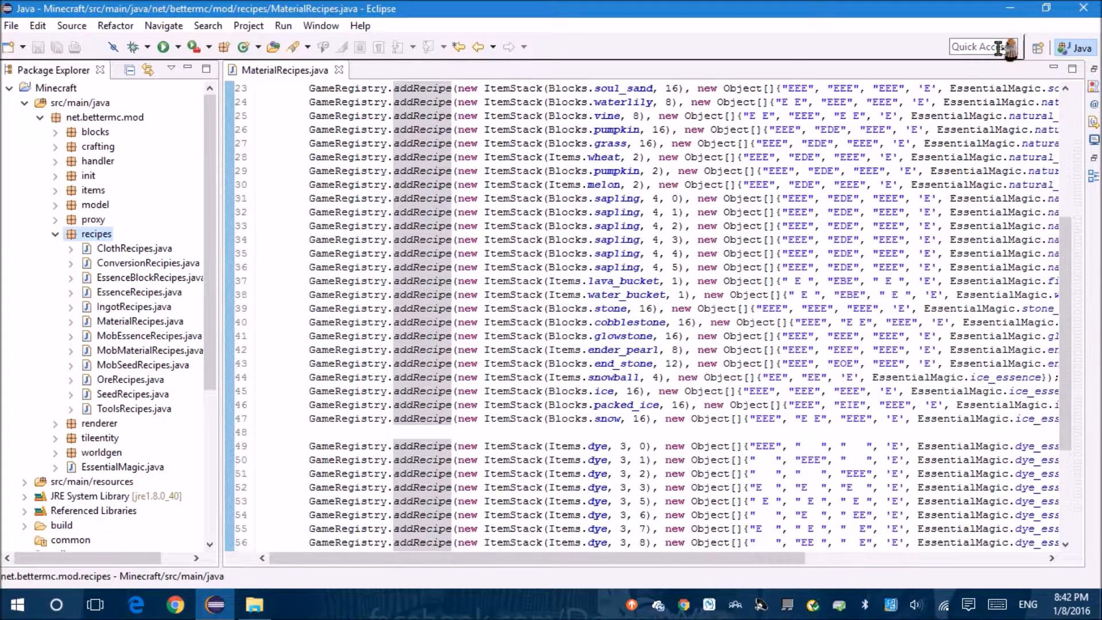
Return to the textures window and enter the items folder with its 216 item PNGs.
click(255, 605)
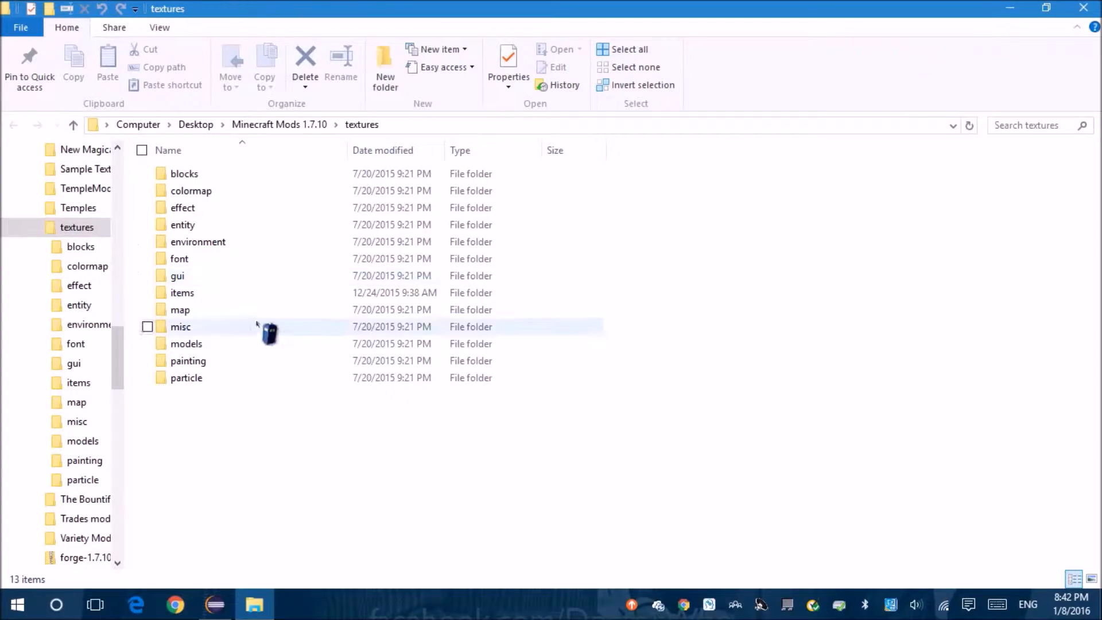
mouse_move(225, 508)
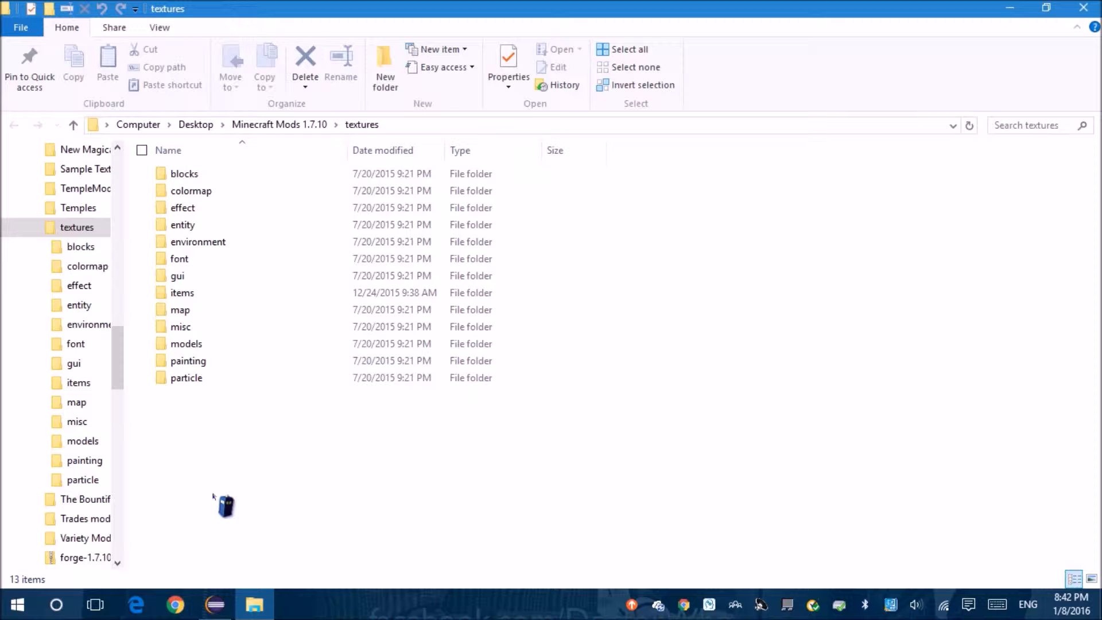
mouse_move(172, 454)
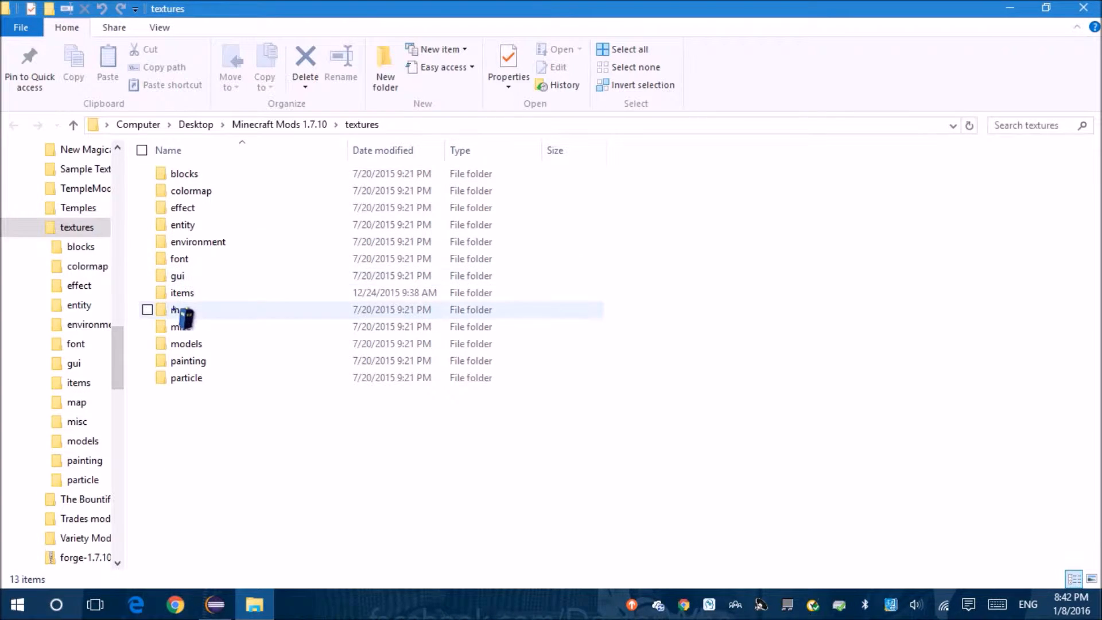
double_click(182, 308)
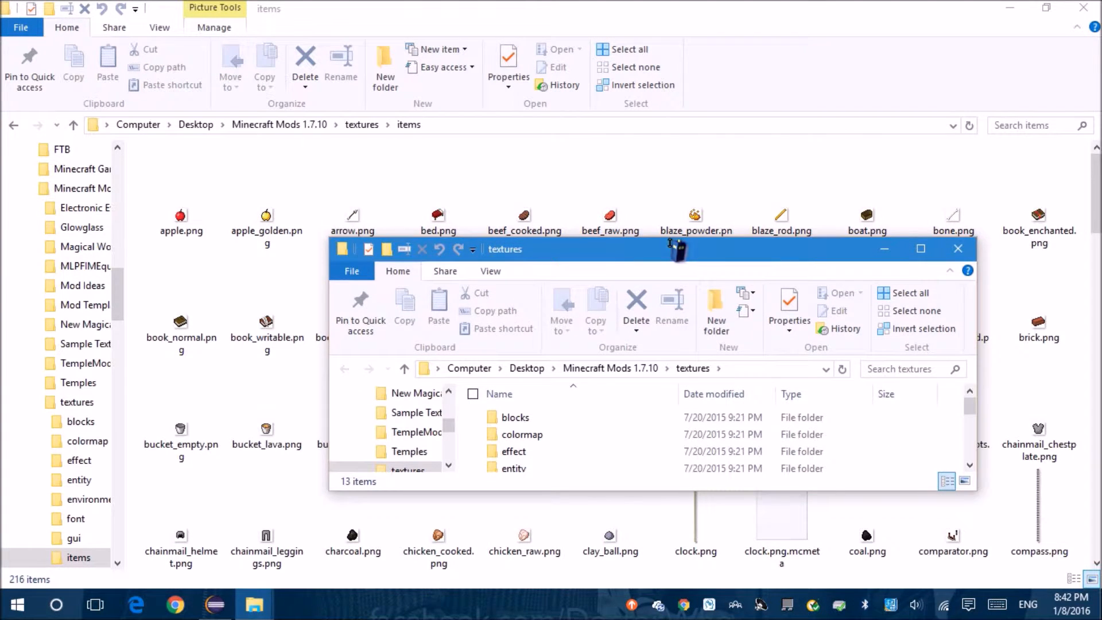
Snap the windows side by side and take the right one up to Minecraft Mods 1.7.10.
drag(675, 247, 871, 300)
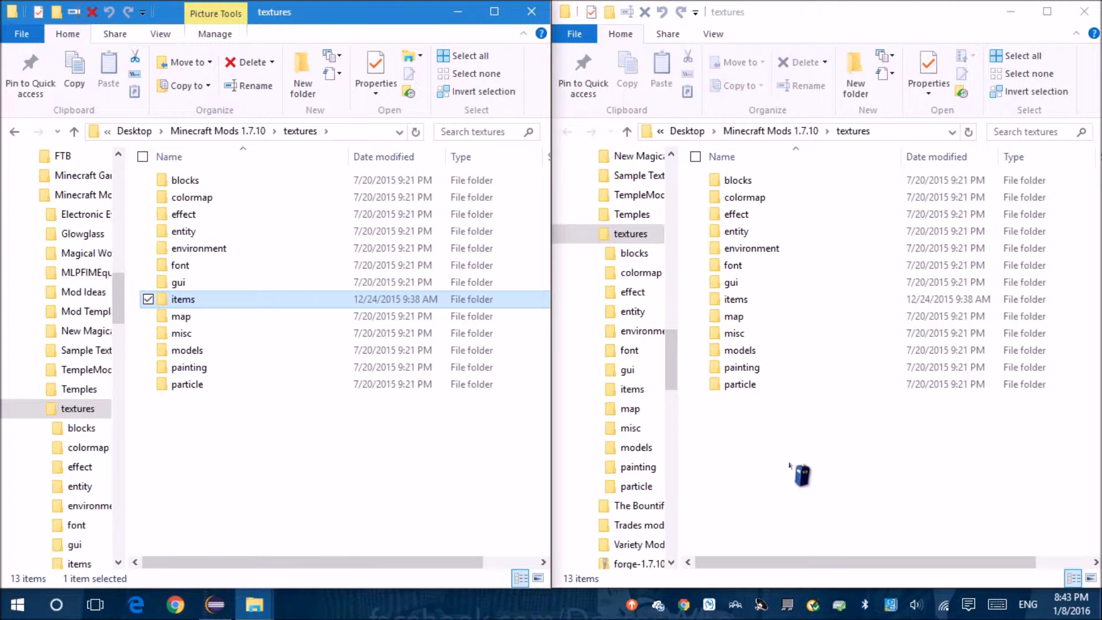
click(627, 130)
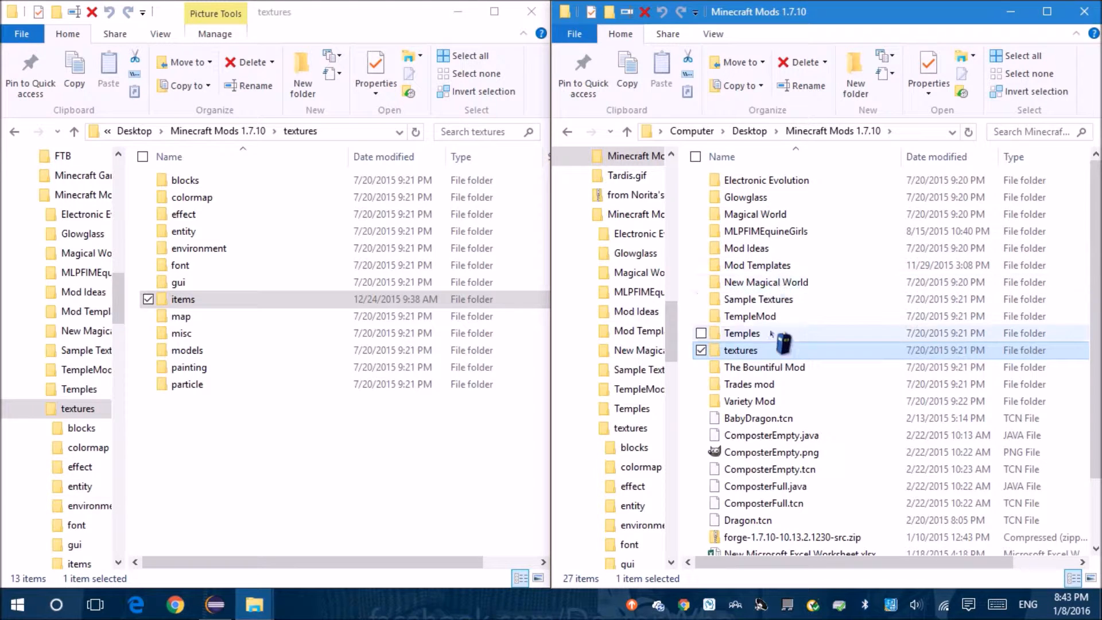
mouse_move(772, 384)
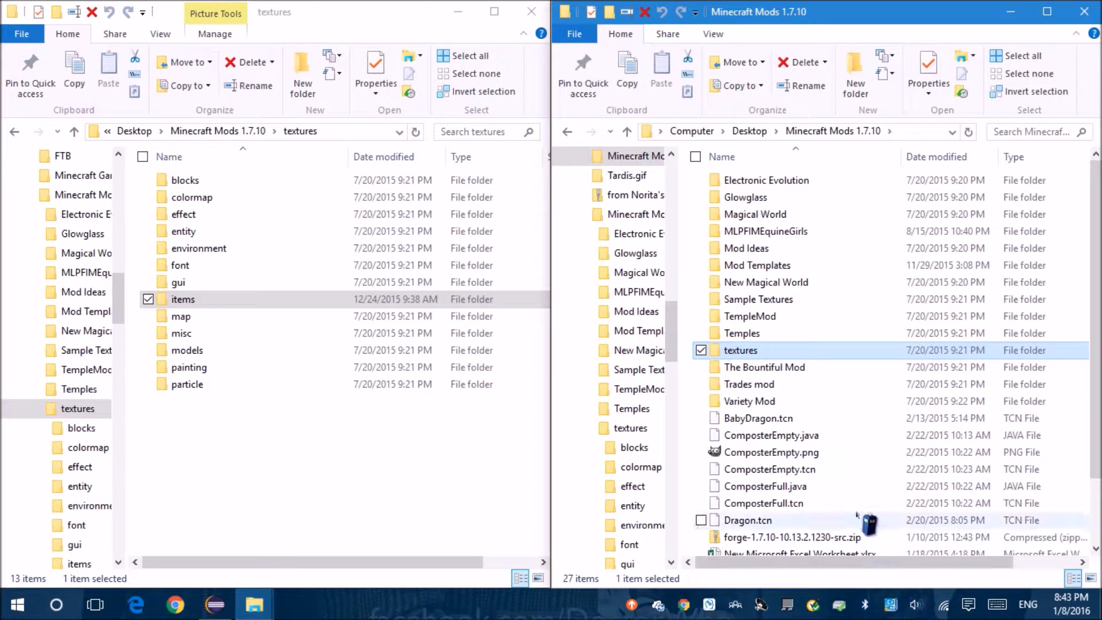
mouse_move(765, 351)
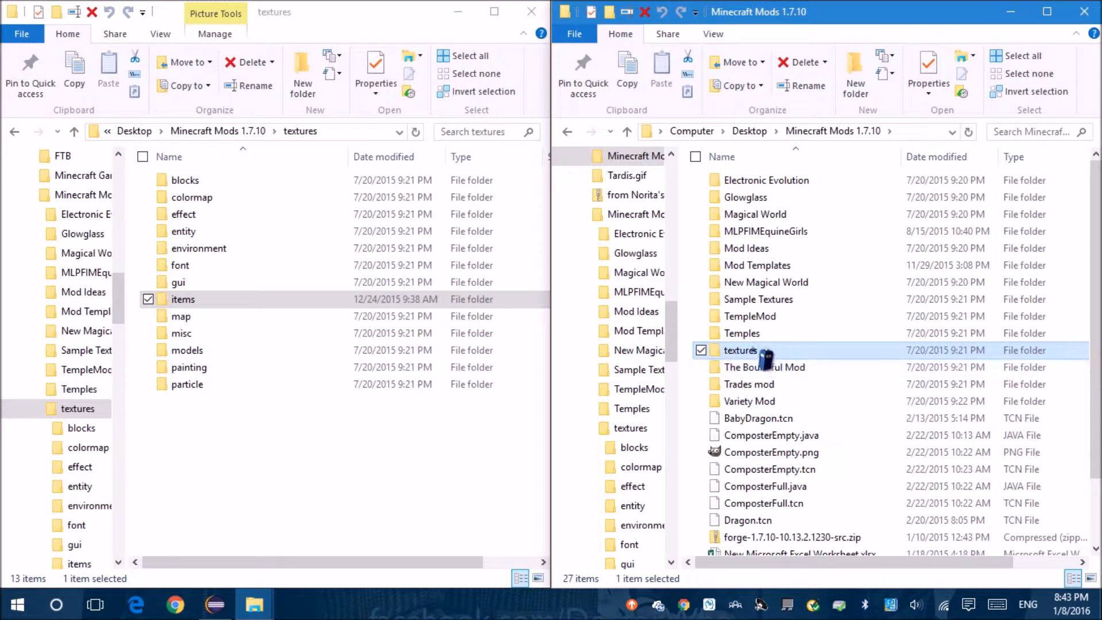
mouse_move(741, 350)
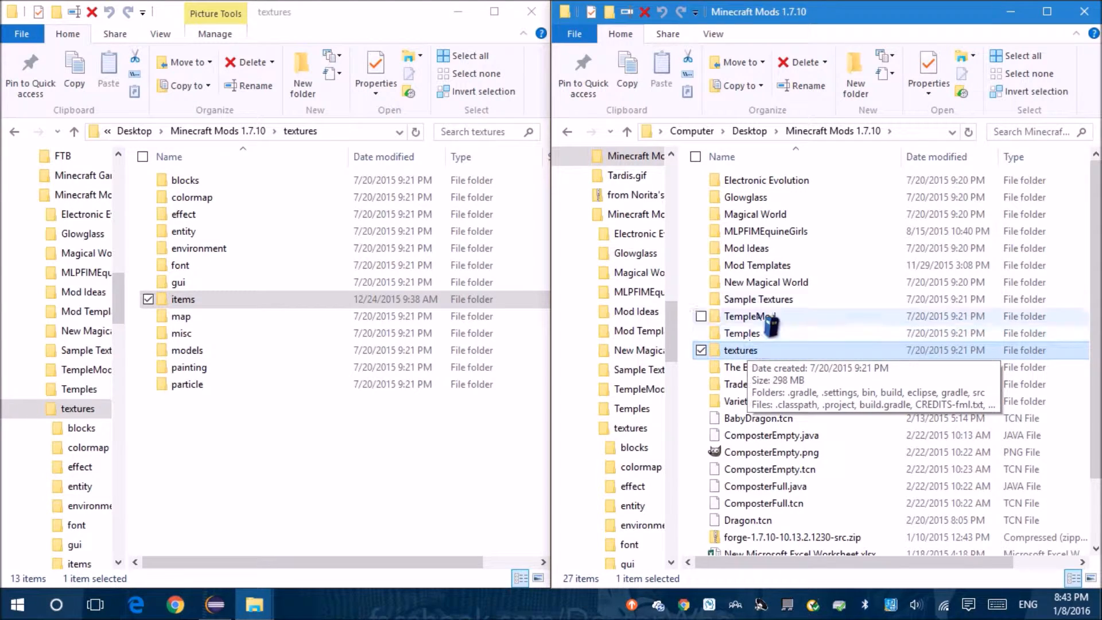
Navigate New Magical World > src > resources > essentialmagic > textures > items toward the essence folder.
double_click(764, 283)
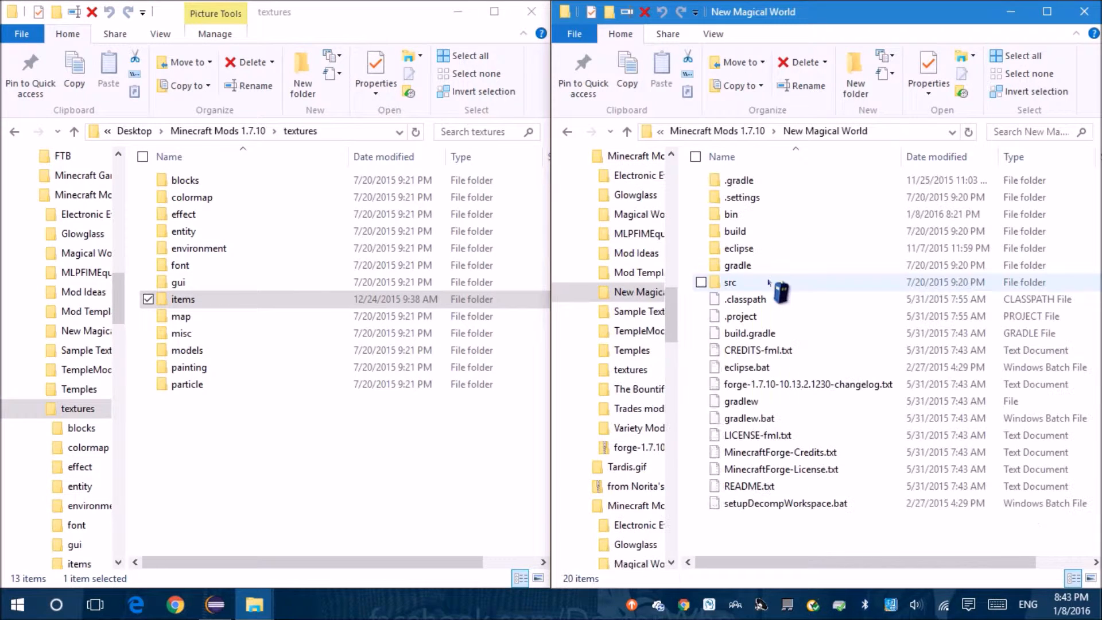
double_click(731, 282)
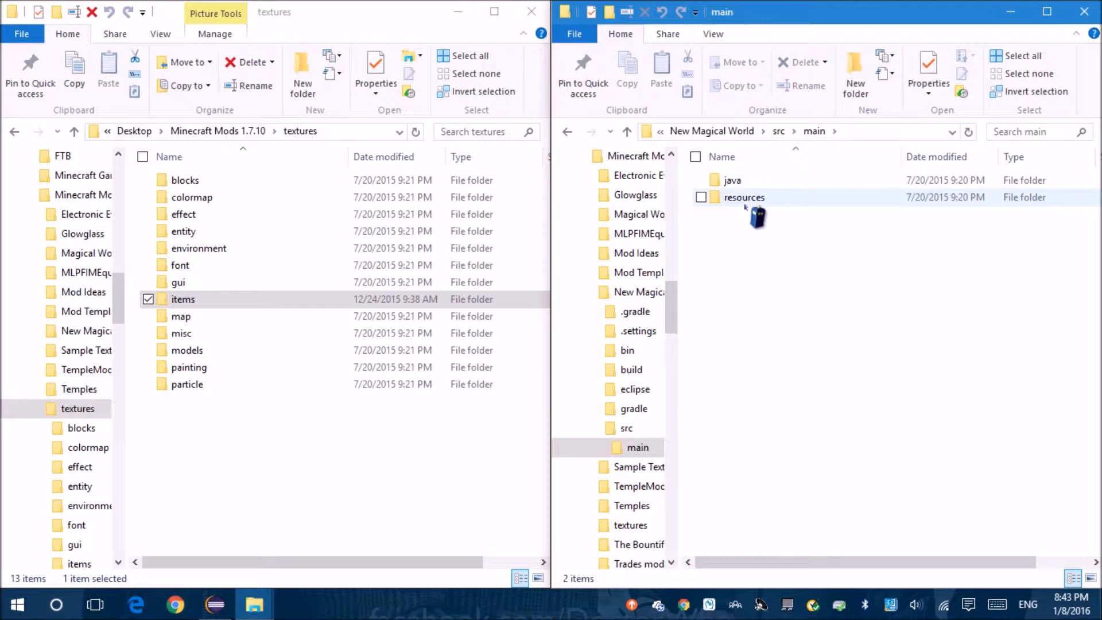
double_click(743, 196)
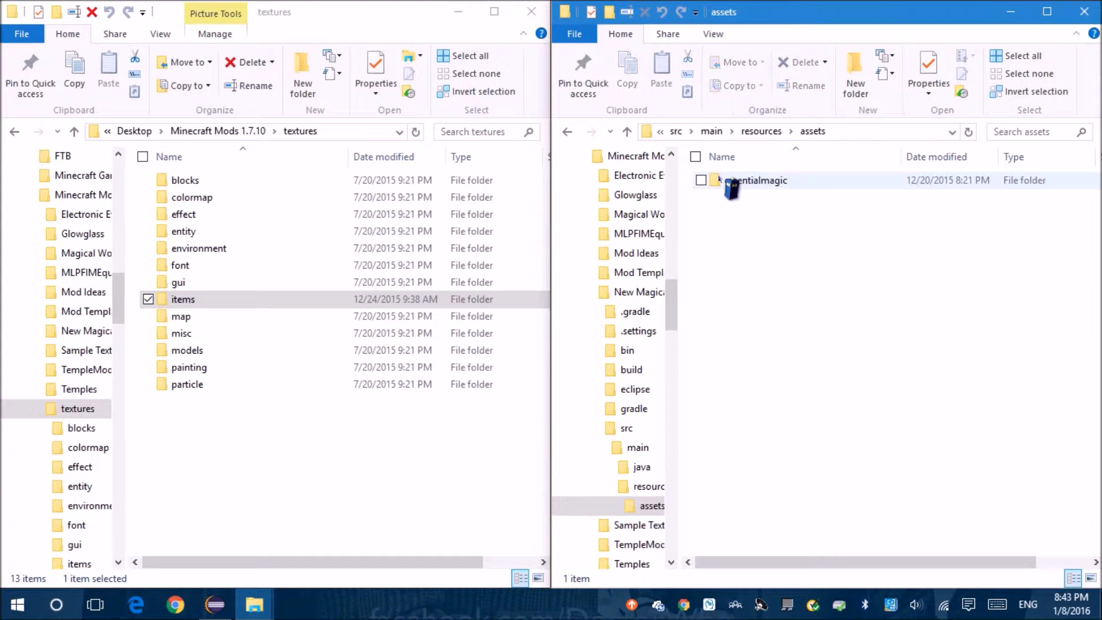
double_click(755, 180)
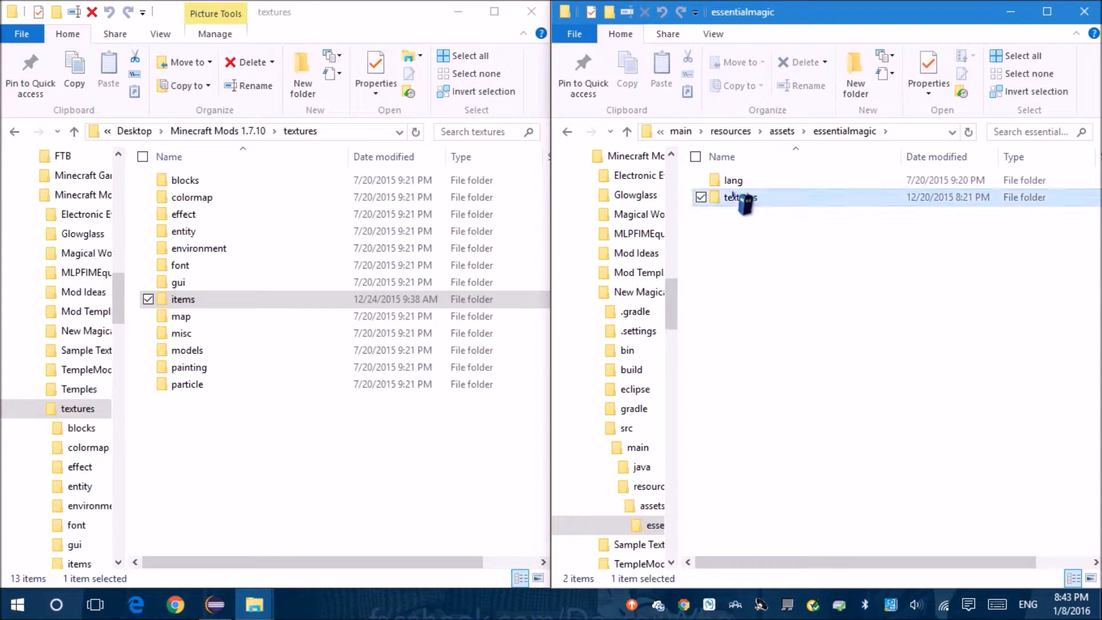
double_click(740, 196)
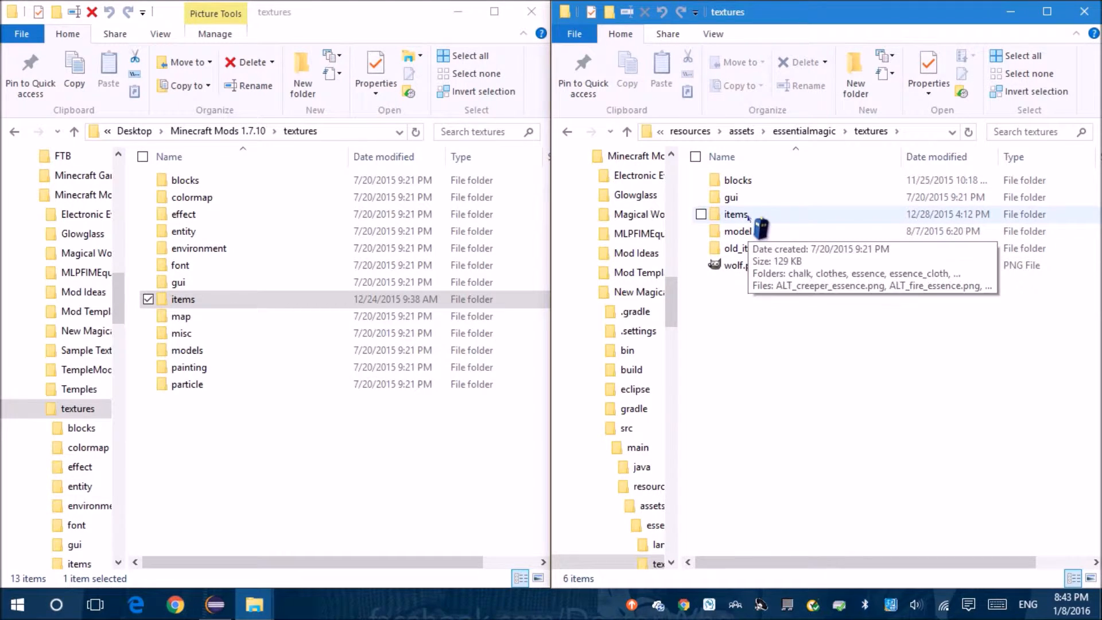
double_click(734, 214)
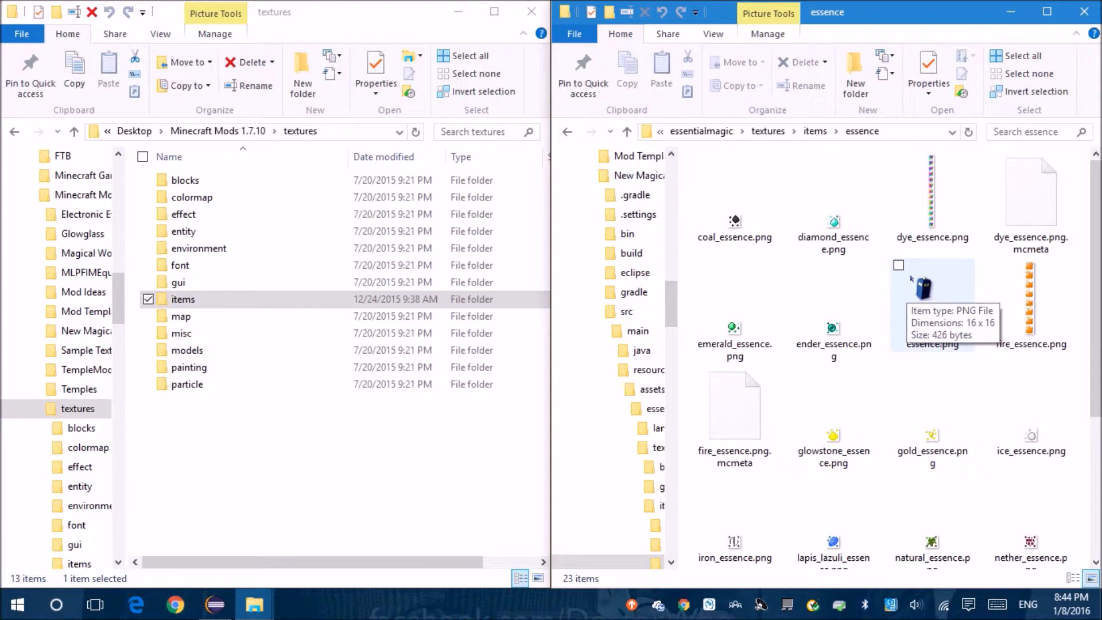
scroll(down, 3)
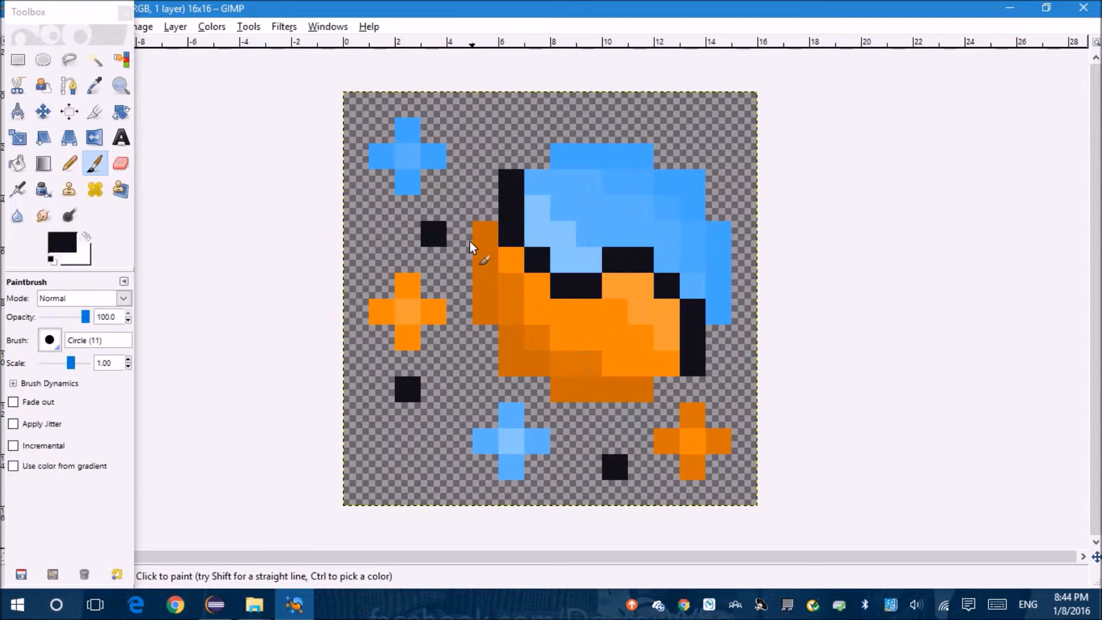
Choose the Pencil tool and shrink its brush scale to the 0.01 minimum.
click(68, 163)
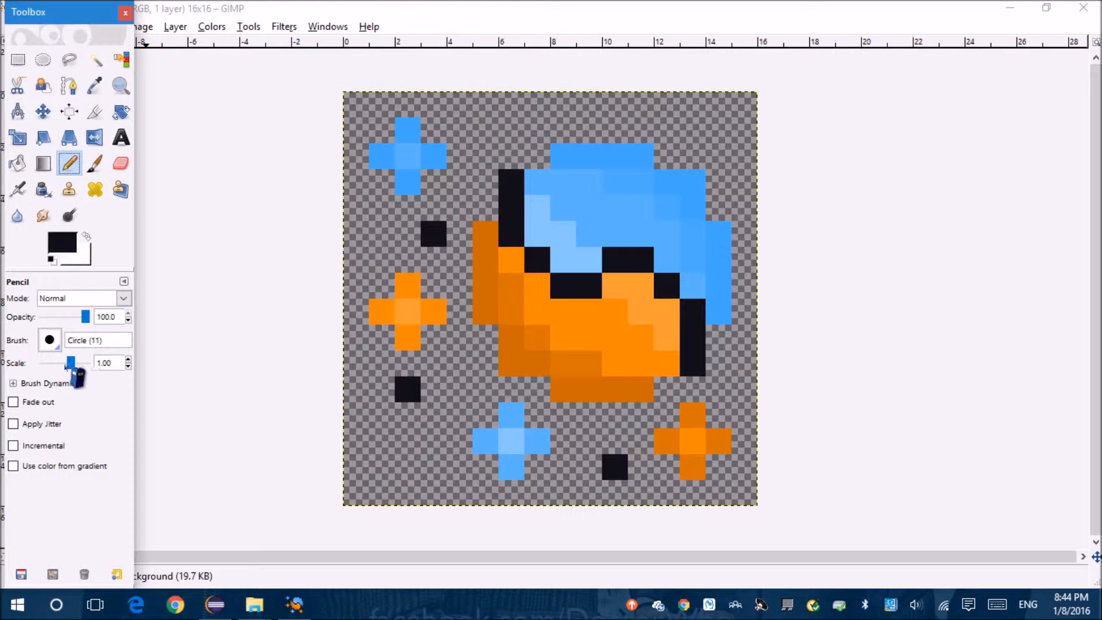
drag(70, 361, 39, 361)
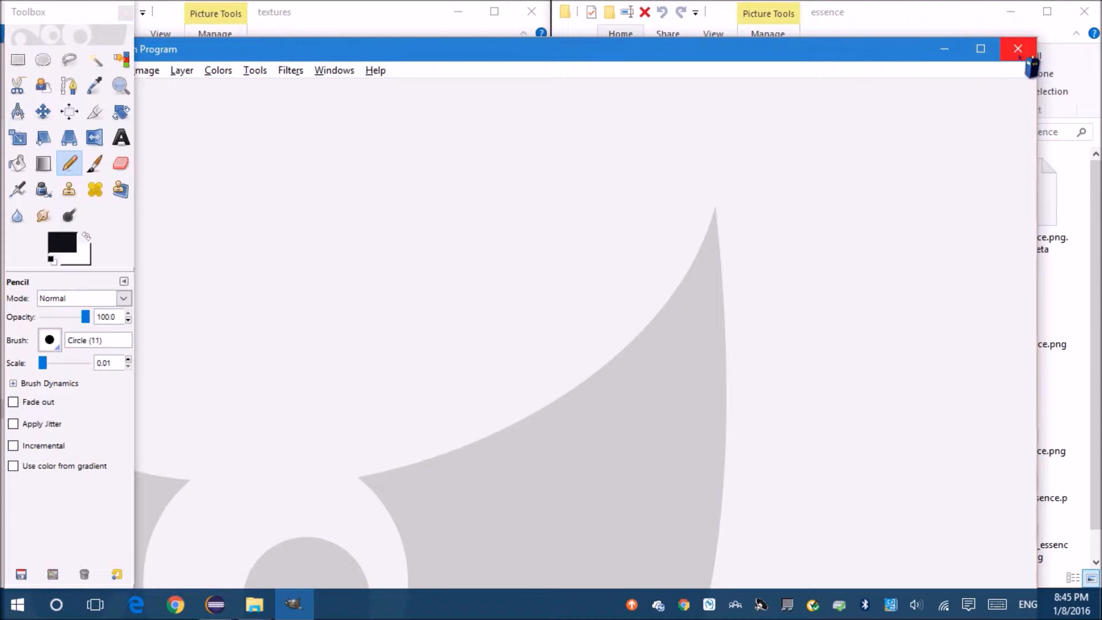
Close the empty GIMP image window and bring the textures folder window forward.
click(1017, 48)
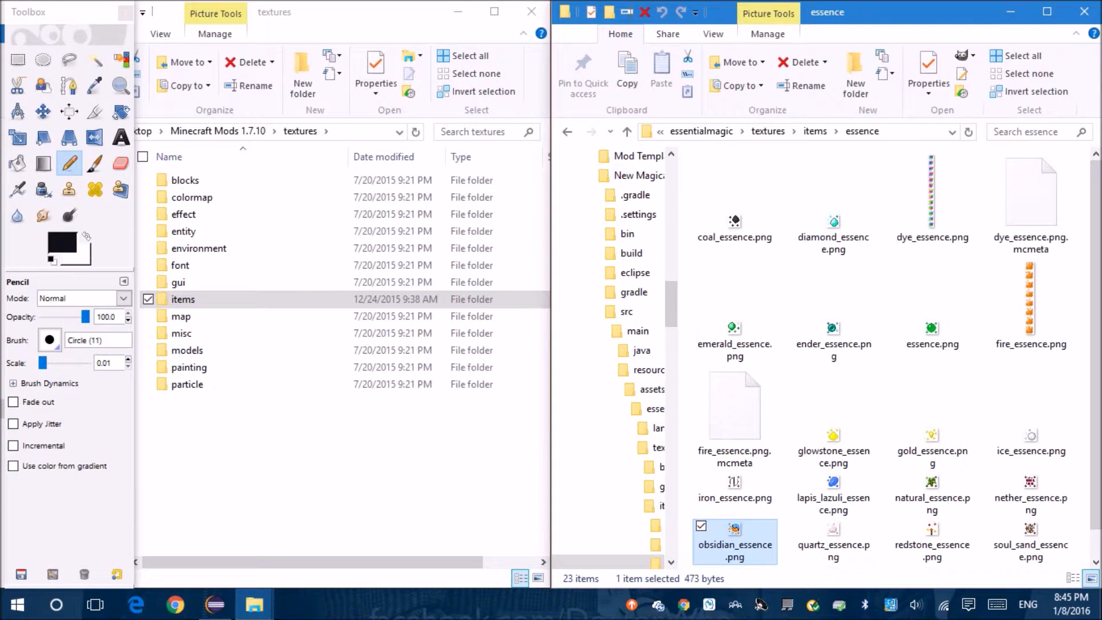
mouse_move(833, 343)
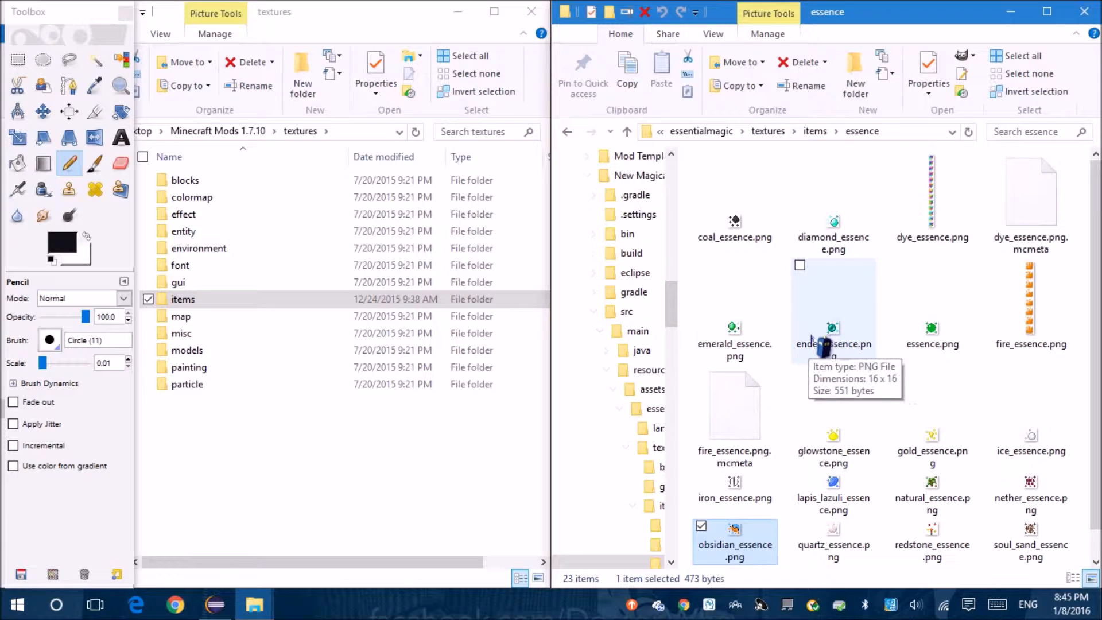
scroll(down, 3)
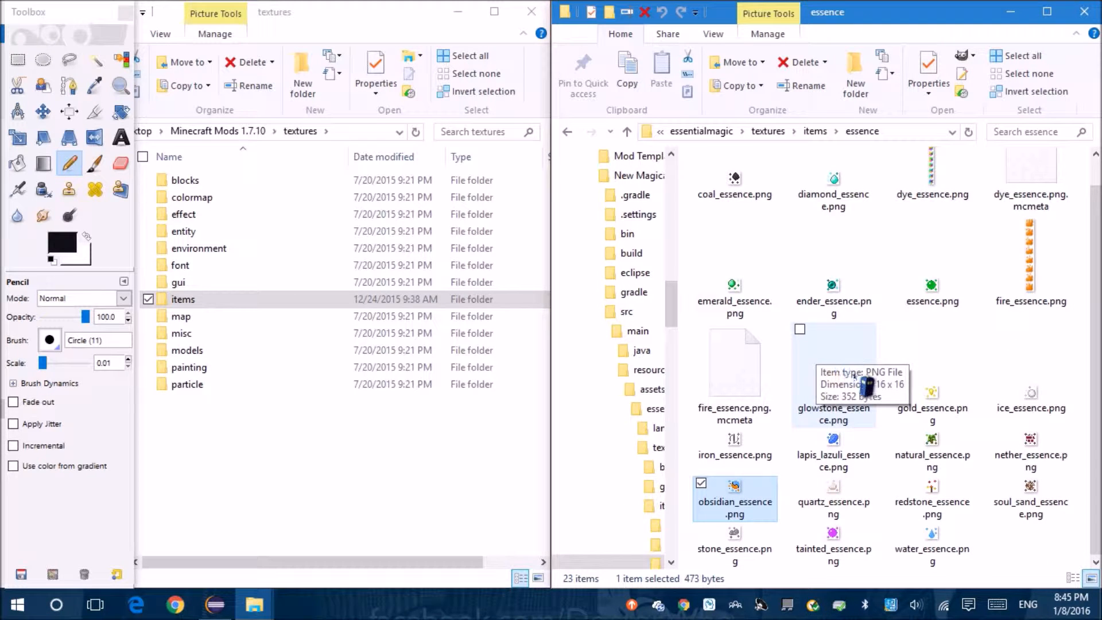
mouse_move(766, 467)
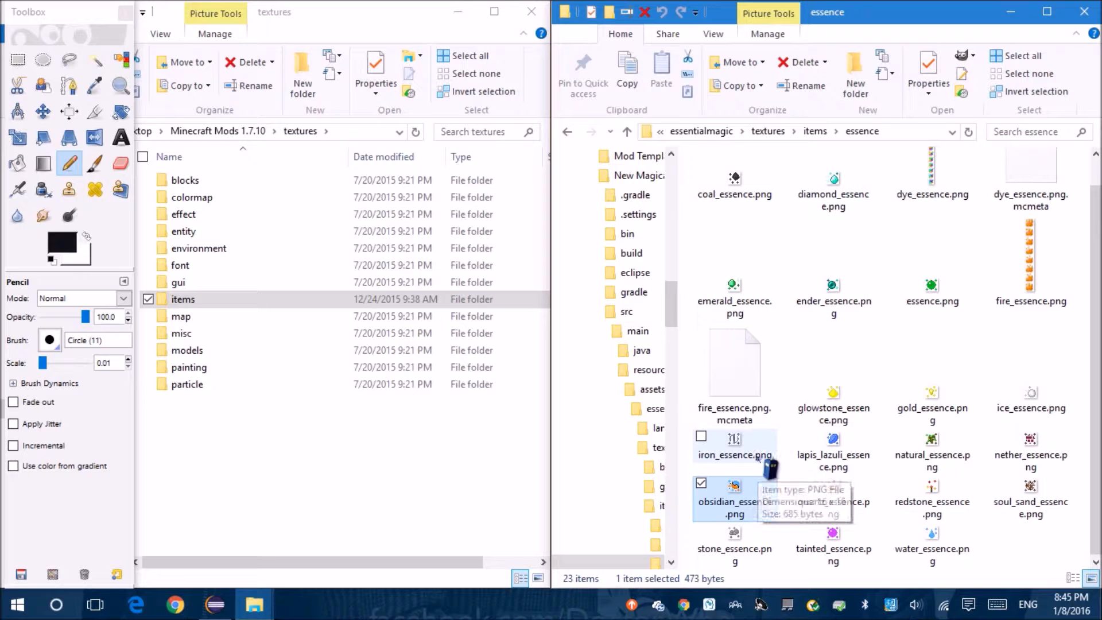
scroll(down, 3)
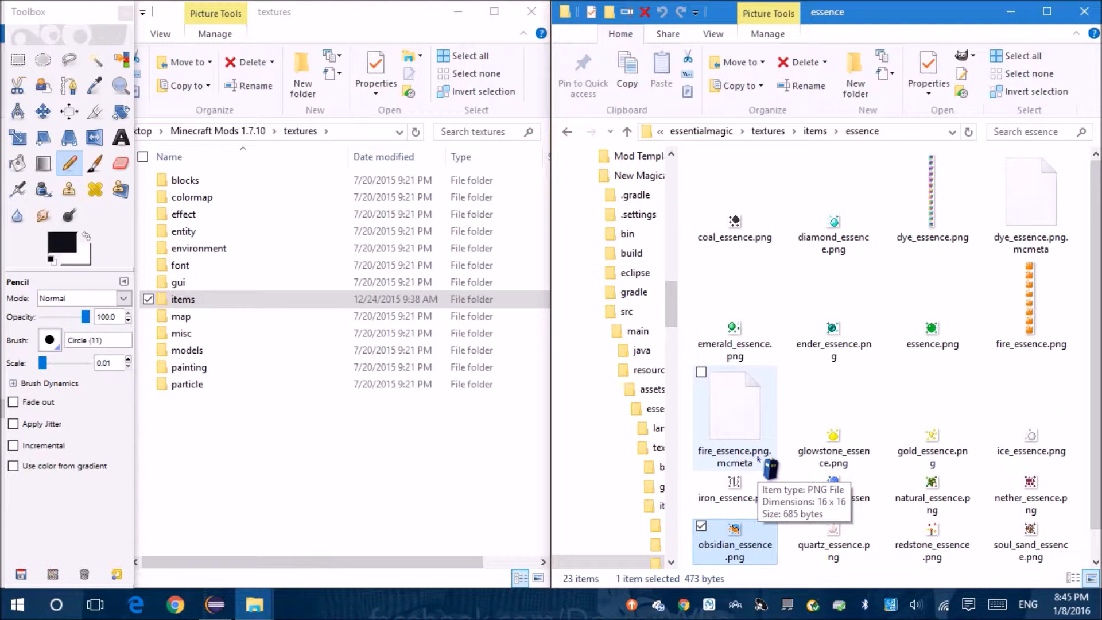
click(733, 488)
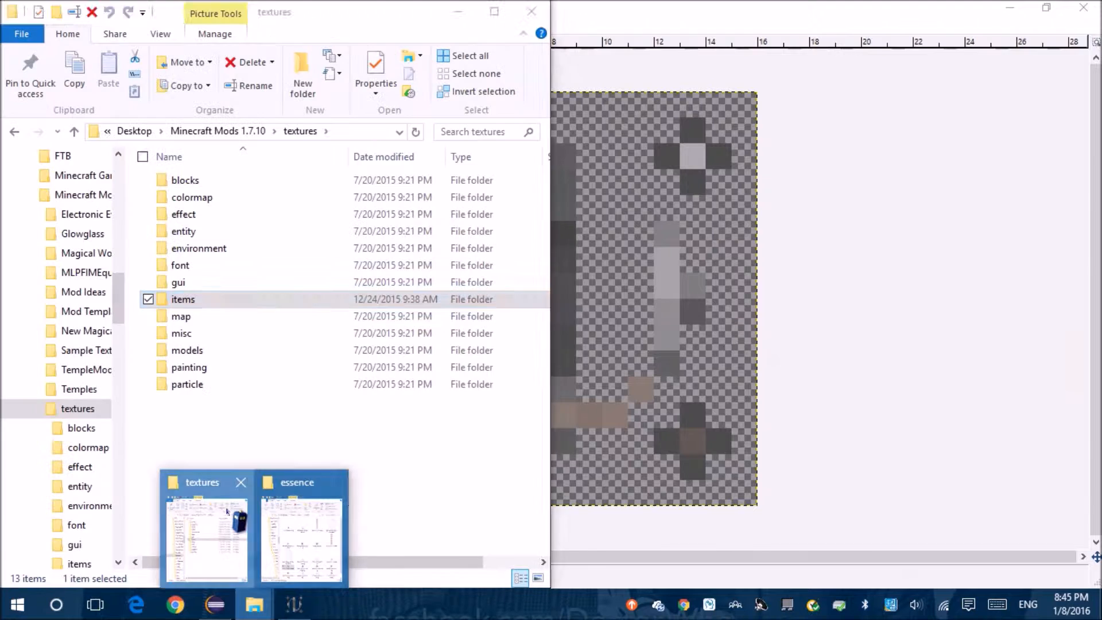
Search the items folder for 'iro', load iron_ingot.png into GIMP and return to iron_essence.
double_click(182, 299)
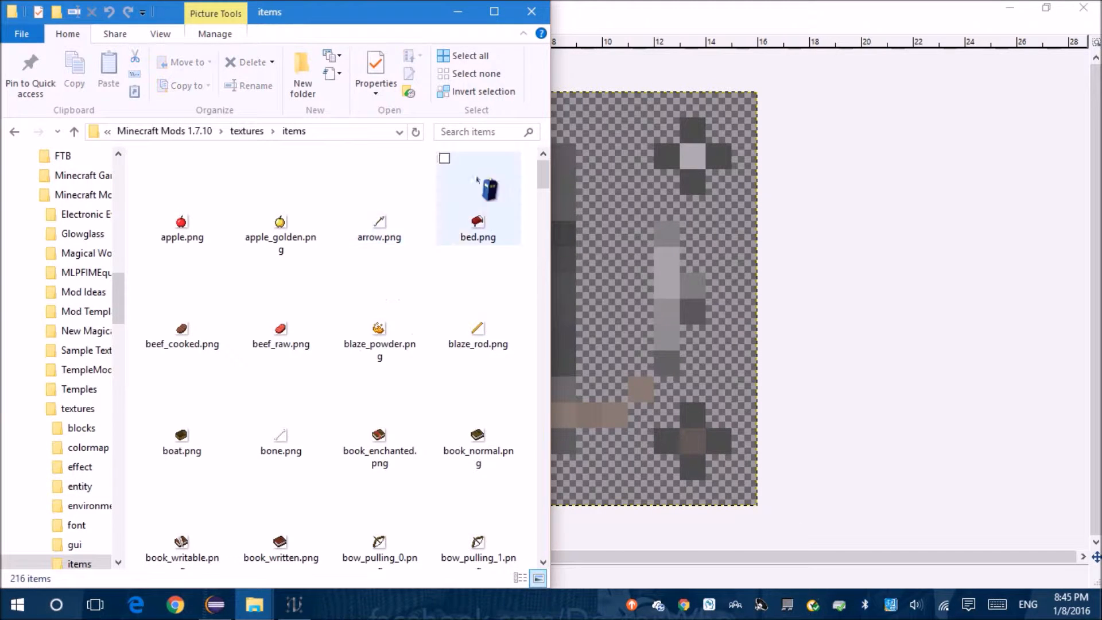
text(iro)
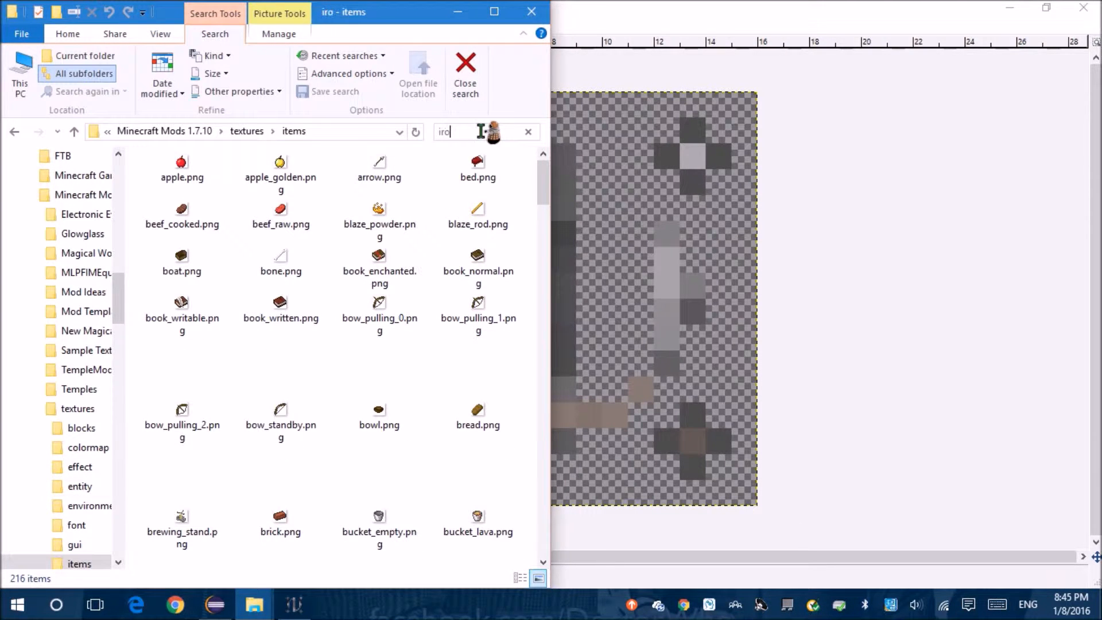
key(enter)
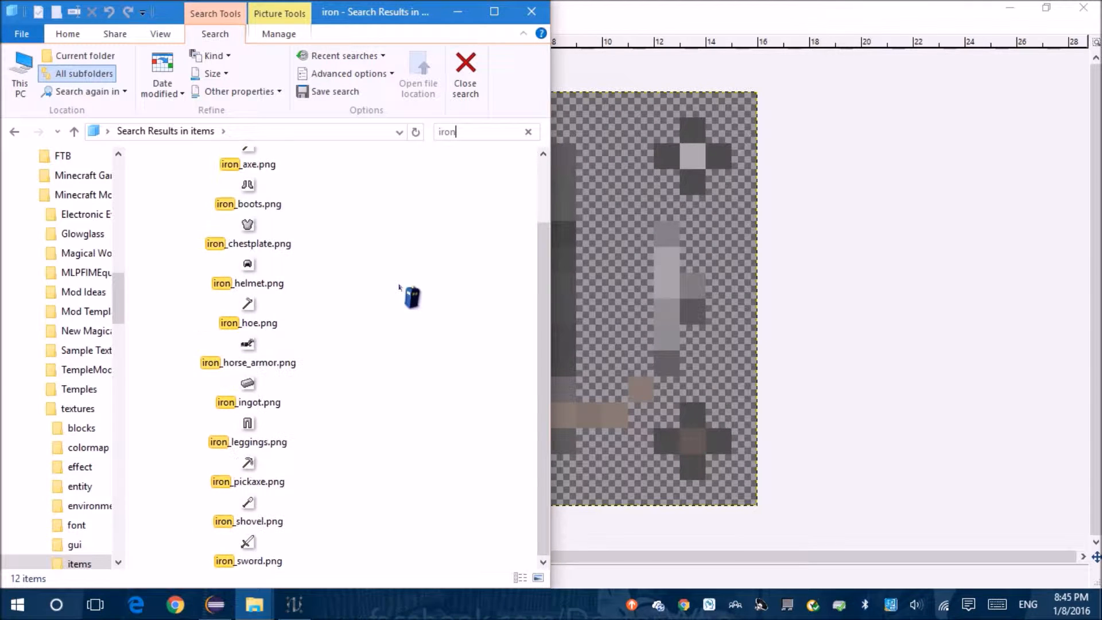
click(248, 392)
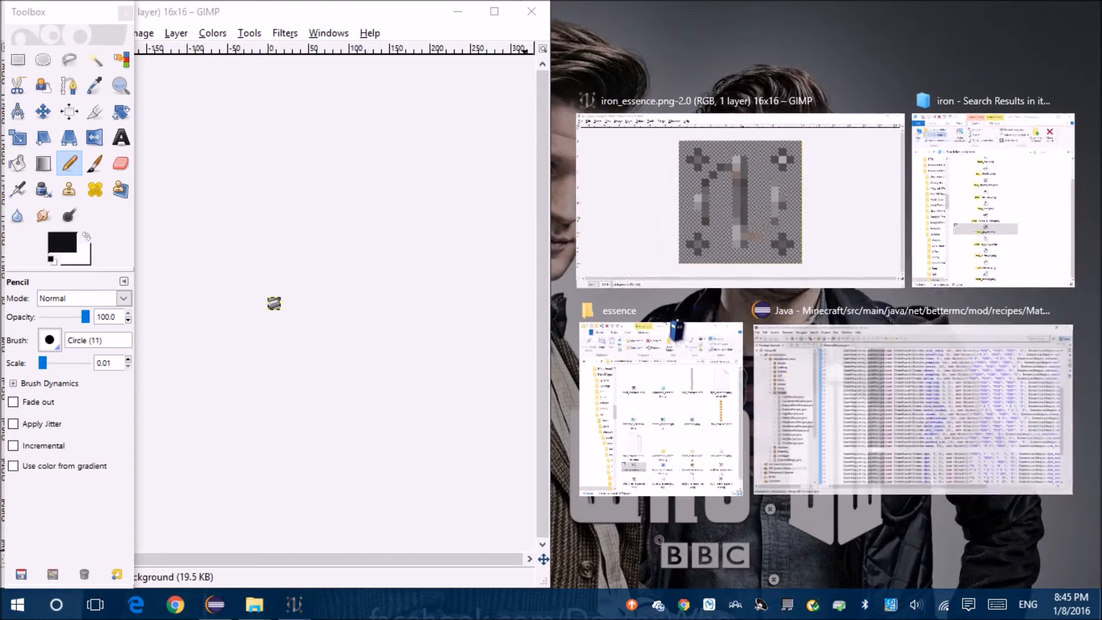
click(738, 200)
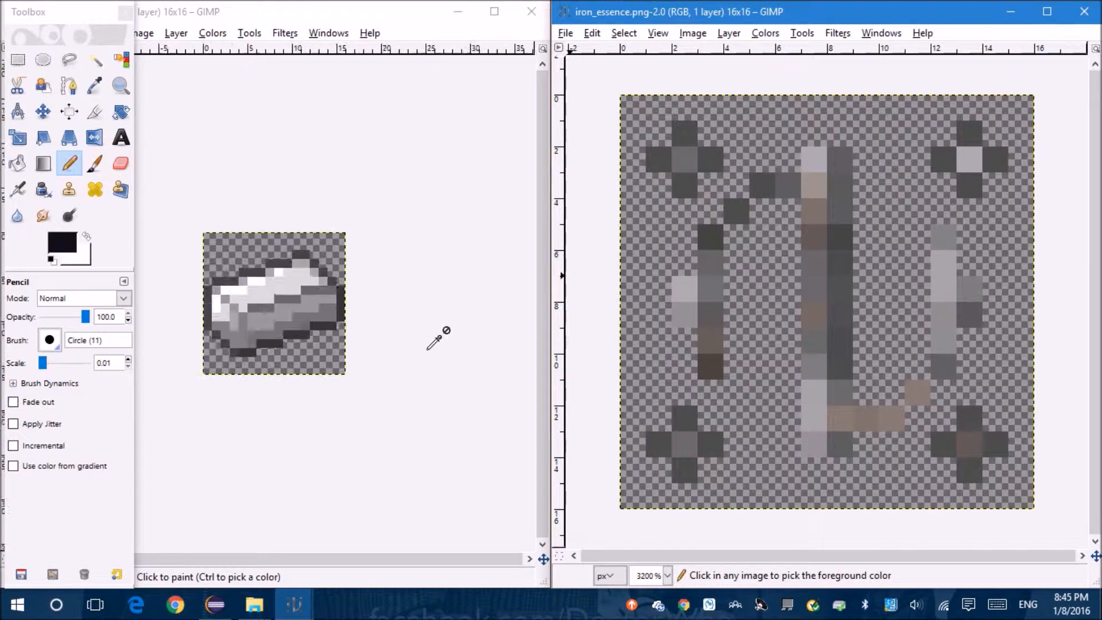
Rectangle-select the iron ingot picture and try resizing the whole image to 12 by 12.
click(18, 59)
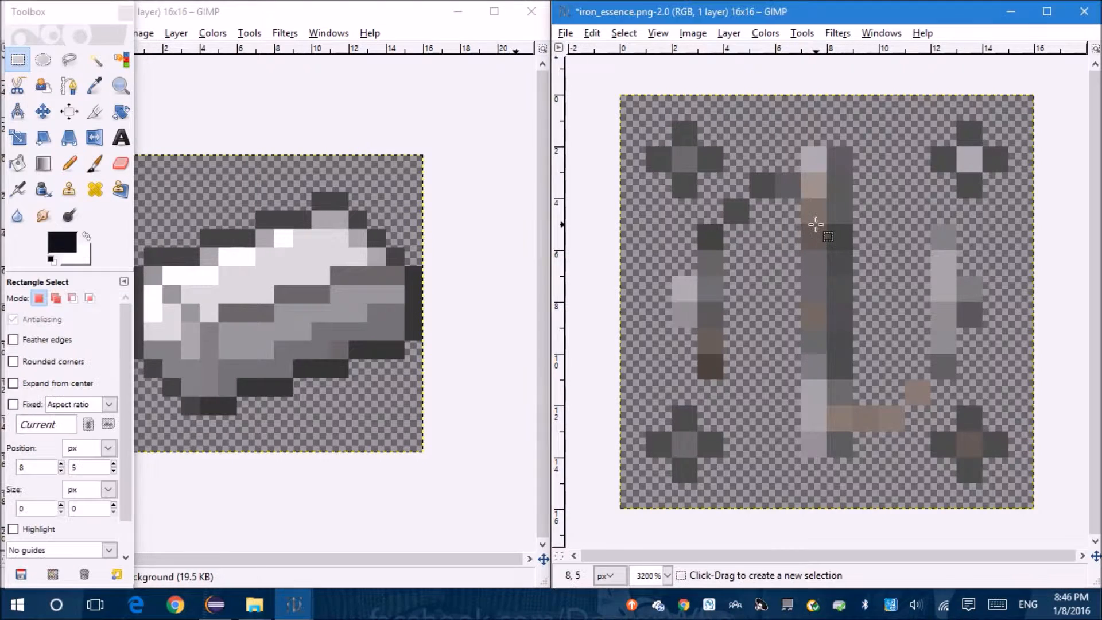
click(73, 298)
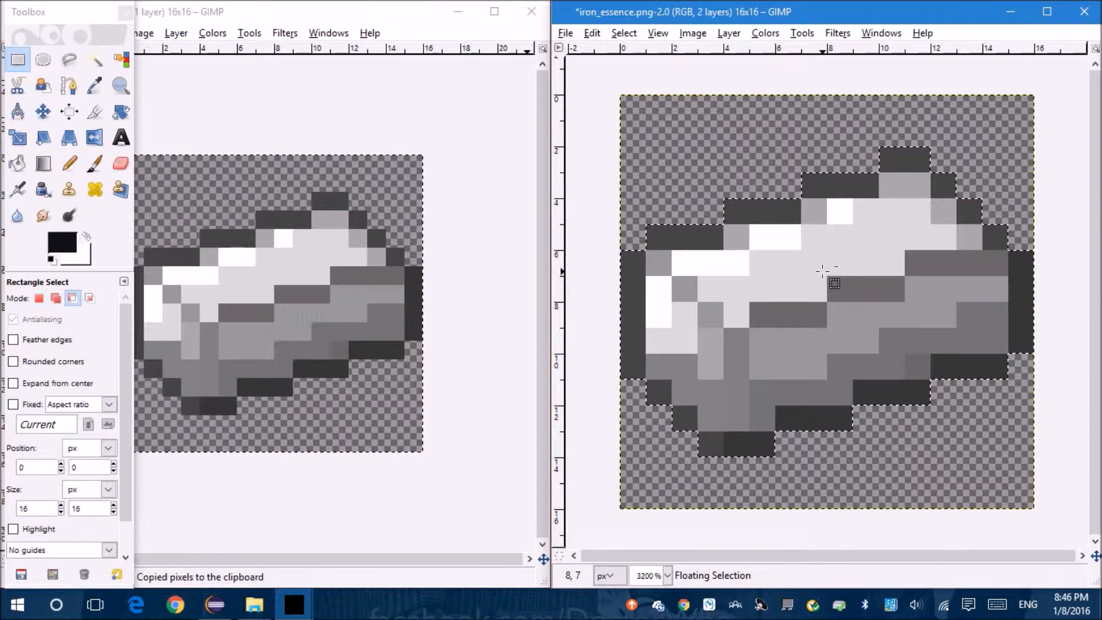
click(691, 33)
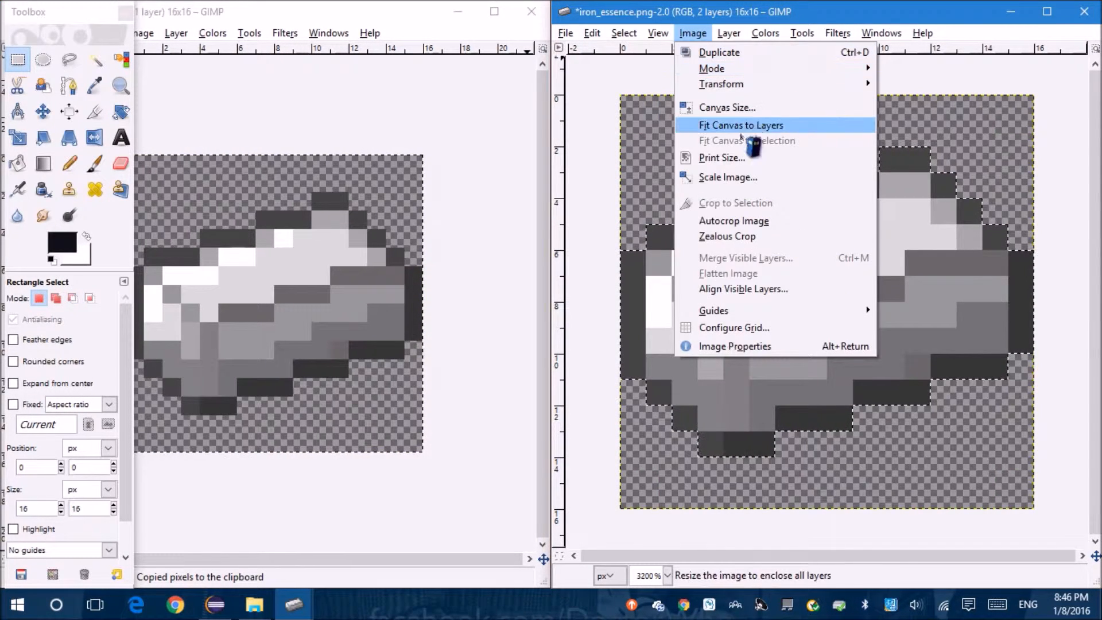
click(728, 177)
text(12)
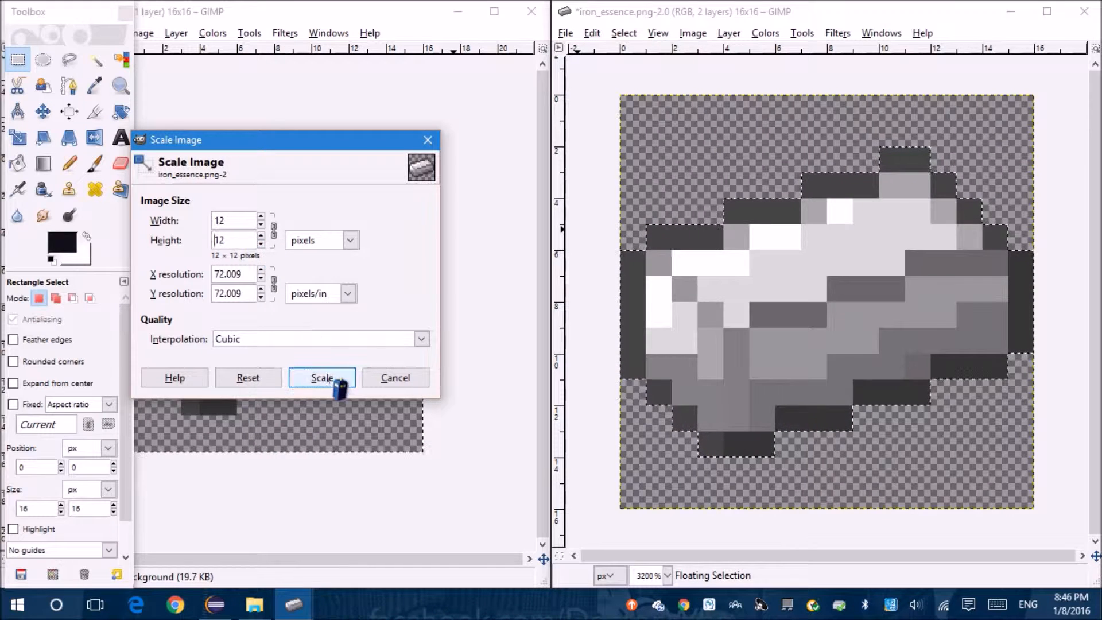
click(321, 377)
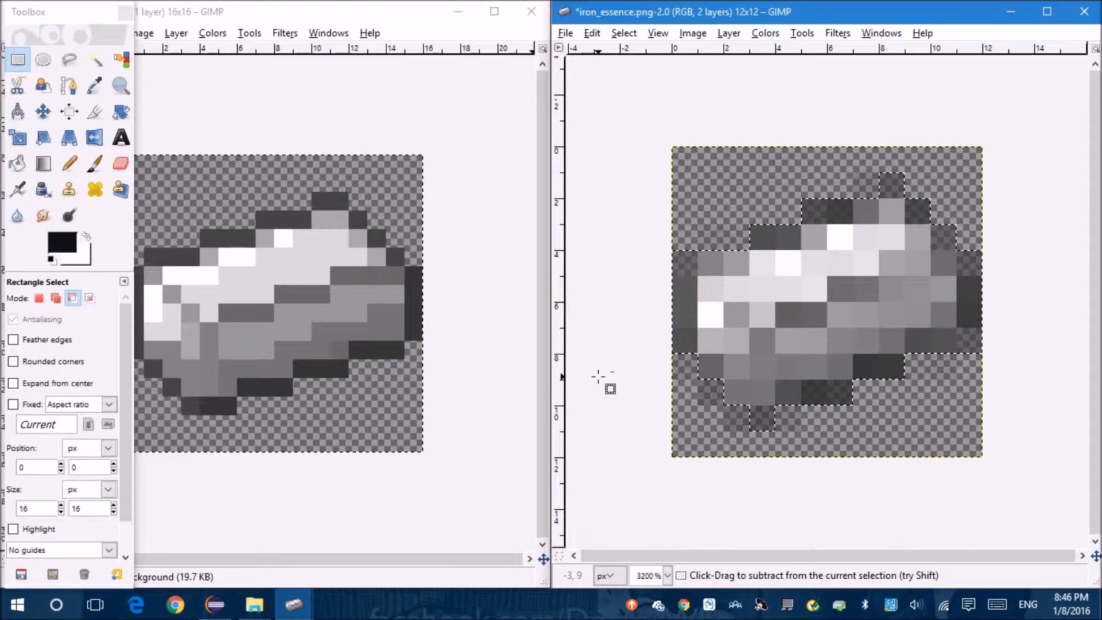
Scale only the pasted ingot layer down to 12 by 12 pixels.
click(729, 33)
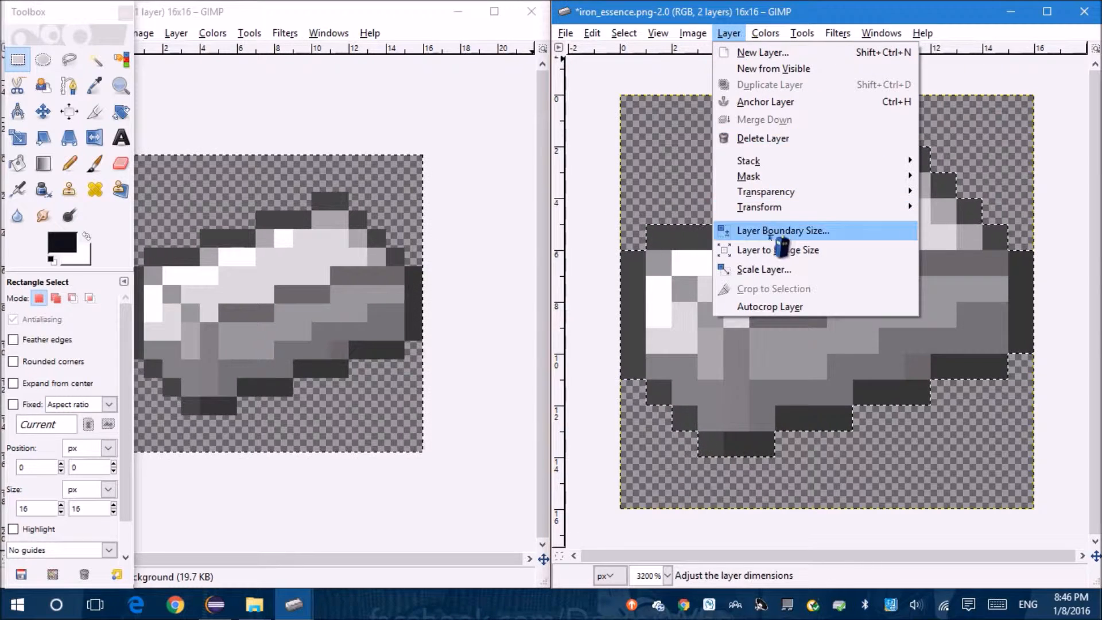
click(764, 268)
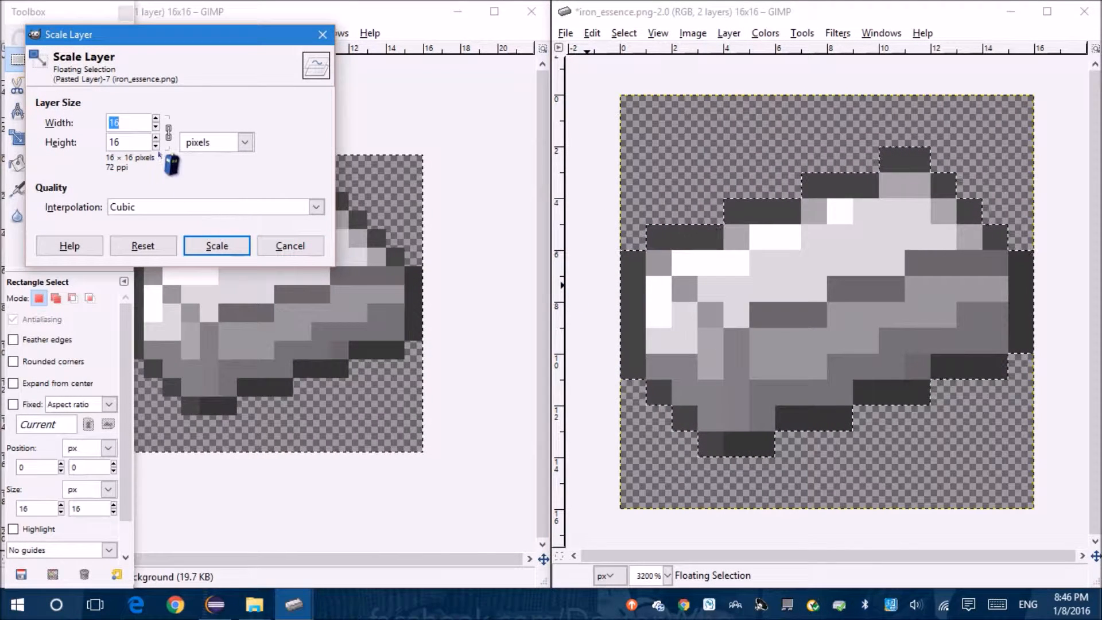
text(12)
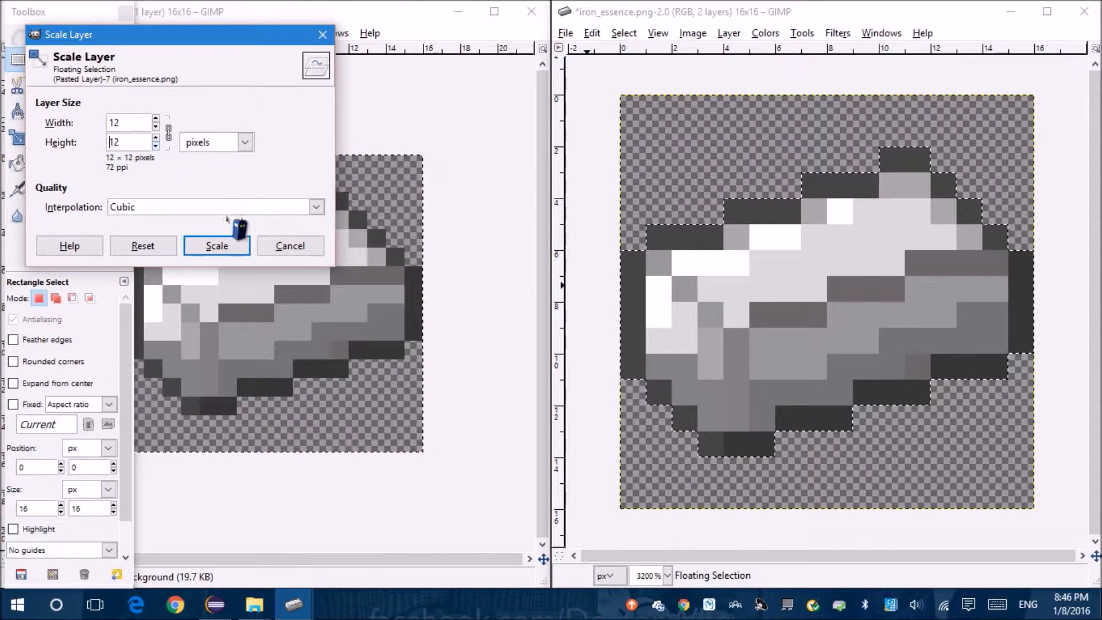
click(217, 245)
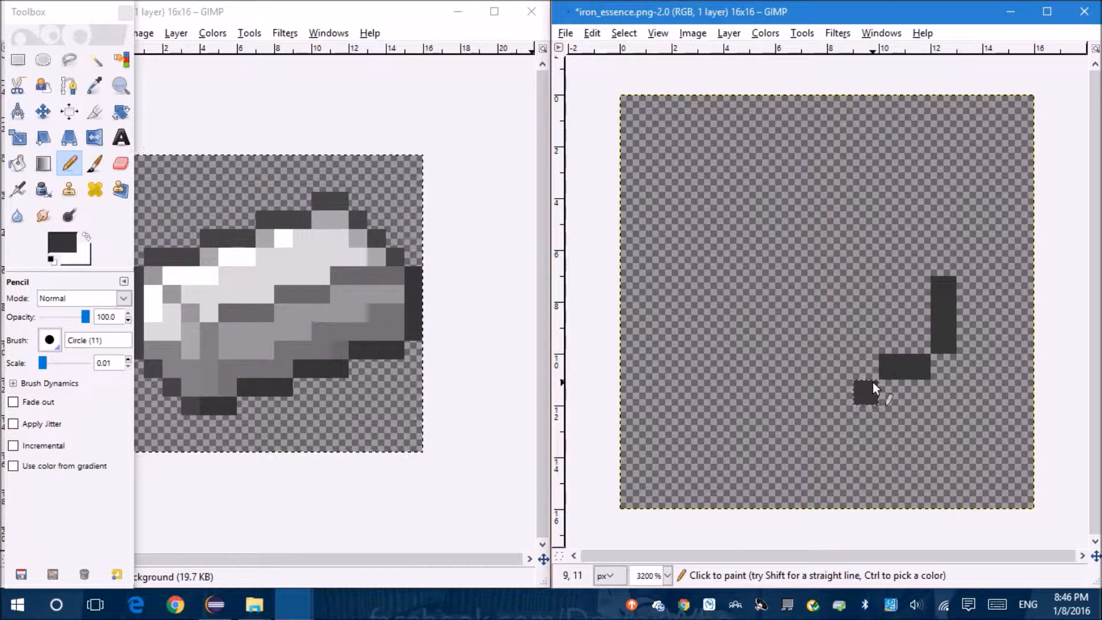
Pencil a dark nugget outline pixel by pixel: lower right, bottom, left side, top edge.
click(868, 393)
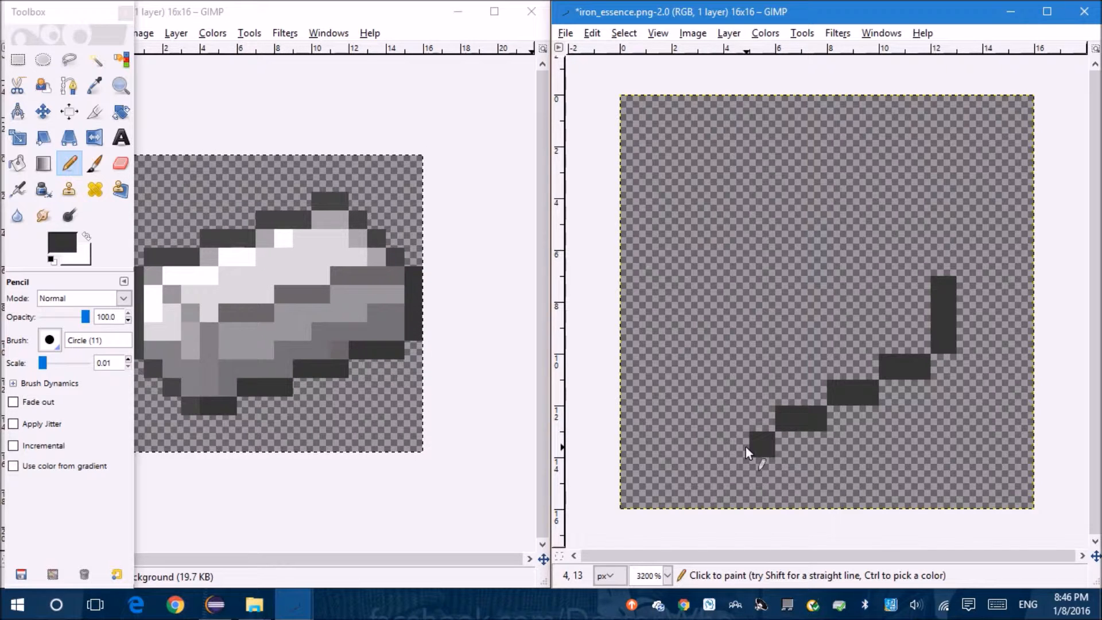
click(762, 450)
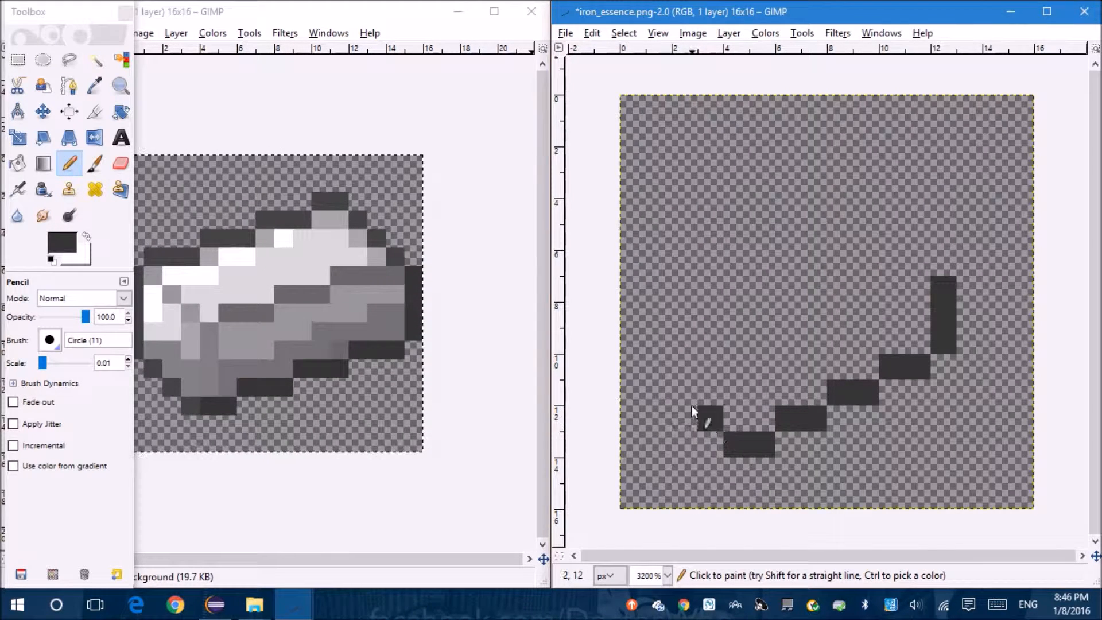
click(685, 394)
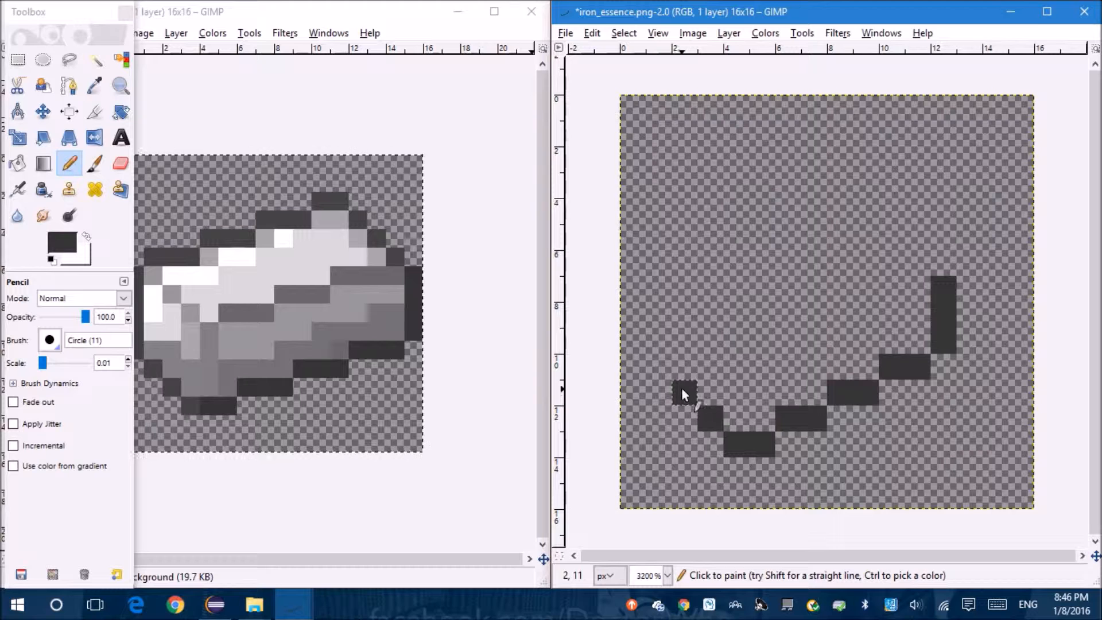
click(685, 394)
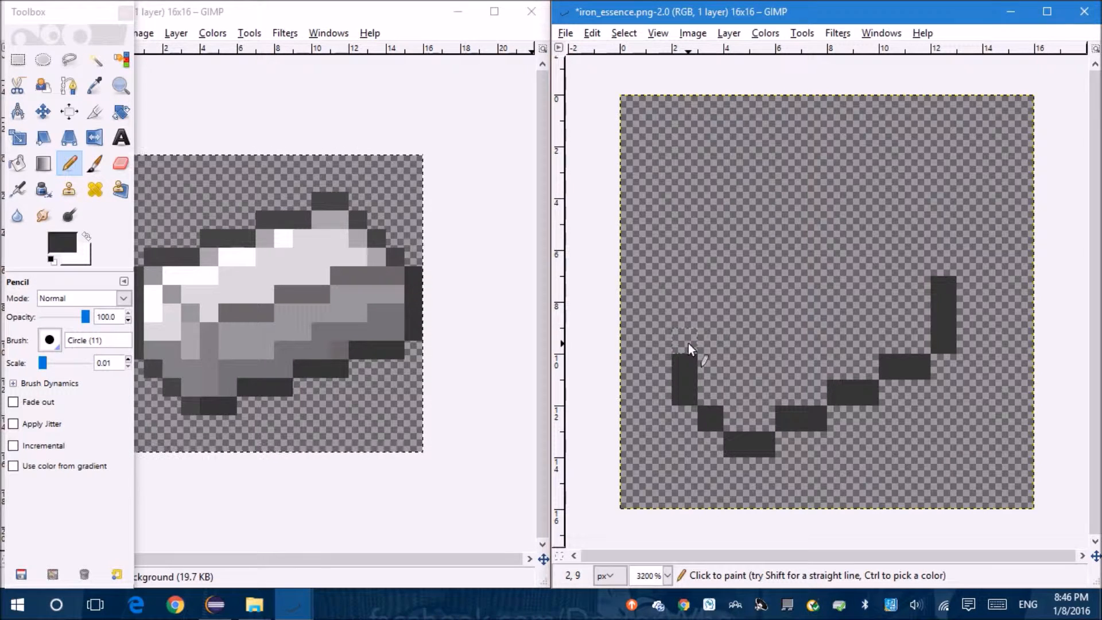
click(682, 344)
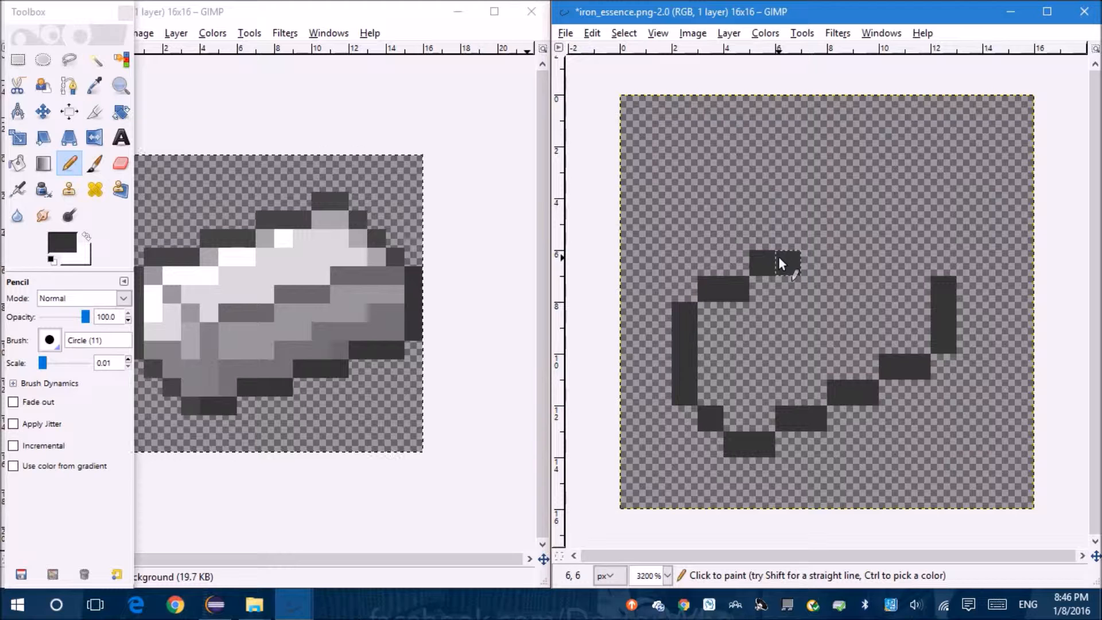
click(778, 264)
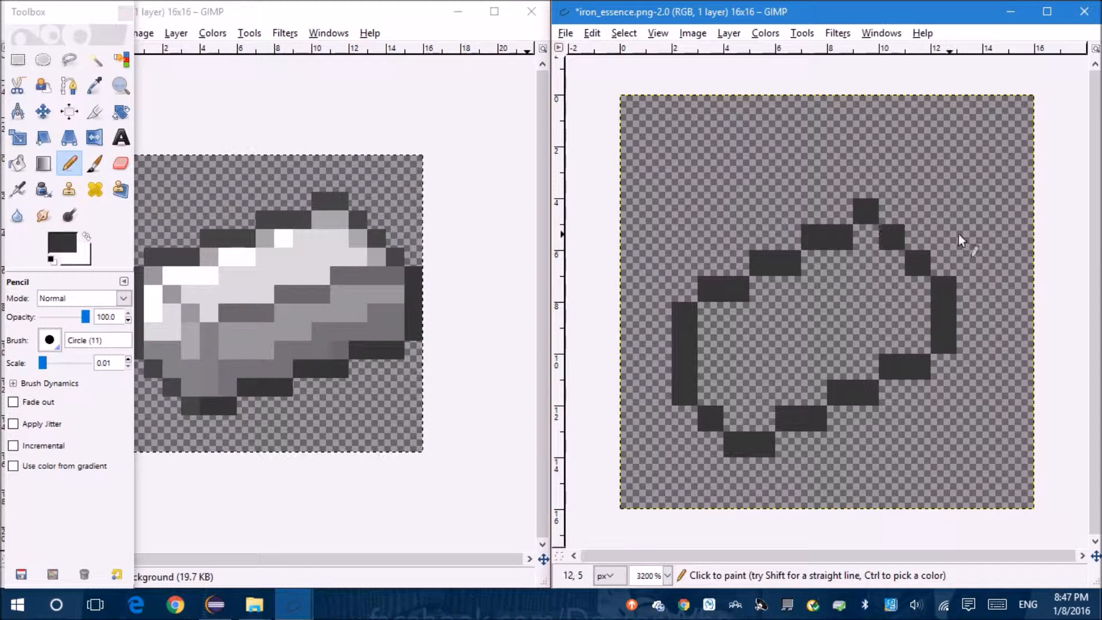
click(119, 86)
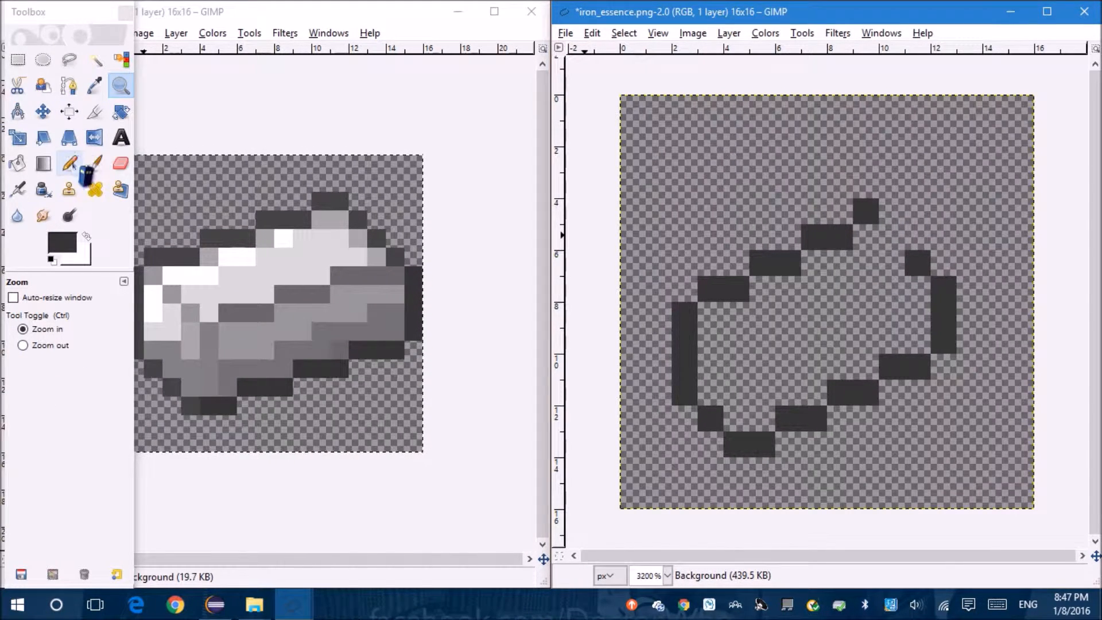
click(67, 163)
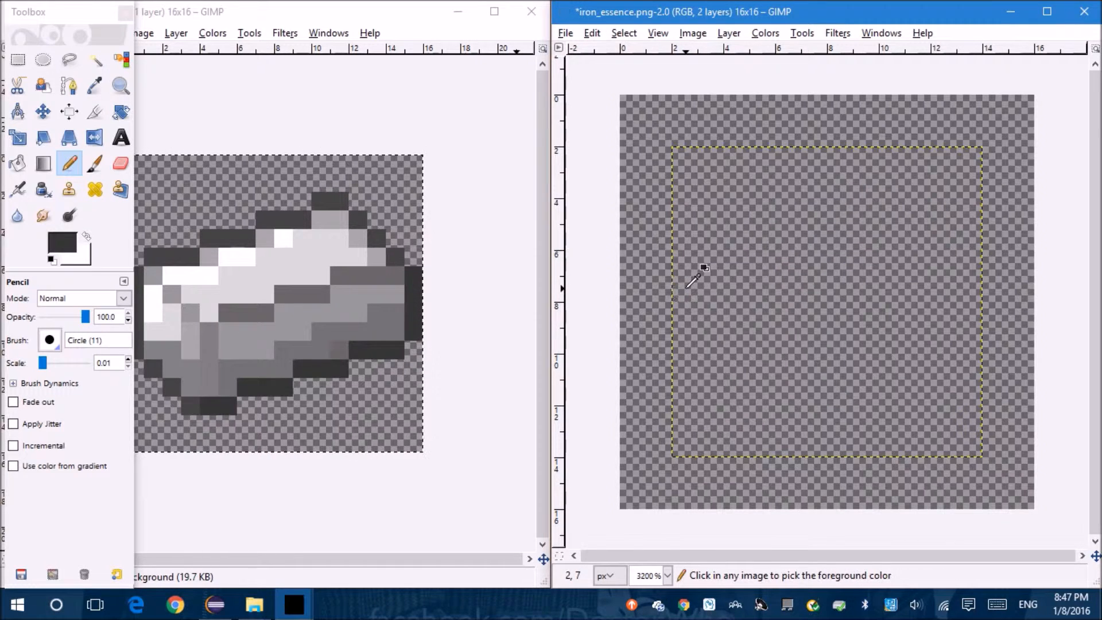
Draw the new outline's left, lower-left, bottom, right and top edges and close the upper-left gap.
drag(682, 281, 683, 337)
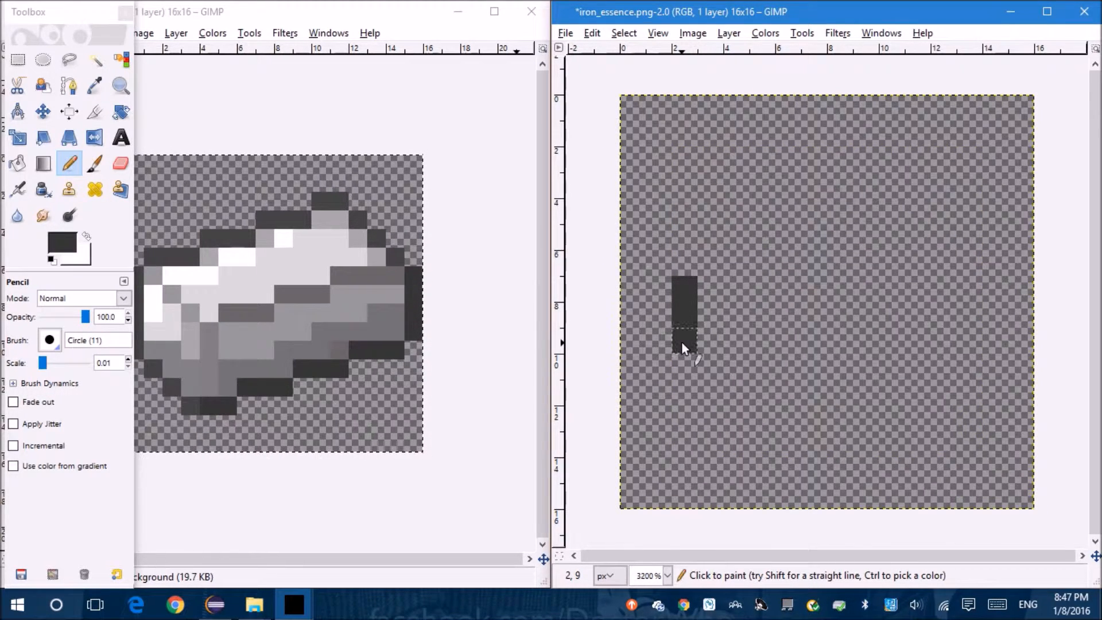
drag(685, 348, 738, 390)
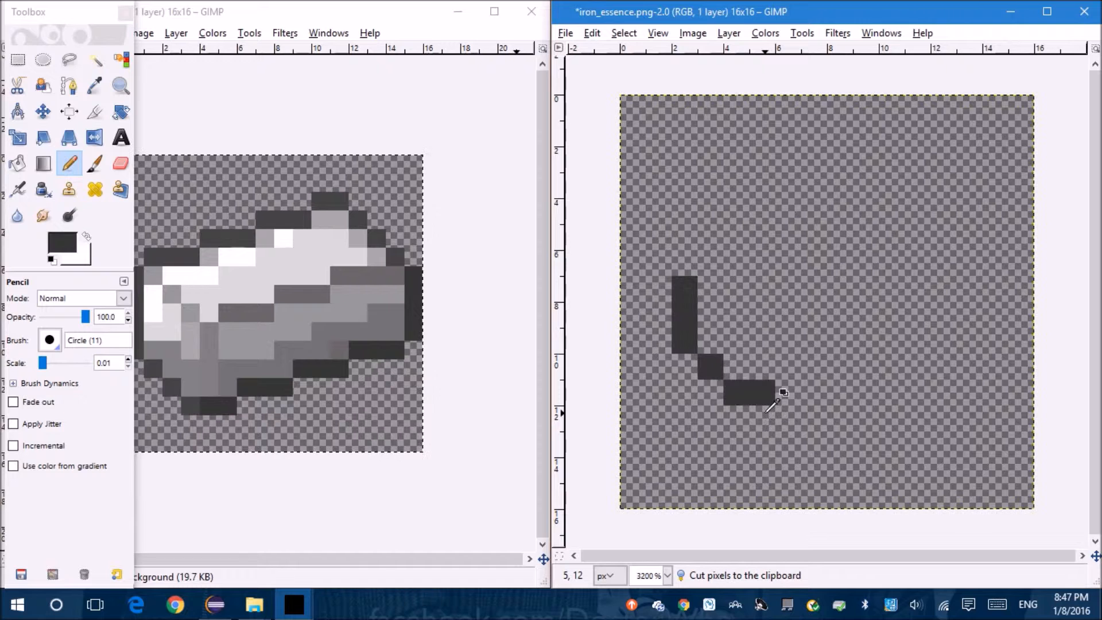
click(785, 425)
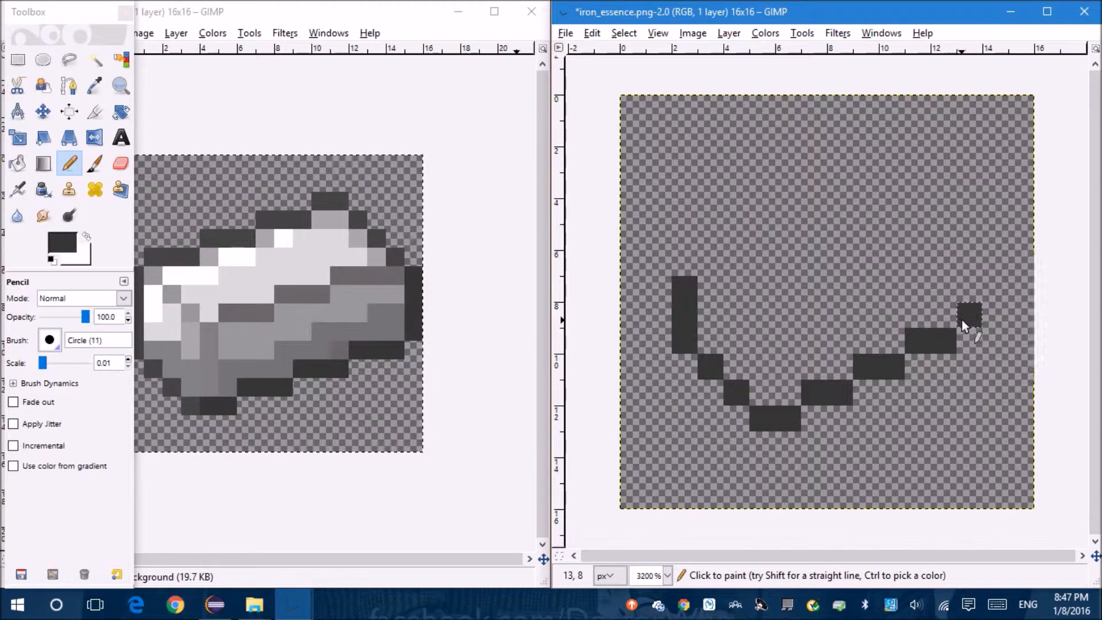
click(970, 312)
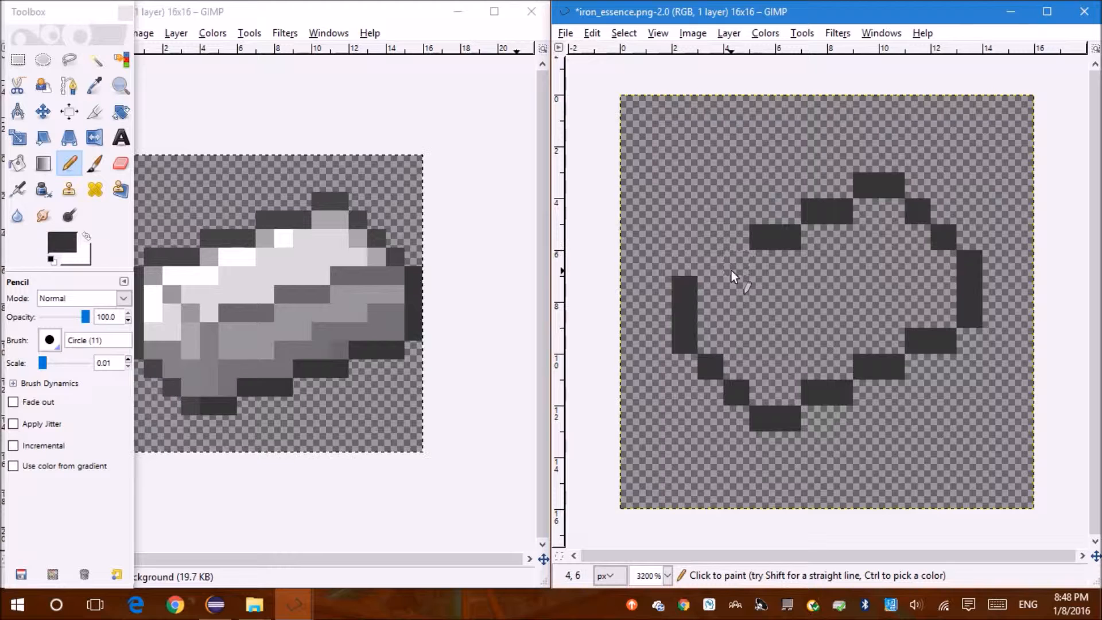
click(706, 271)
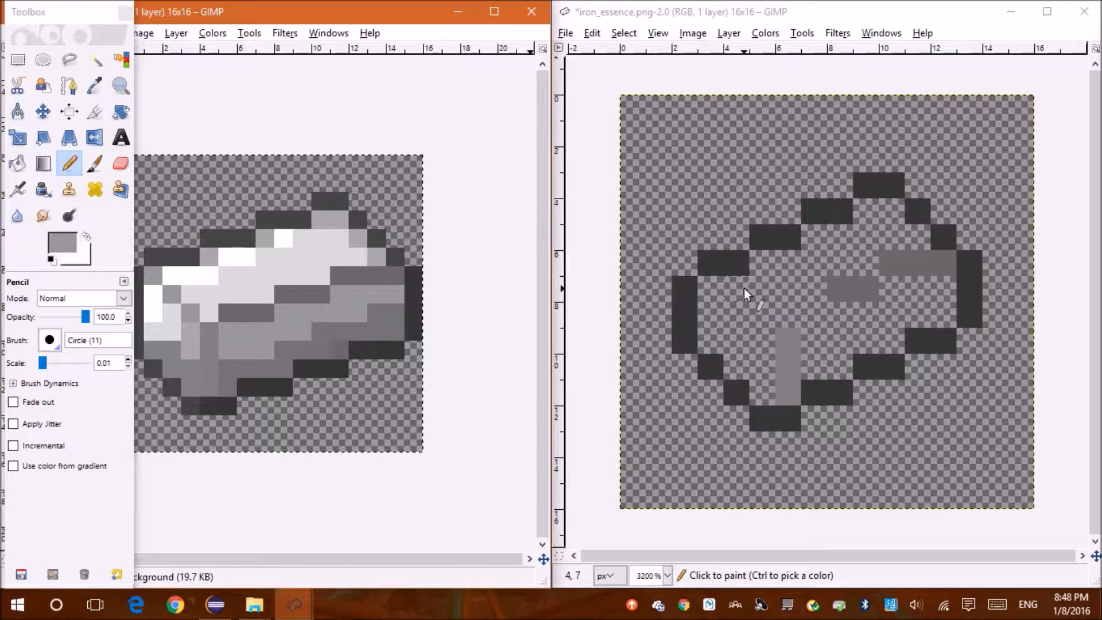
Paint grey pixels inside the iron nugget outline, sampling shades from the drawing.
click(716, 291)
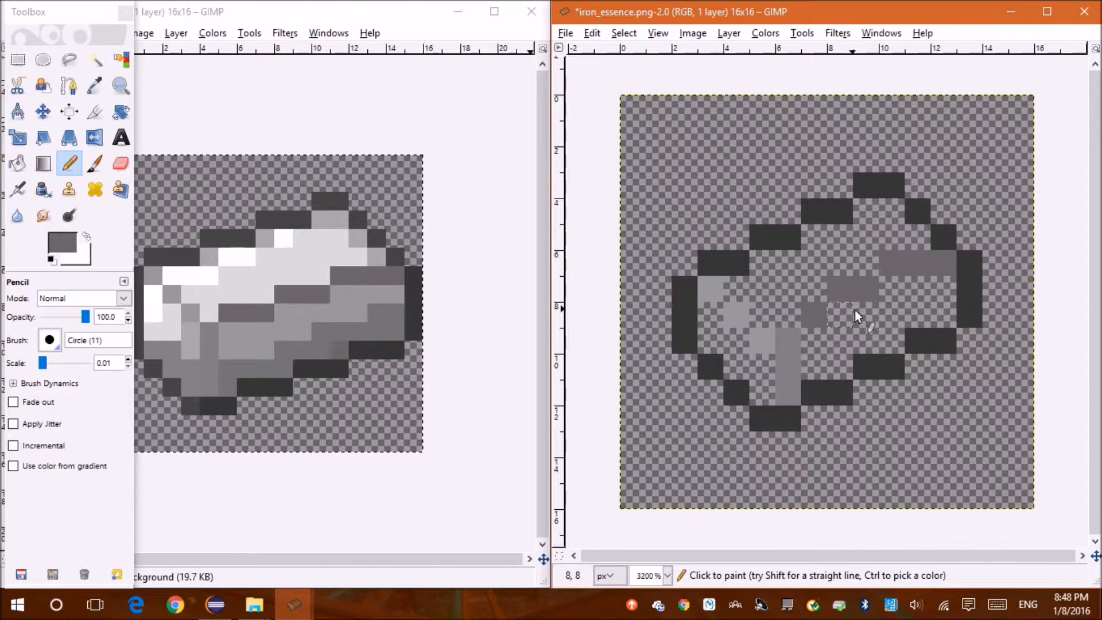
mouse_move(787, 320)
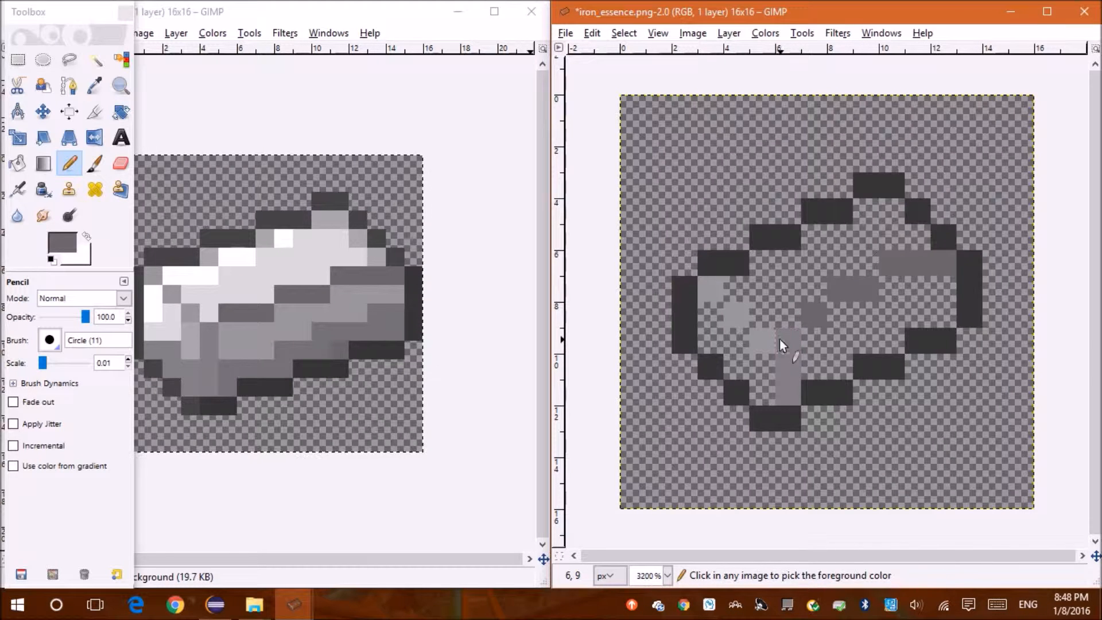
click(119, 85)
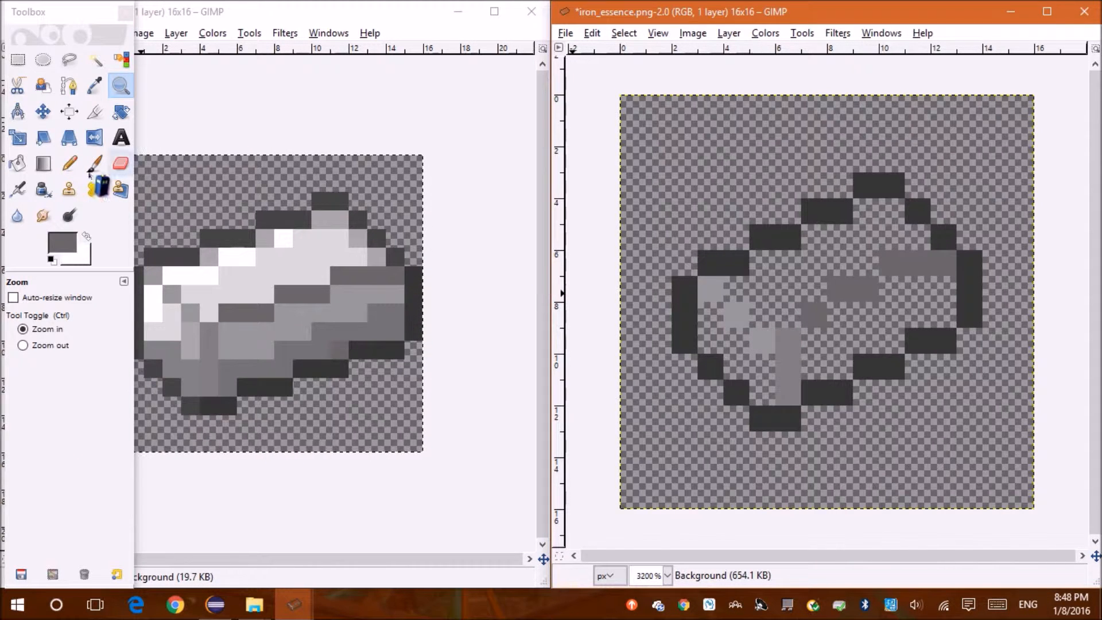
click(69, 162)
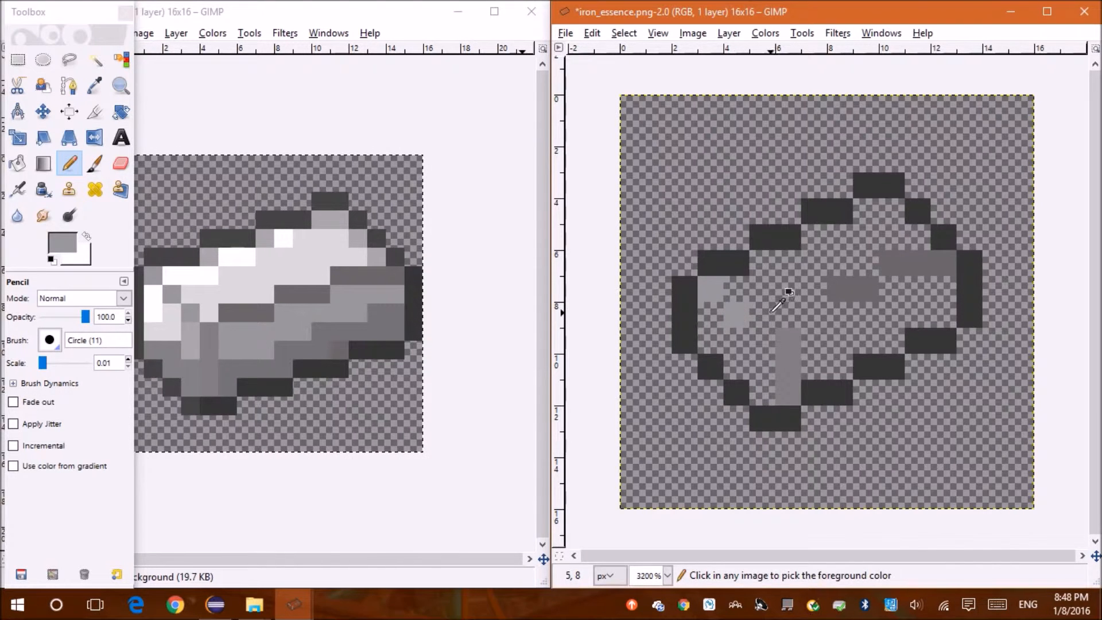
mouse_move(962, 285)
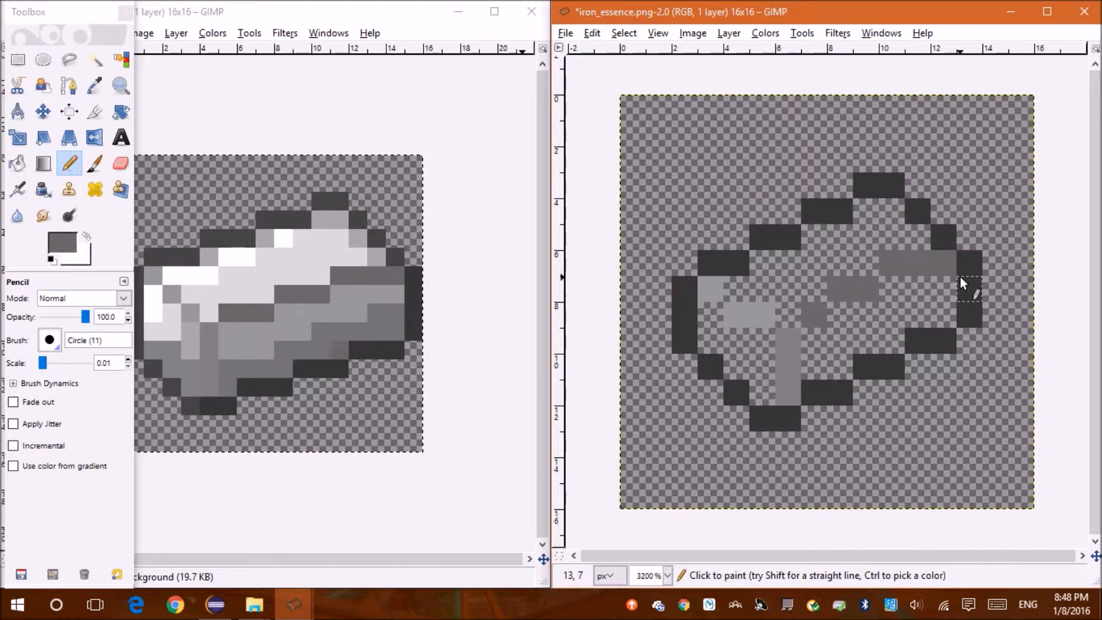
mouse_move(914, 253)
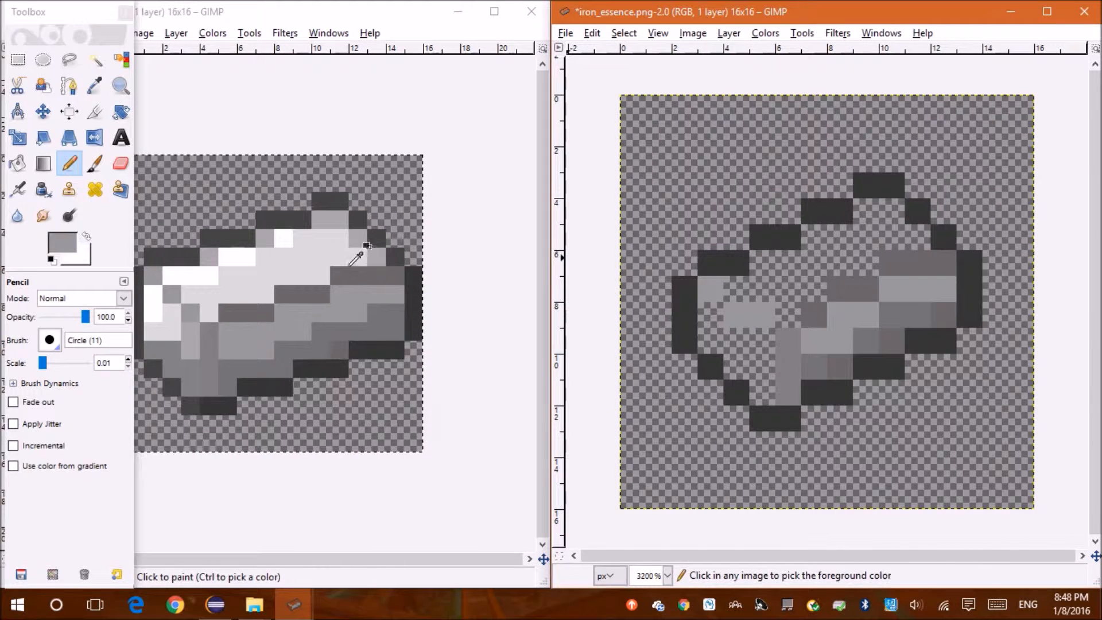
Sample mid grey and bright highlight shades from the iron ingot reference and keep shading the nugget.
click(873, 216)
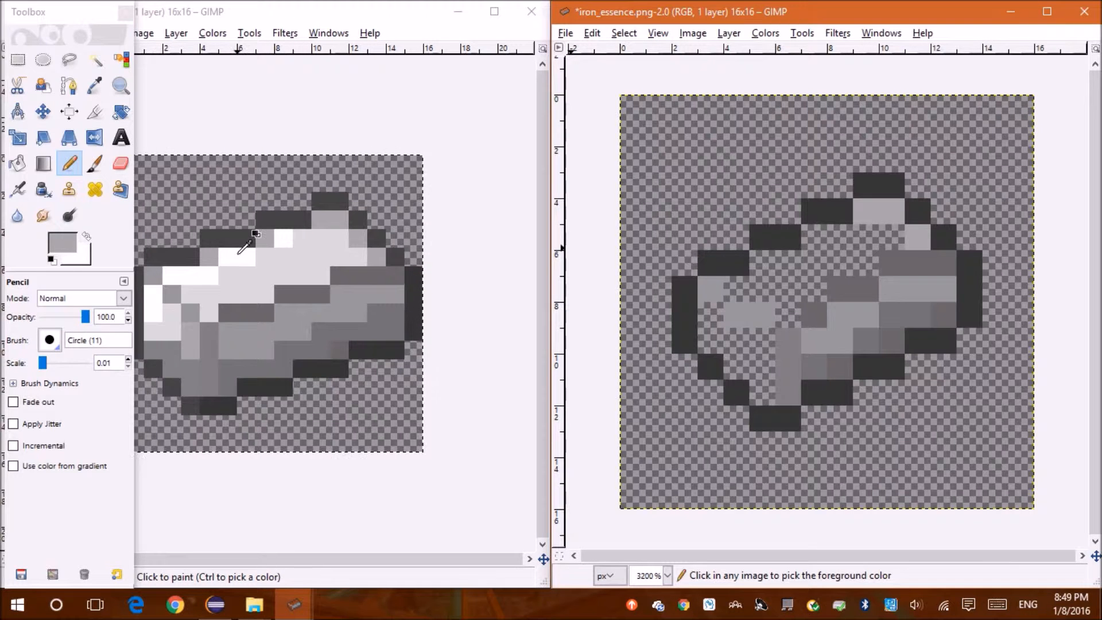
click(755, 274)
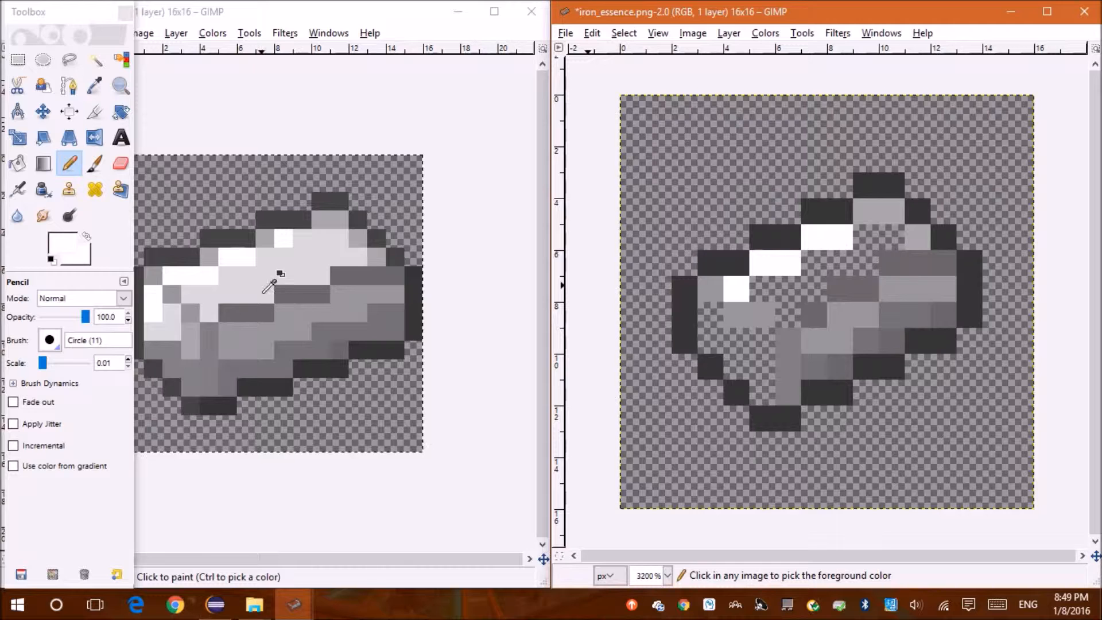
click(18, 163)
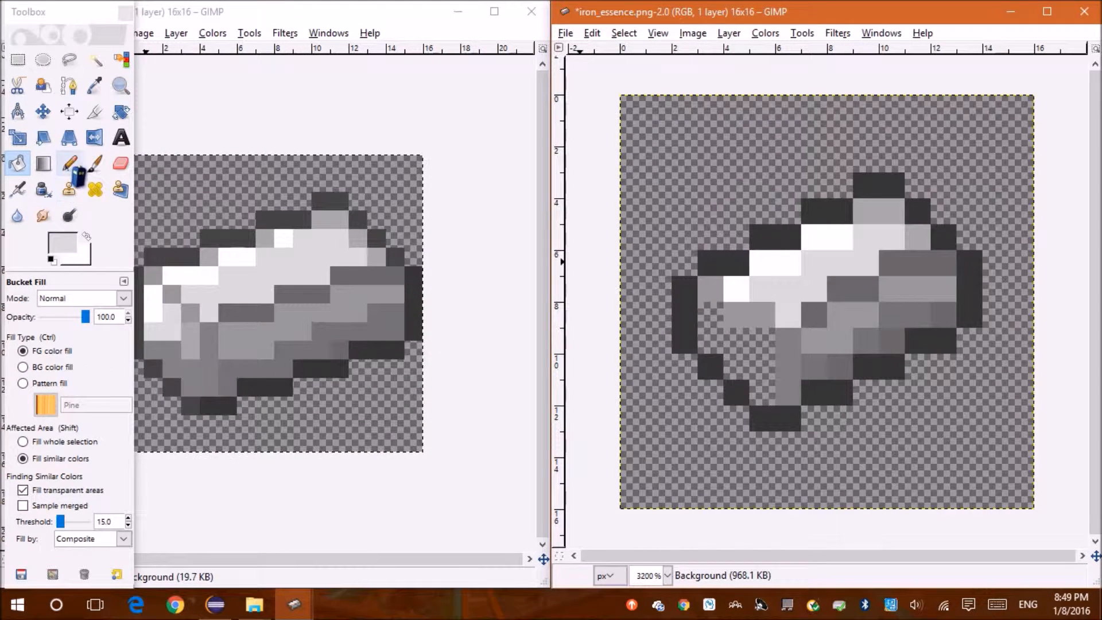
click(68, 163)
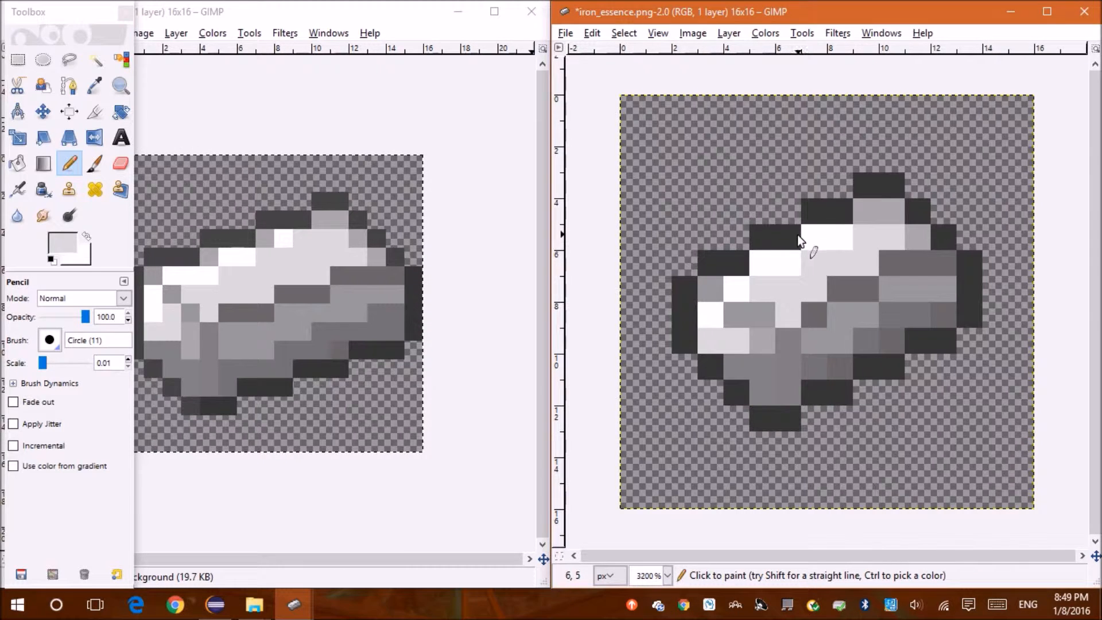
mouse_move(762, 182)
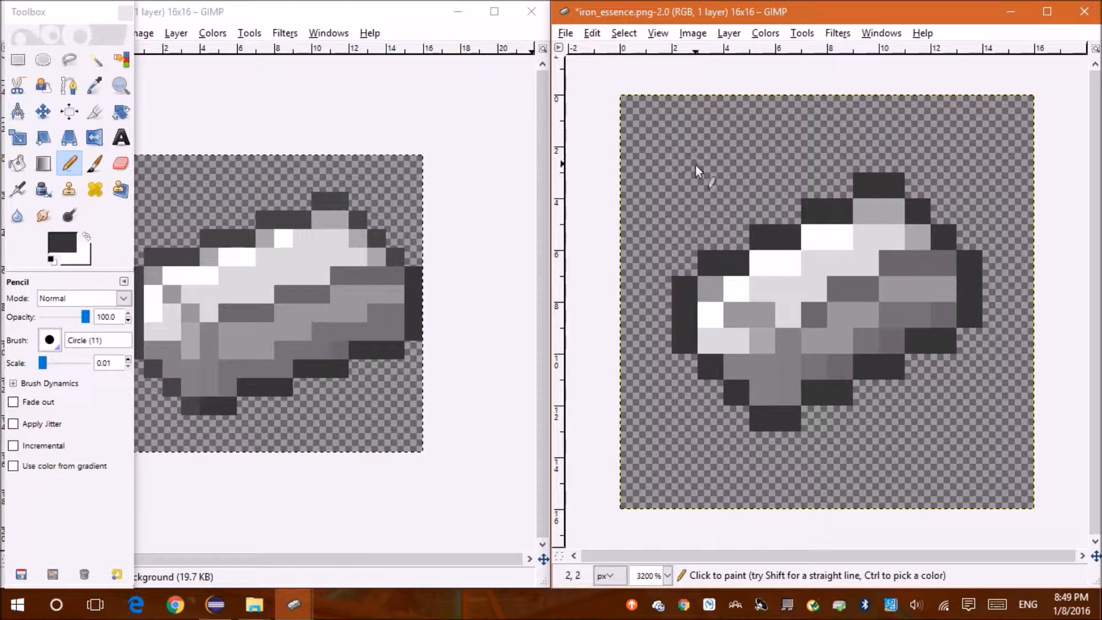
Cut and reposition the nugget lower right, then paint plus-shaped grey sparkles around it.
click(17, 60)
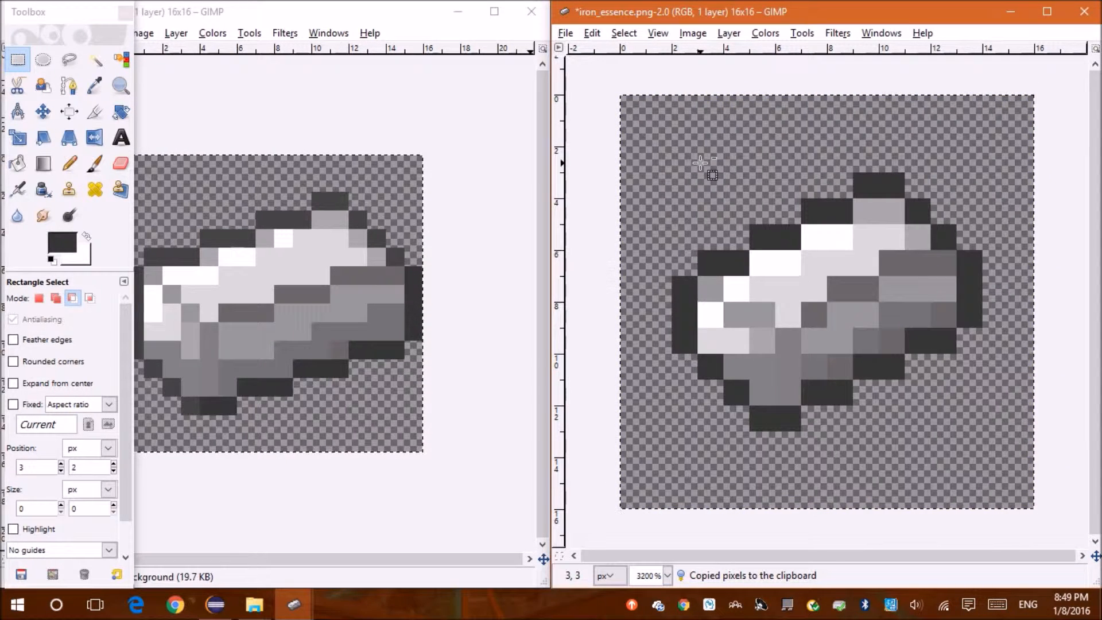
key(ctrl+x)
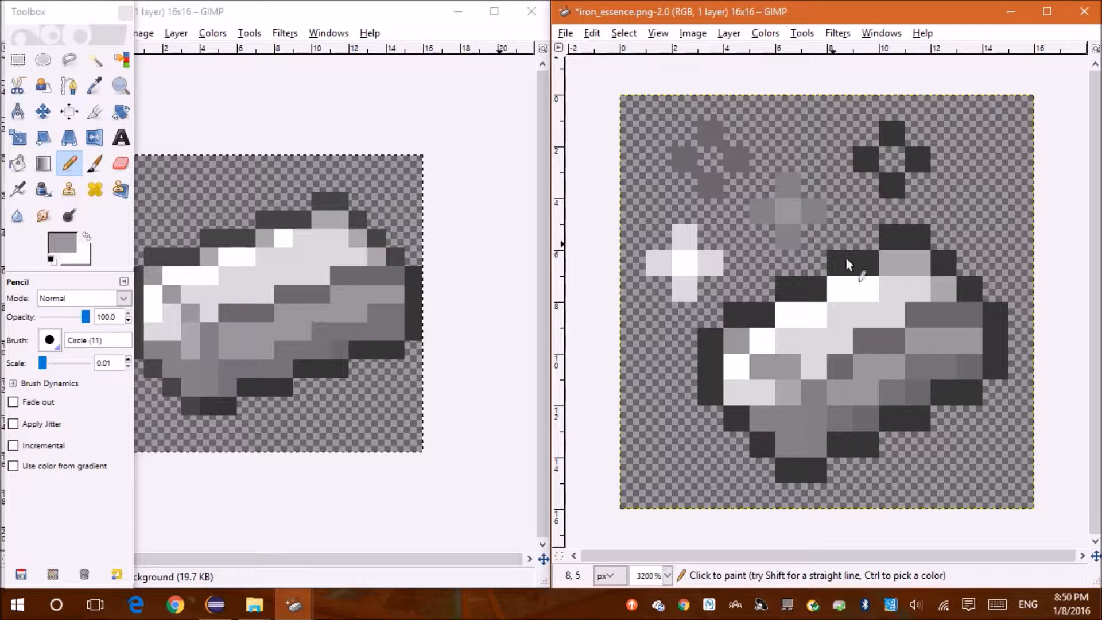
click(861, 249)
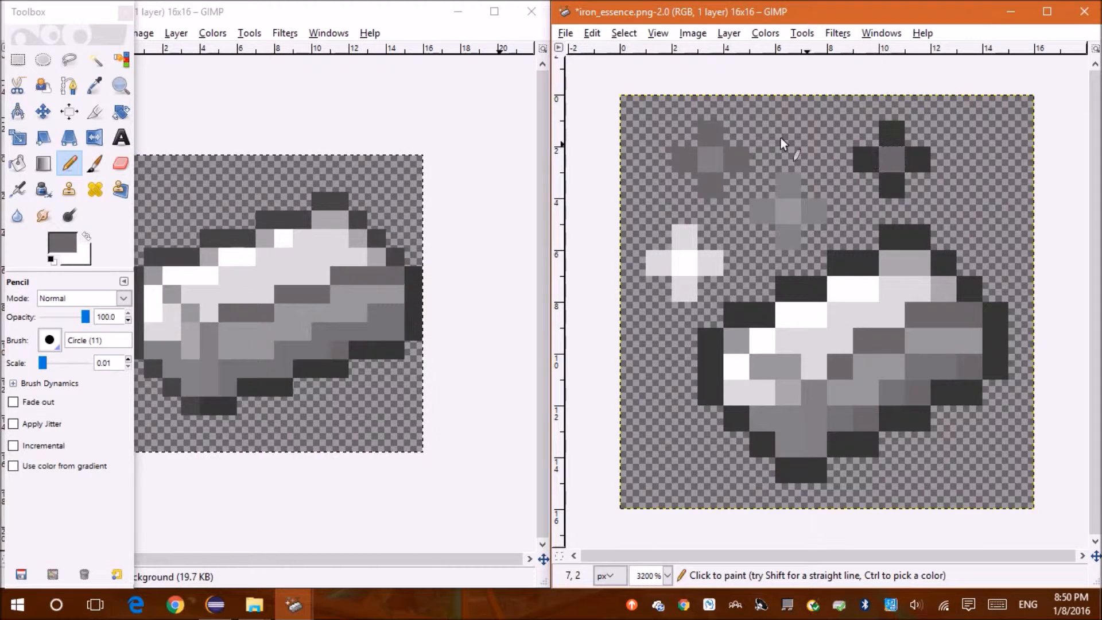
In Colors > Hue-Saturation, raise the Lightness of the grey nugget drawing with the slider.
click(728, 32)
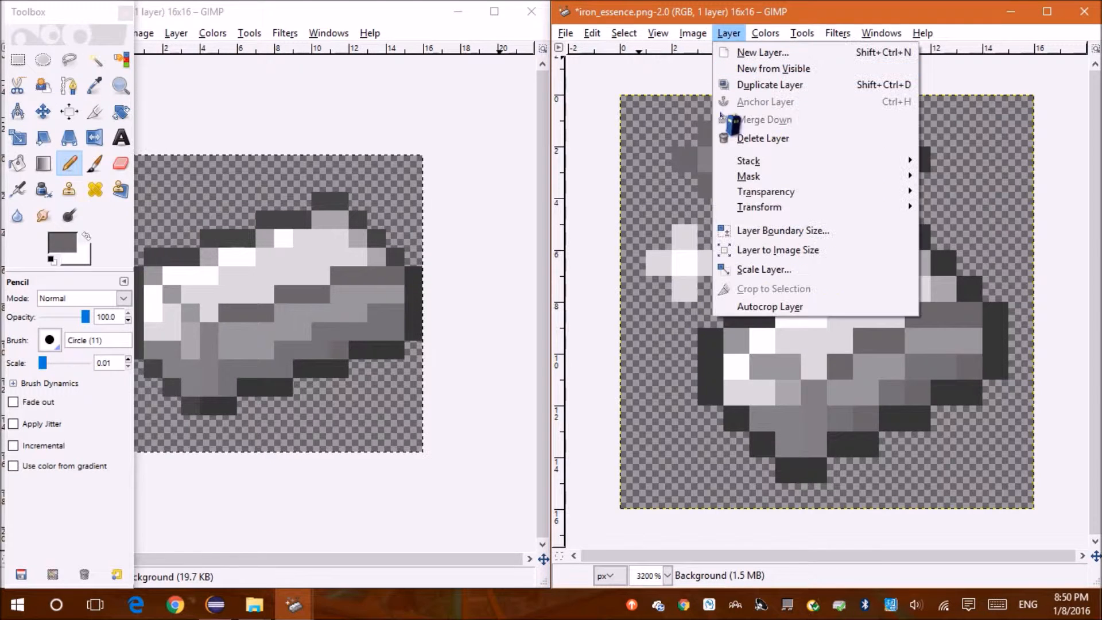
click(765, 33)
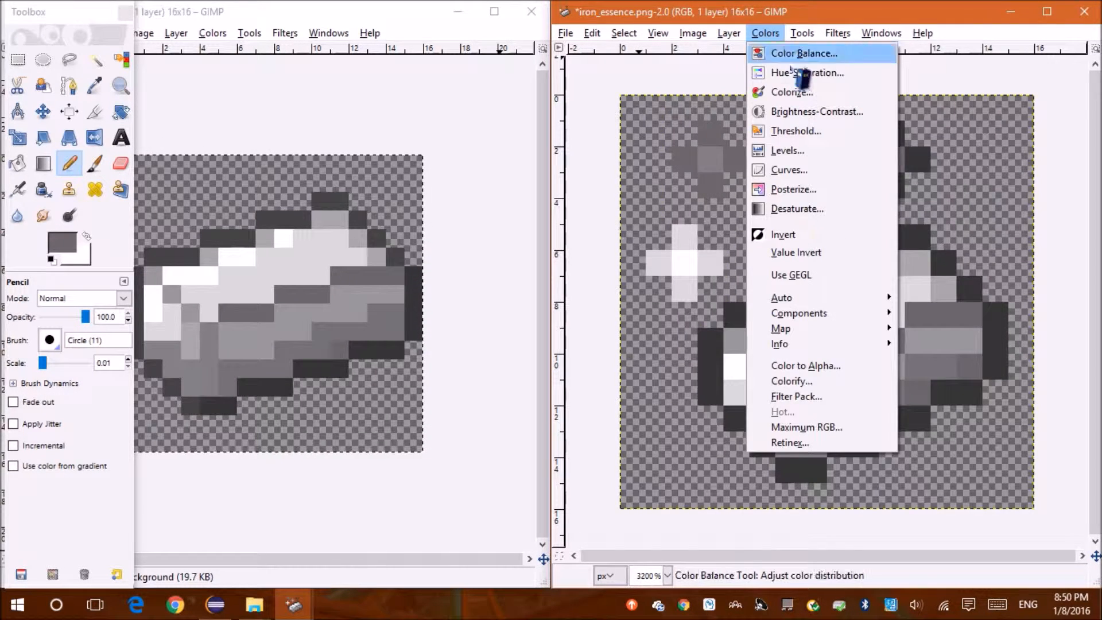
click(805, 73)
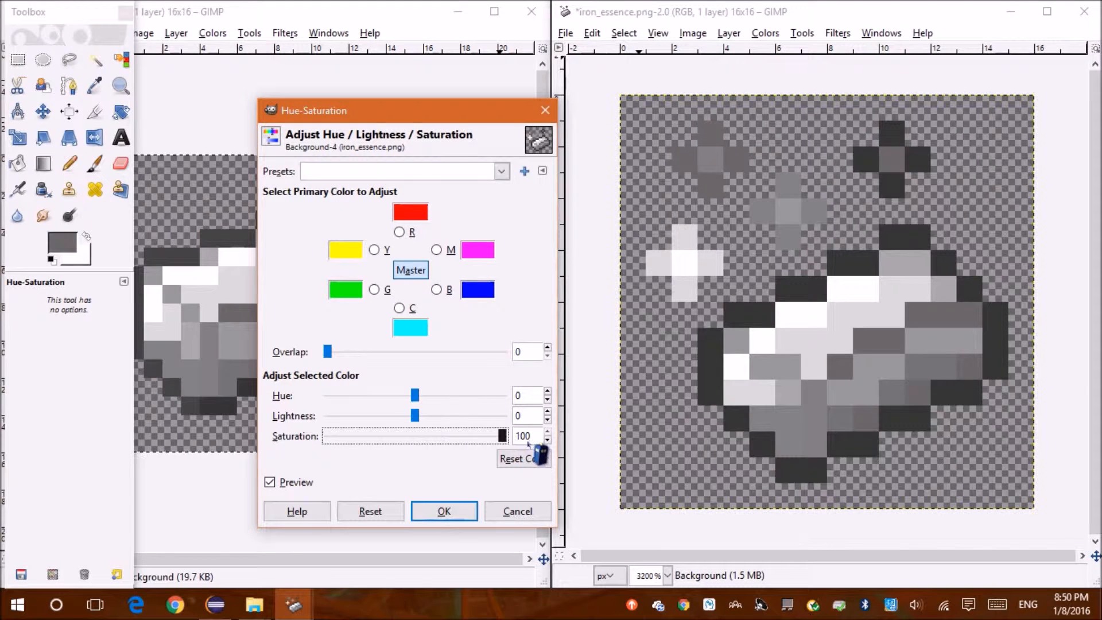
drag(415, 416, 437, 415)
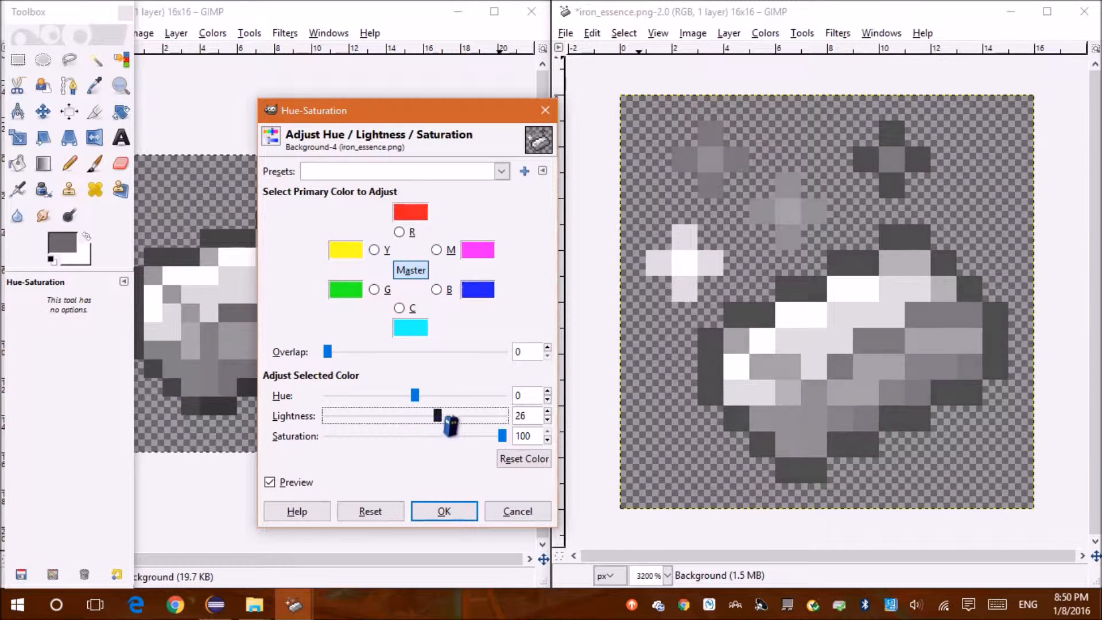
drag(436, 416, 450, 415)
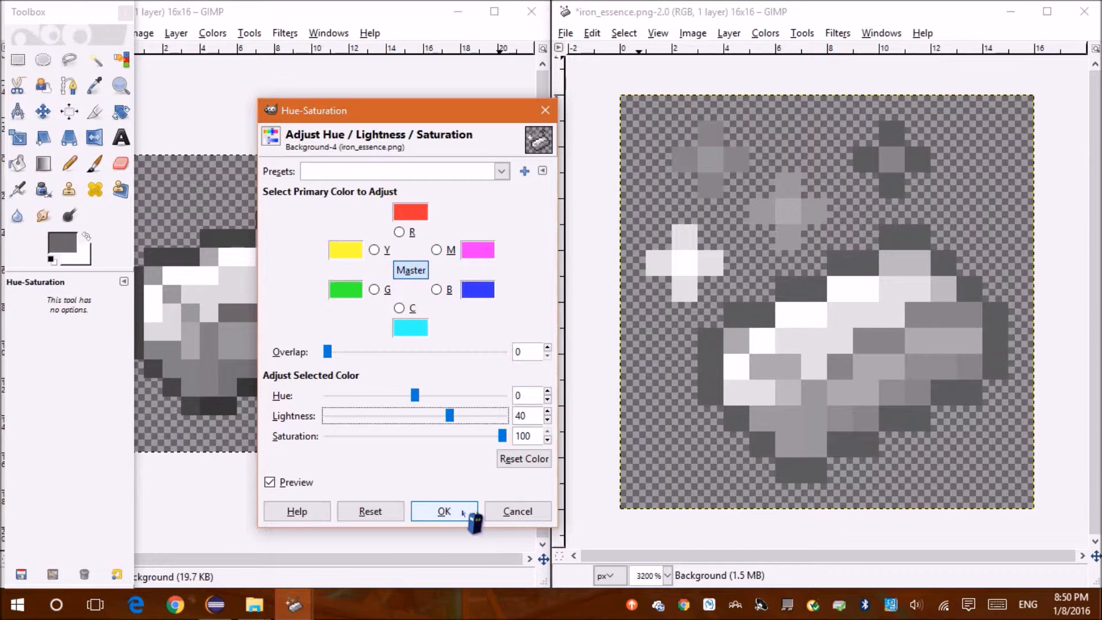
Nudge Lightness up to around 30 with the spinner and apply the adjustment.
click(548, 419)
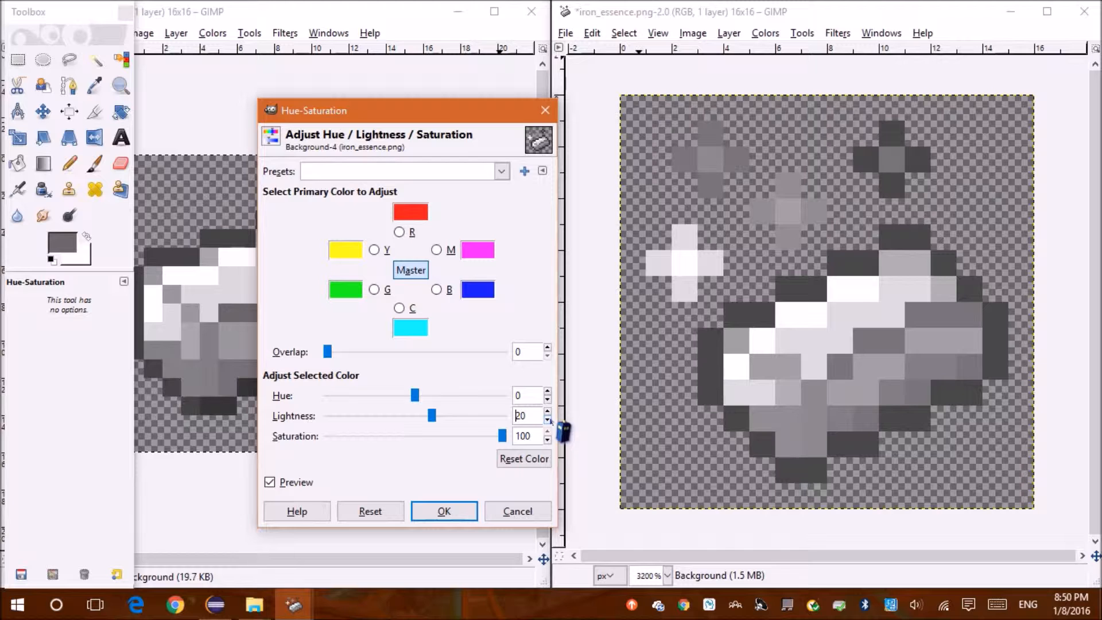
click(547, 412)
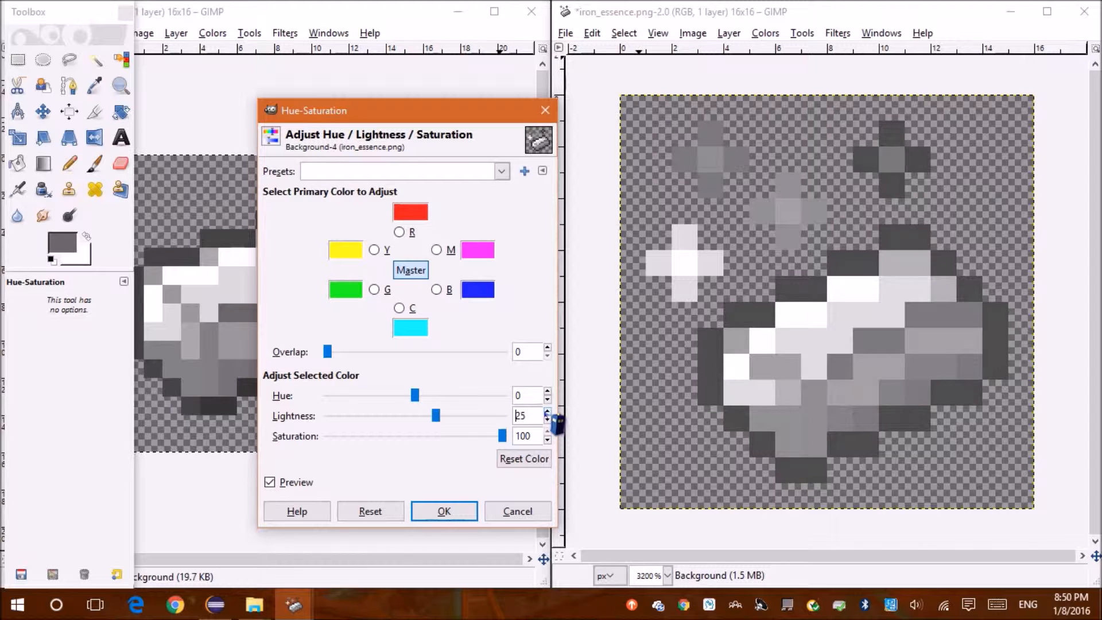
click(548, 412)
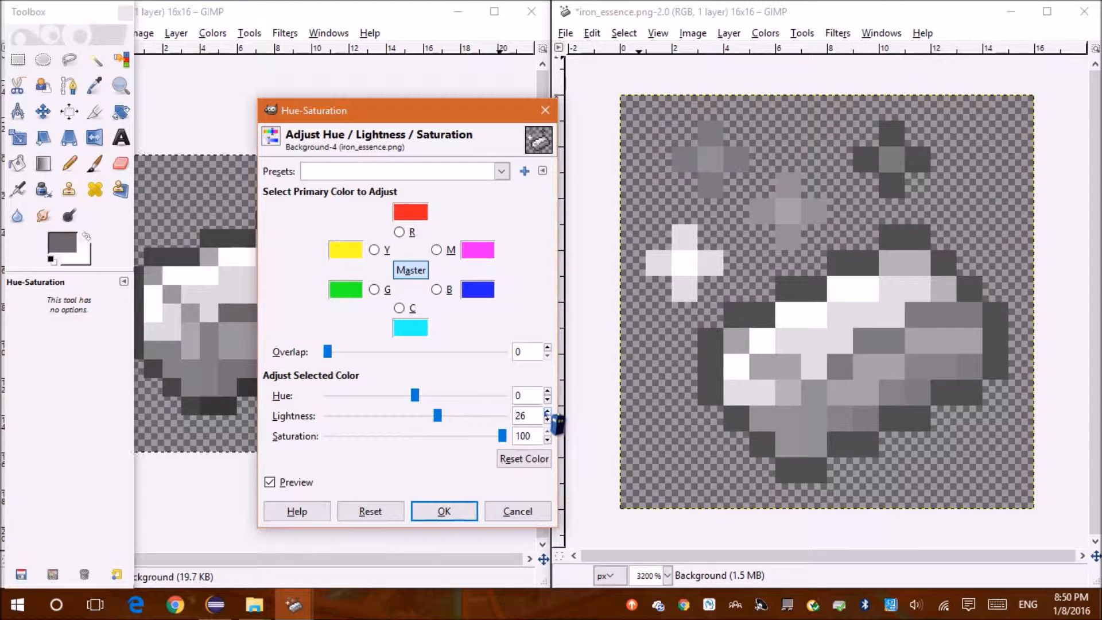
click(547, 412)
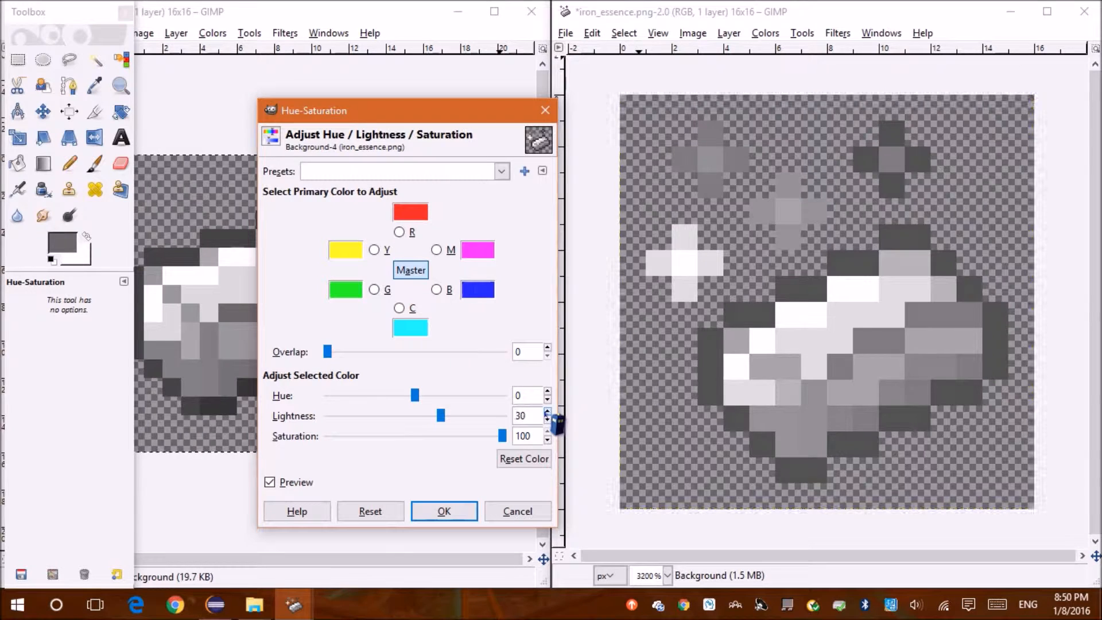
click(443, 511)
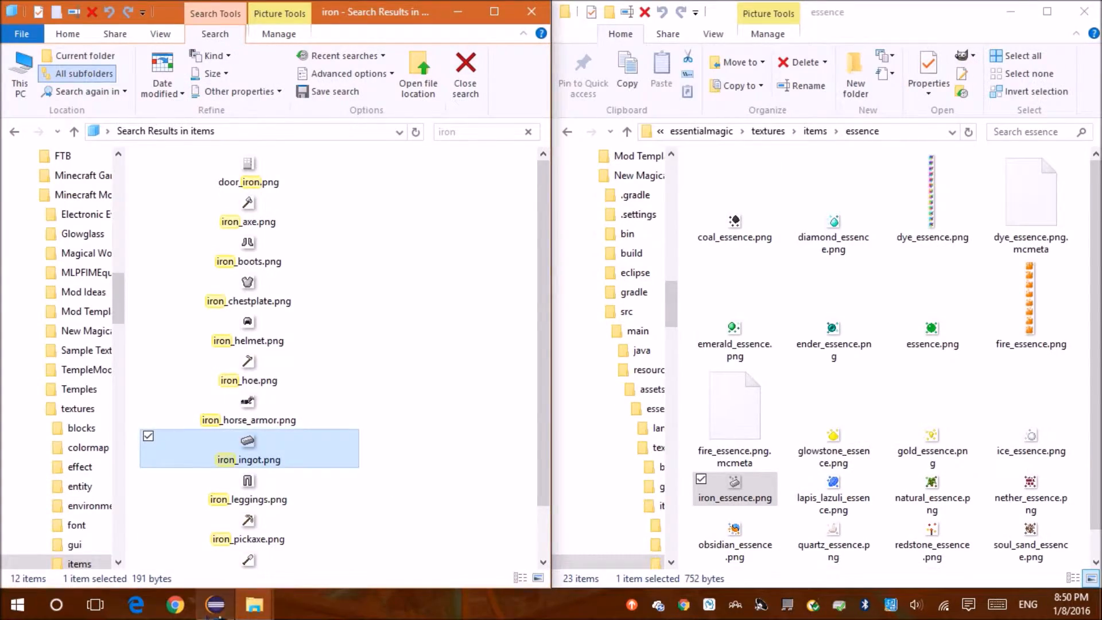
Launch Minecraft from the taskbar after checking iron_essence.png in the essence folder.
click(215, 605)
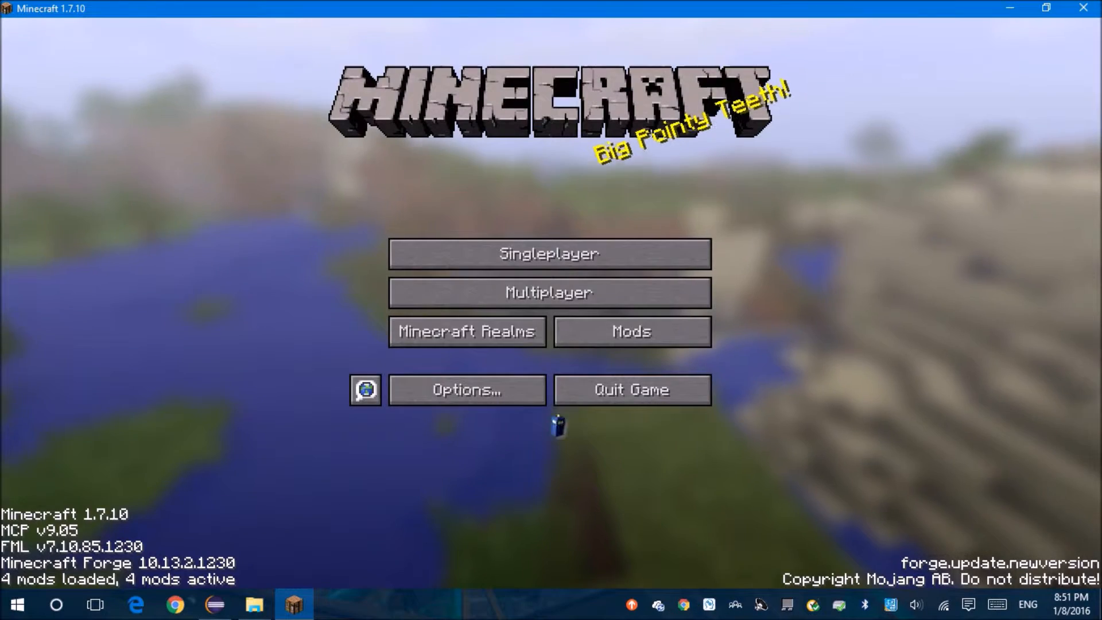
Adjust the master volume in settings, then Save and Quit to Title from the game menu.
click(466, 389)
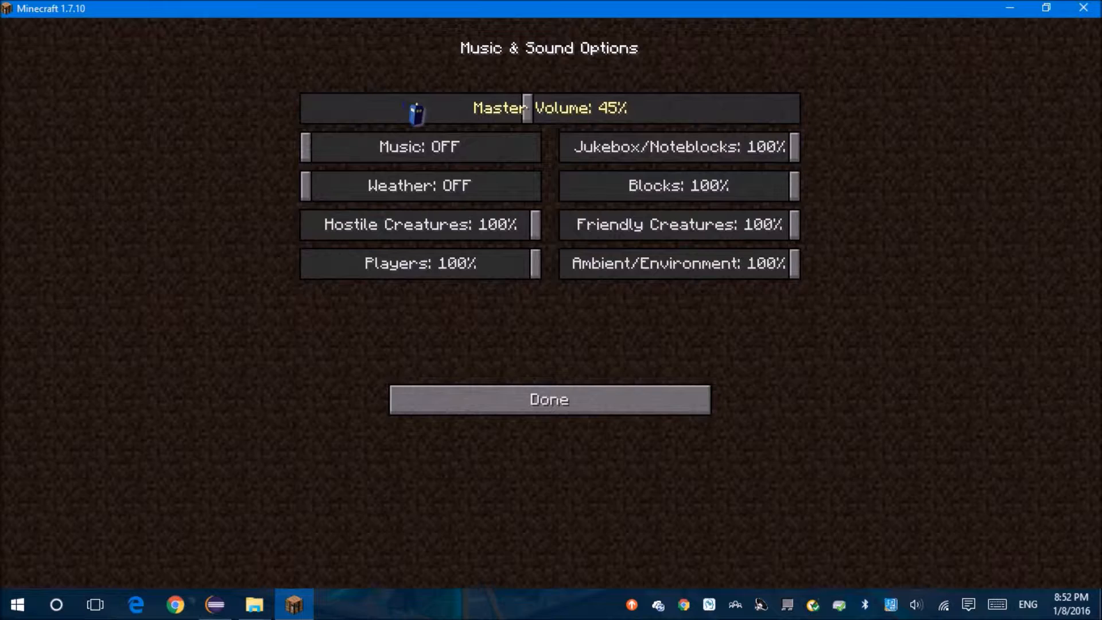
click(547, 399)
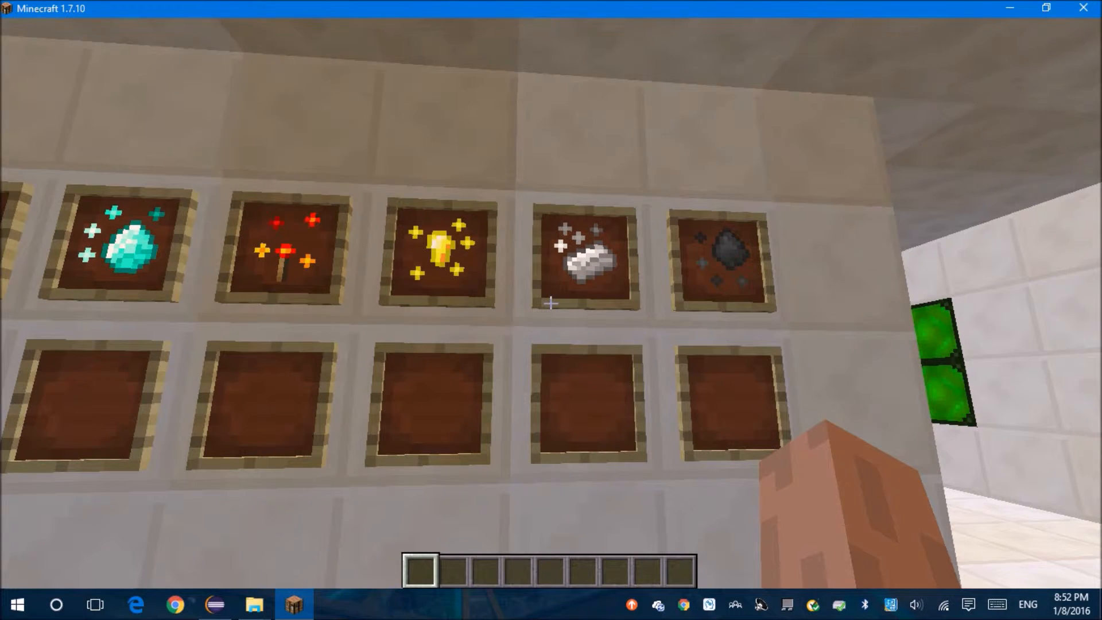
key(Escape)
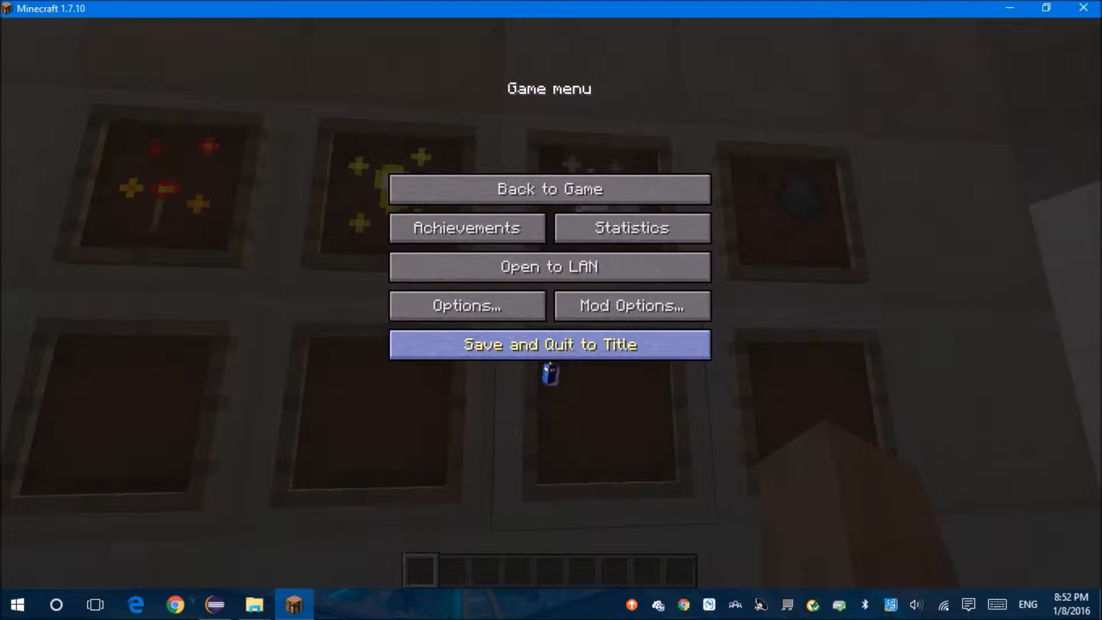
click(549, 344)
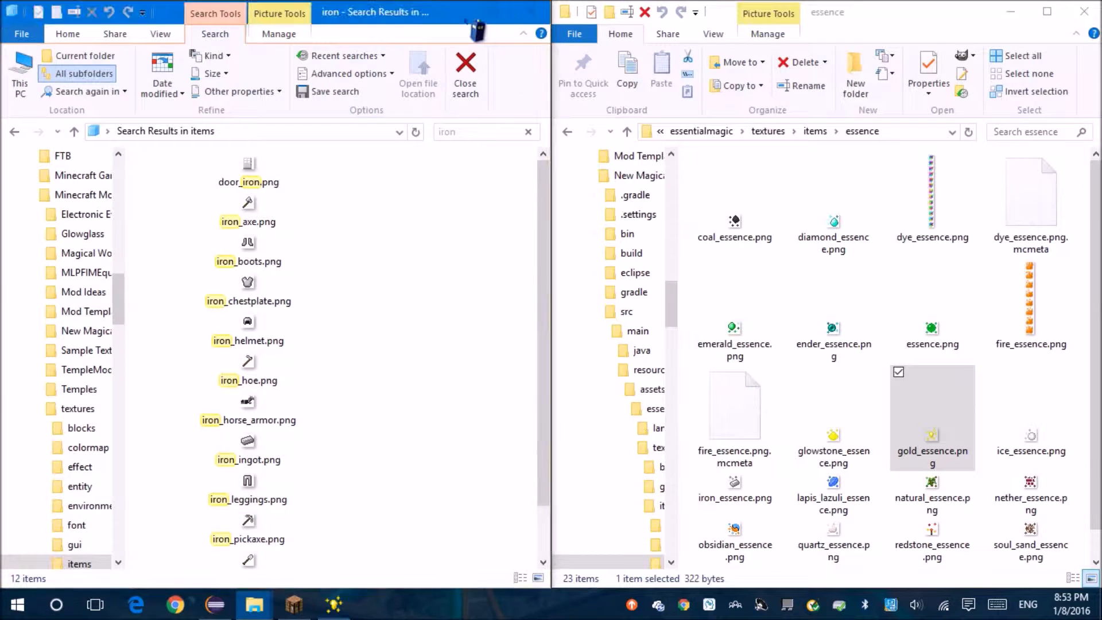
Open gold_essence.png in GIMP and rectangle-select the nugget in the canvas centre.
click(332, 605)
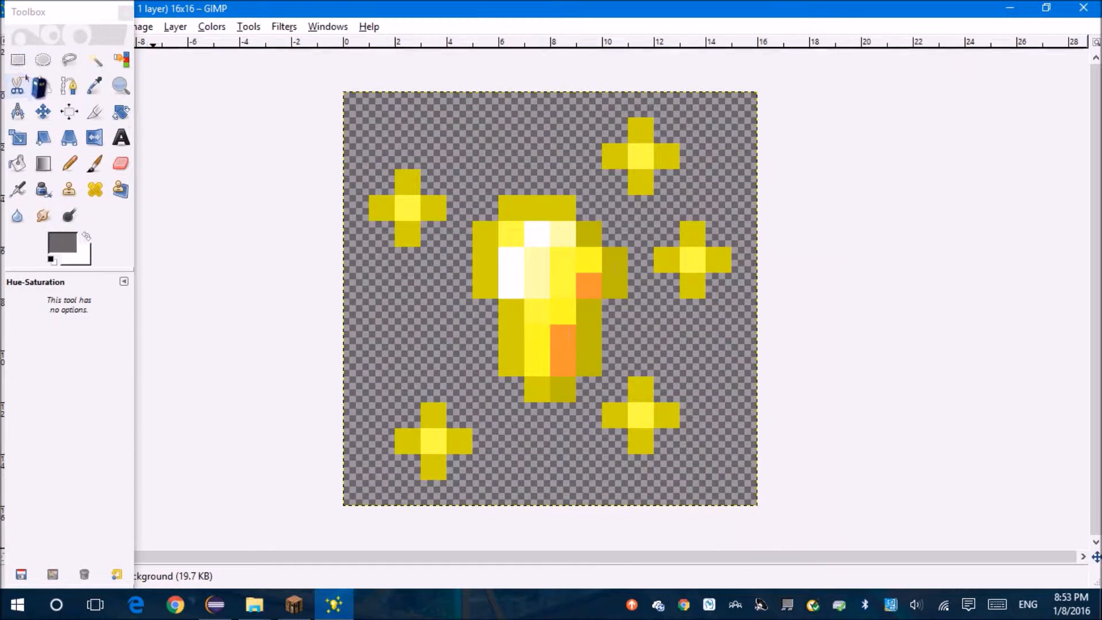
click(68, 163)
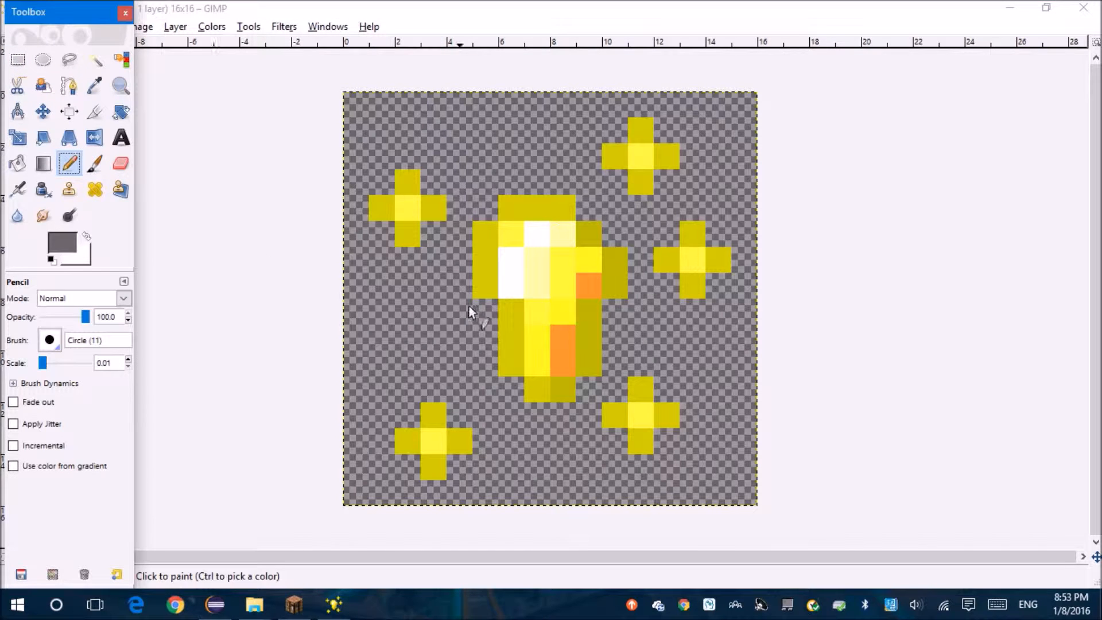
click(17, 58)
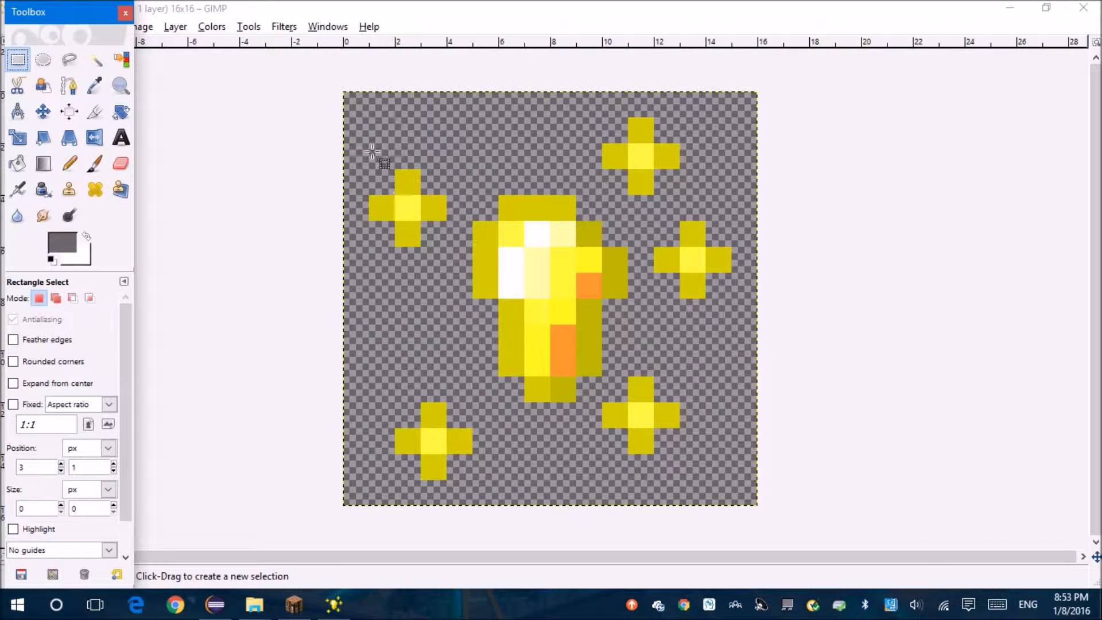
drag(372, 175, 443, 243)
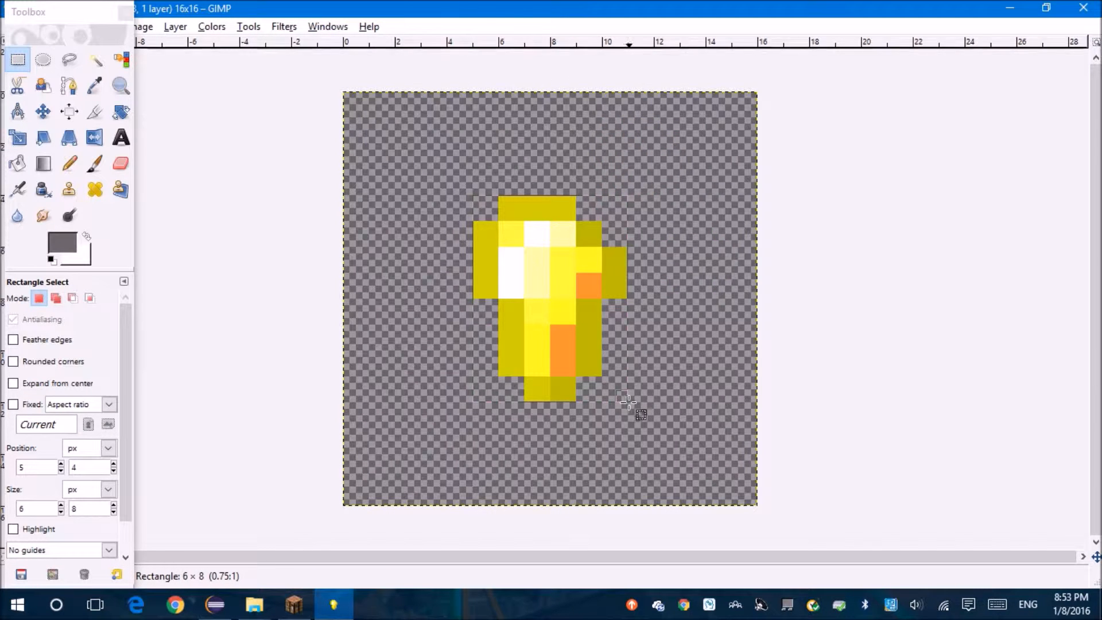
Cut the nugget to the top-right corner and sketch a few outline pixels for a new nugget with the Pencil.
key(ctrl+x)
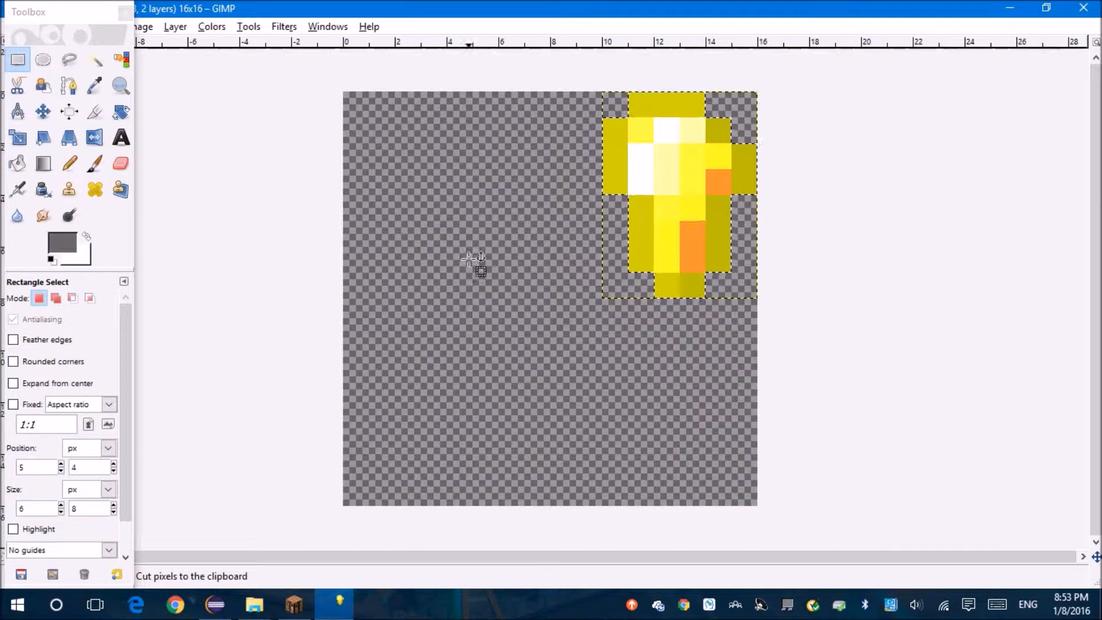
click(69, 163)
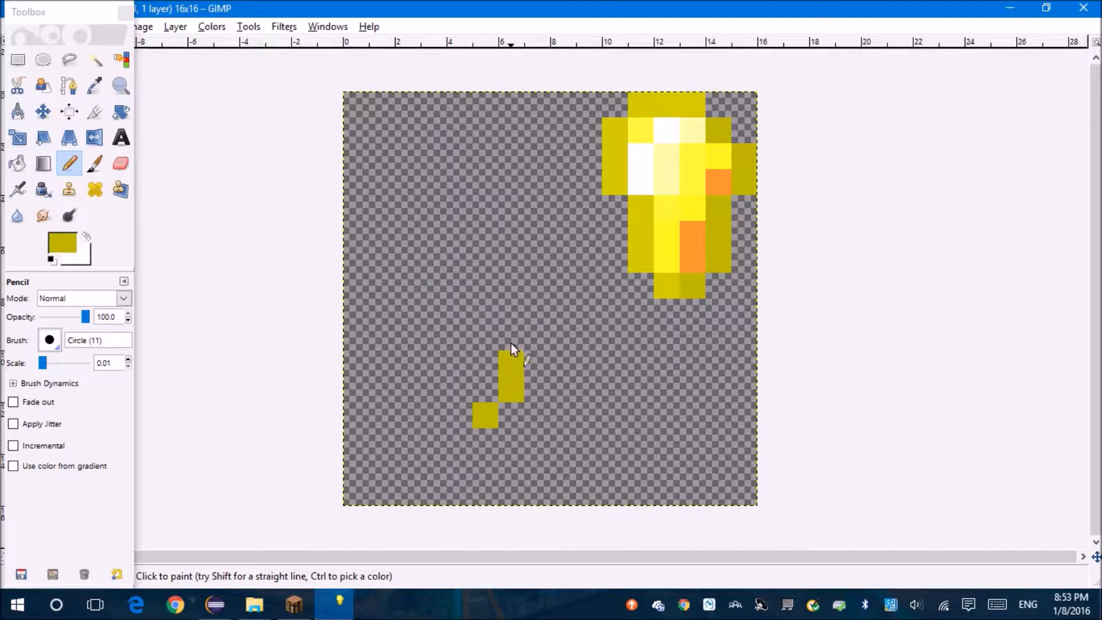
click(537, 323)
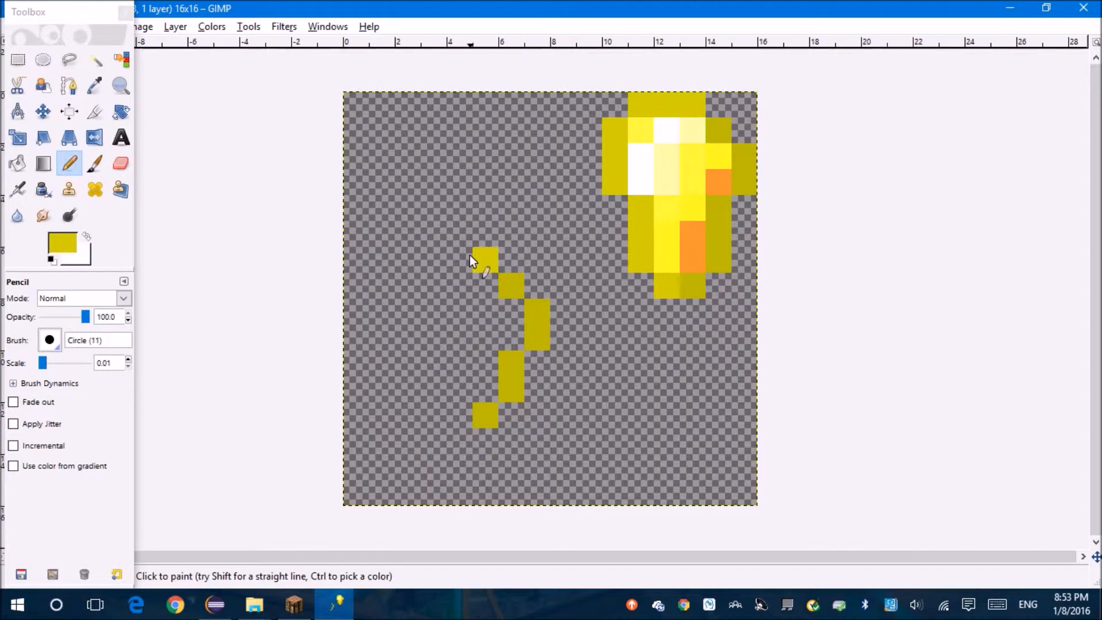
click(433, 285)
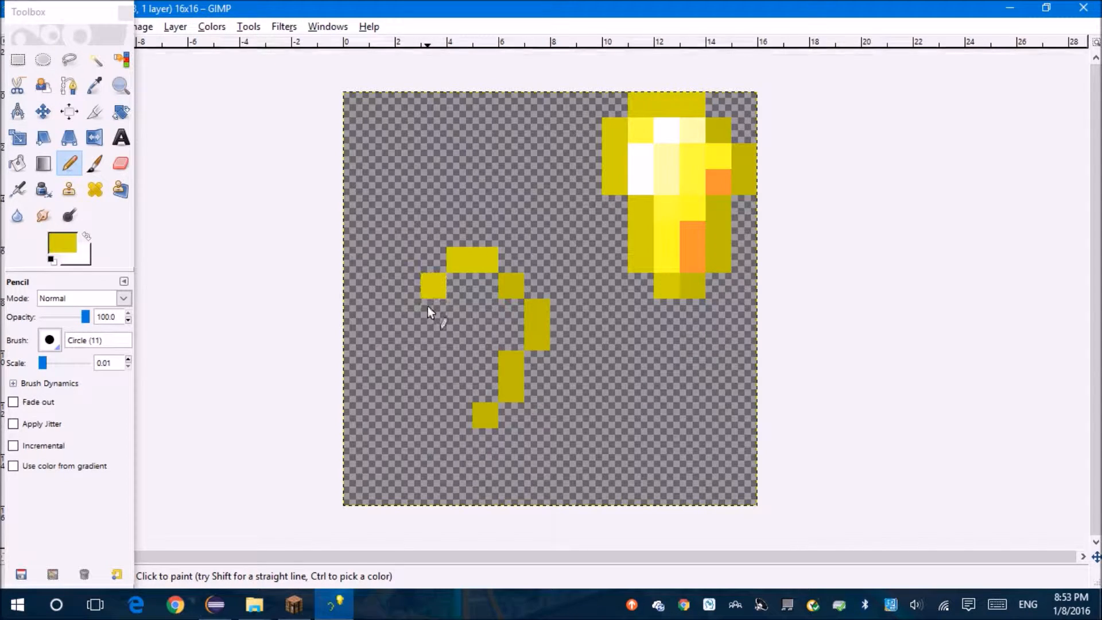
click(461, 365)
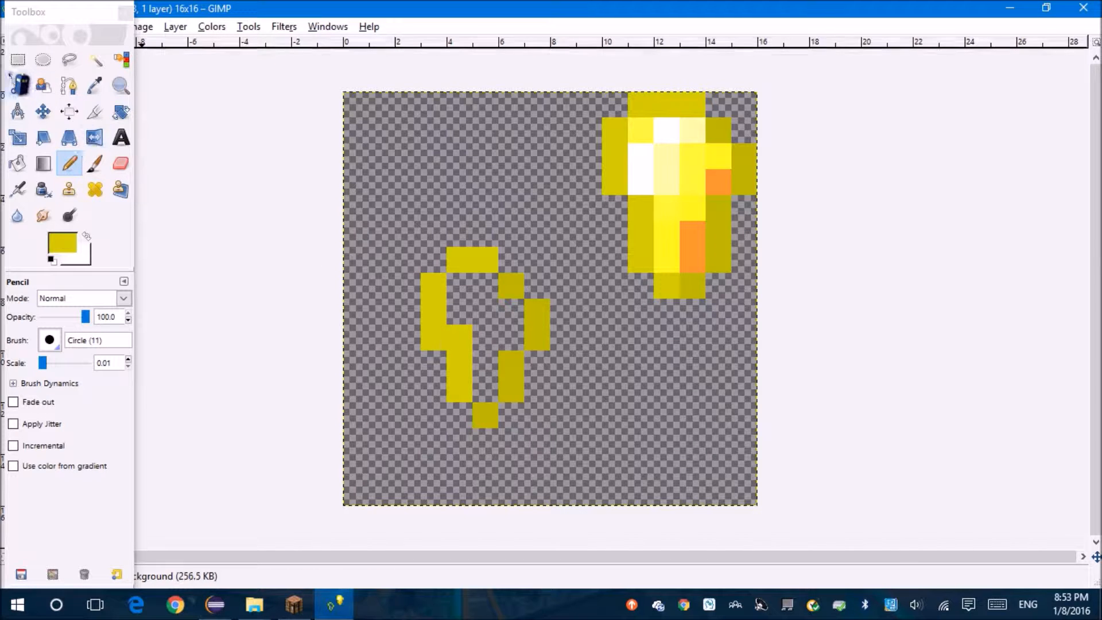
click(17, 60)
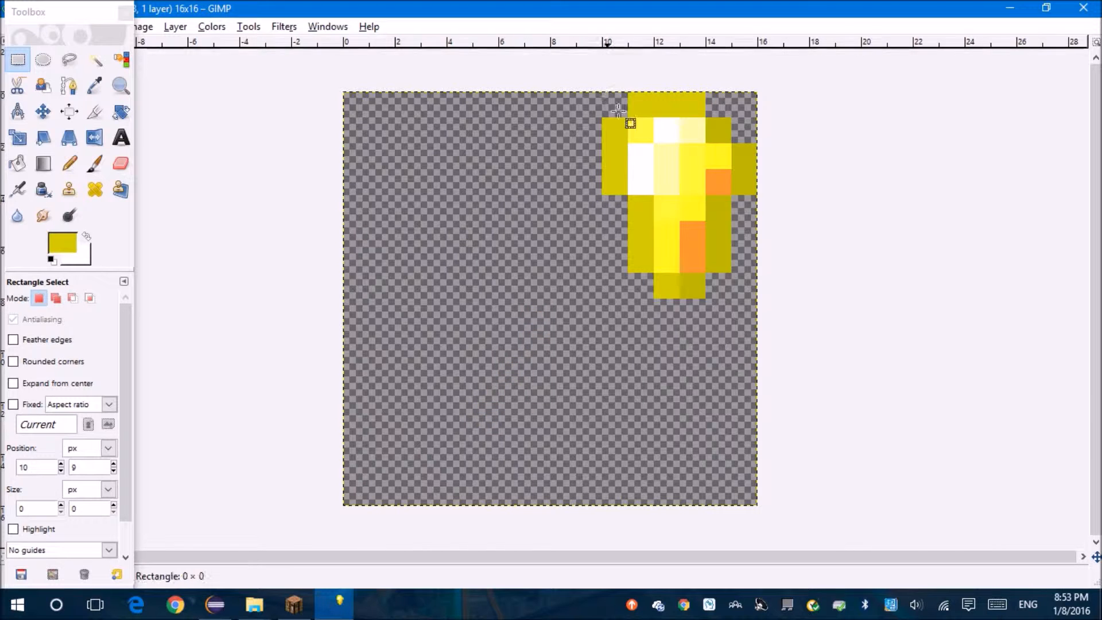
Copy the top-right nugget, paste it and select the pasted copy on the left.
drag(629, 122, 749, 295)
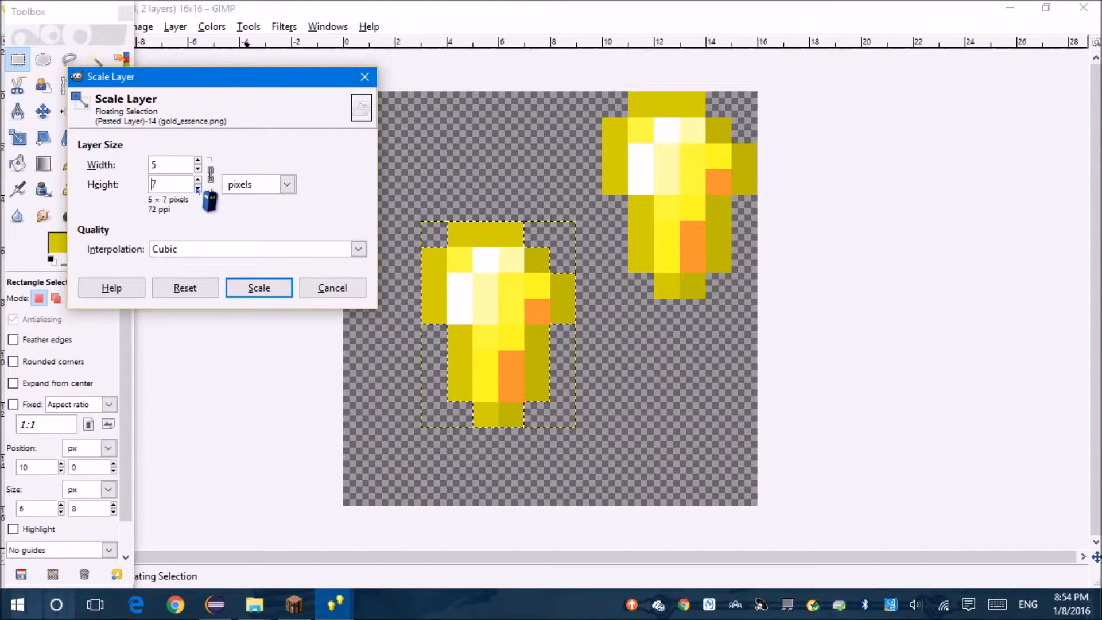
click(197, 187)
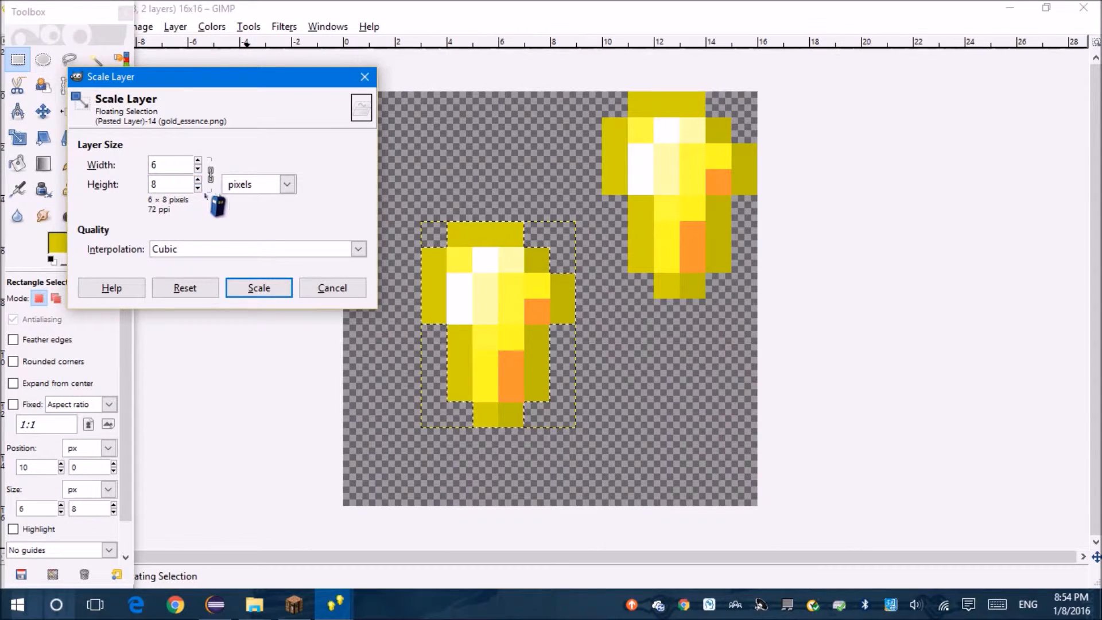
click(258, 287)
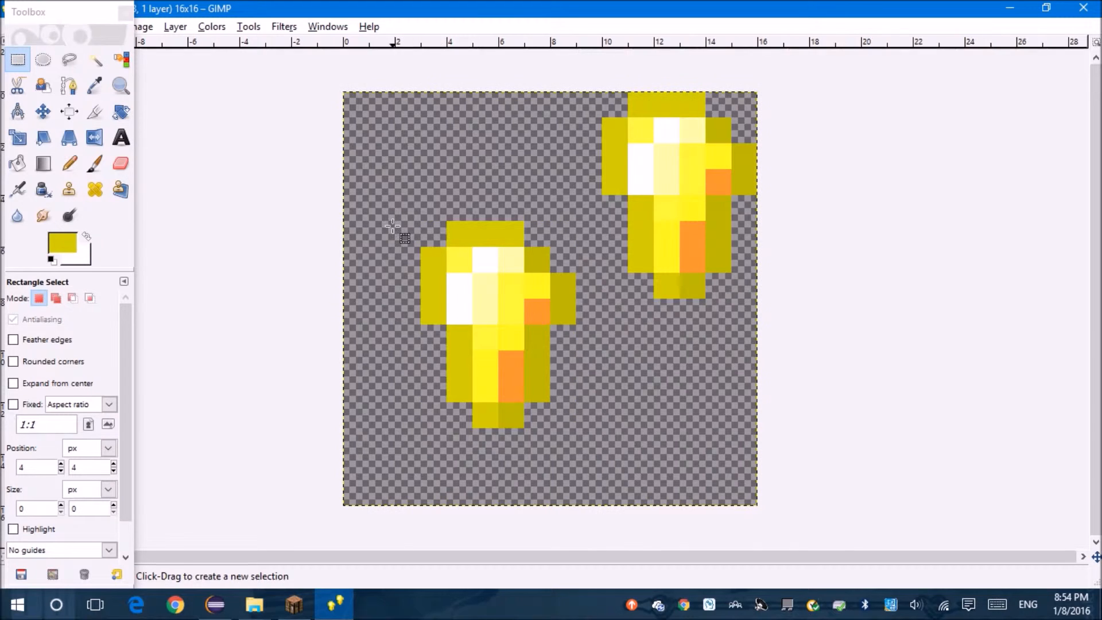
drag(393, 229, 583, 446)
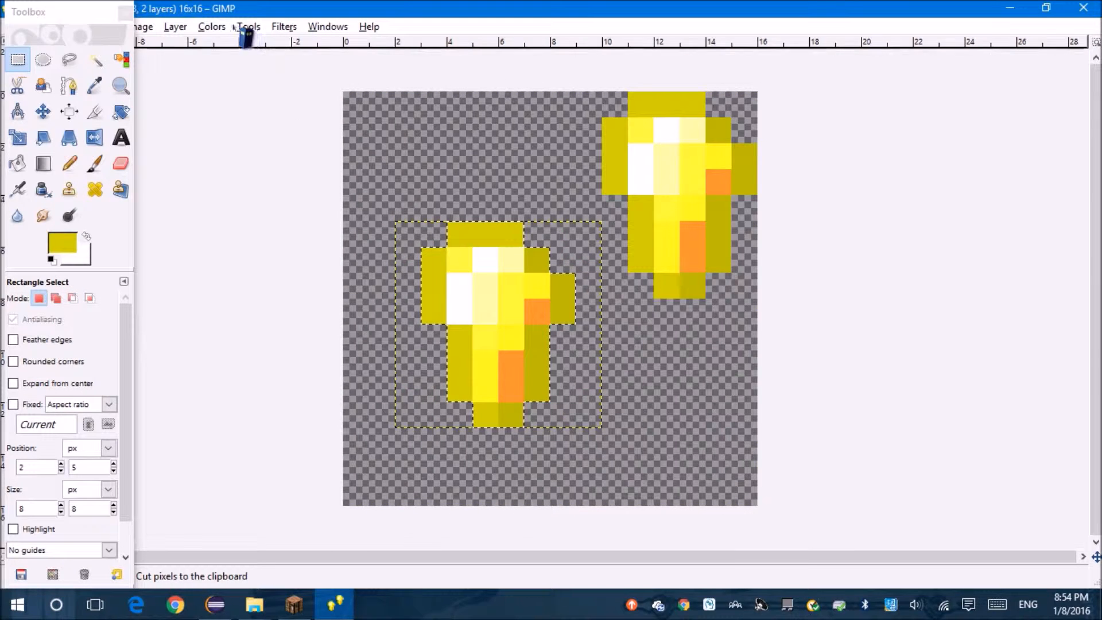
Shrink the pasted copy via Layer > Scale Layer, move it top-left, and start a dark gold outline below.
click(174, 26)
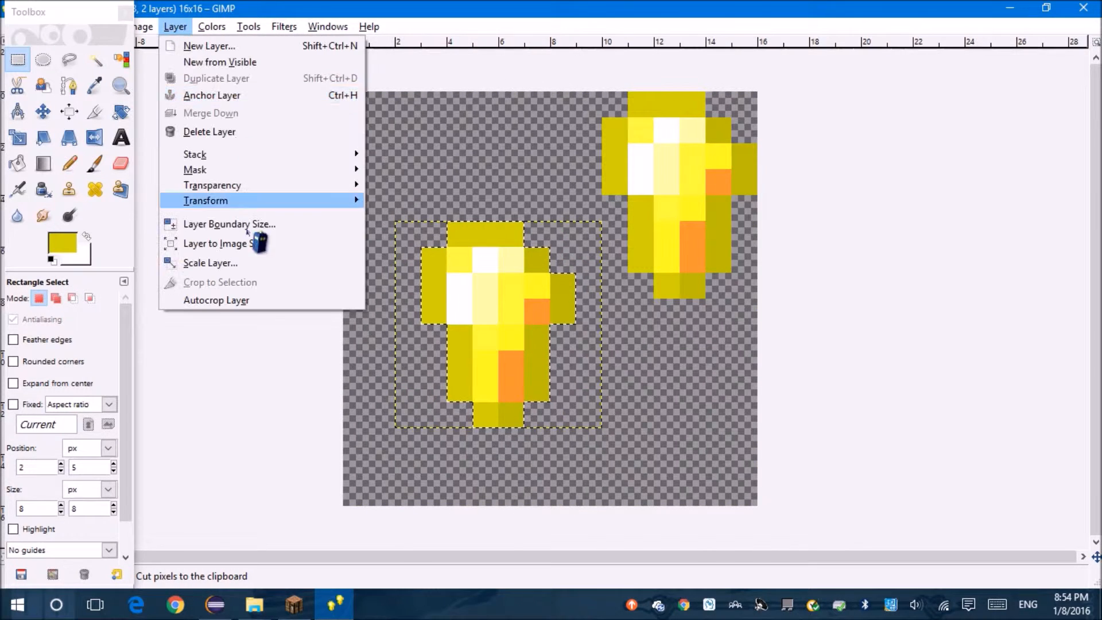
click(210, 262)
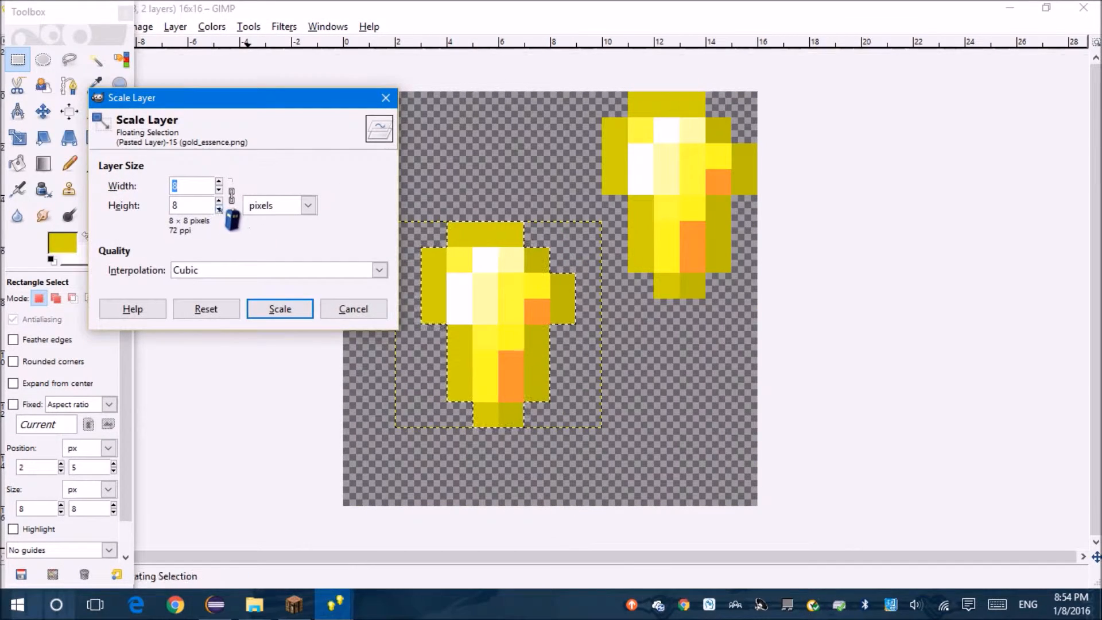
click(279, 309)
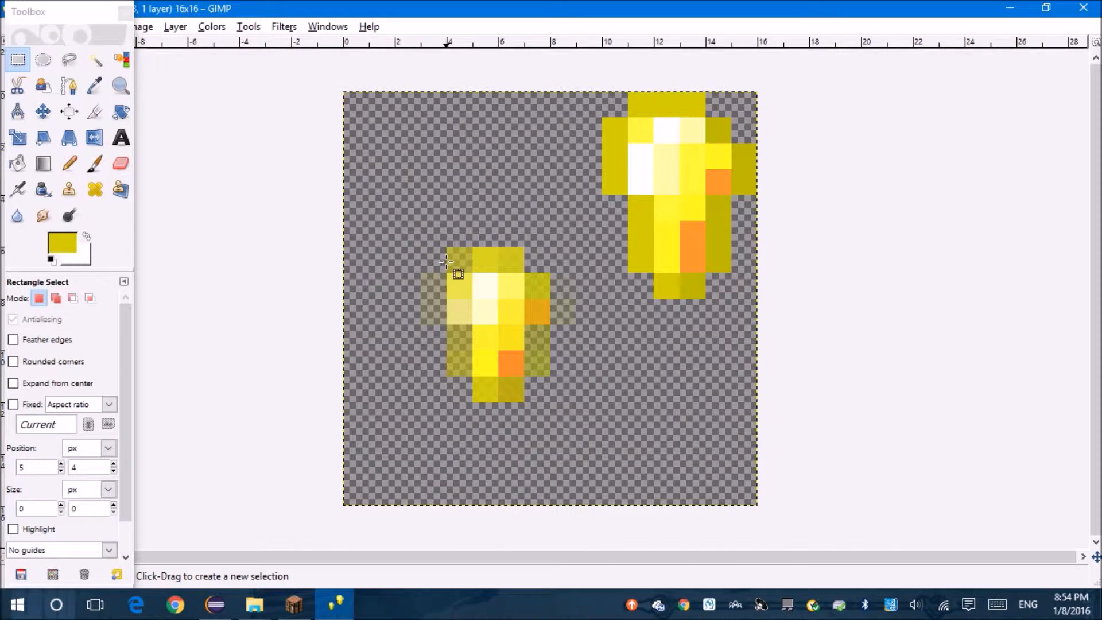
drag(447, 262, 592, 453)
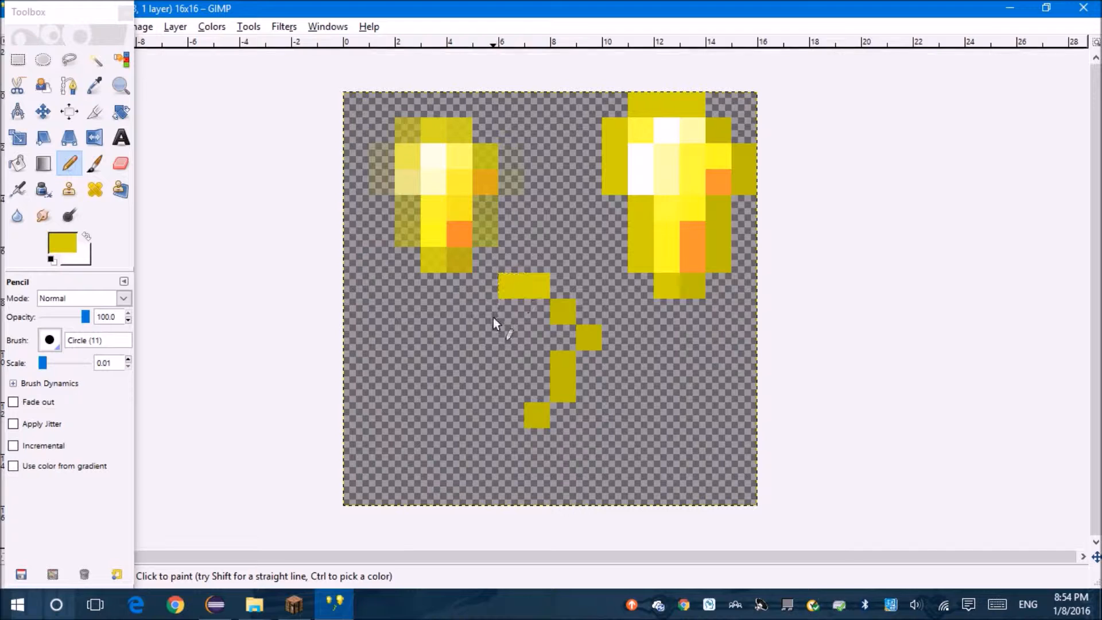
click(484, 312)
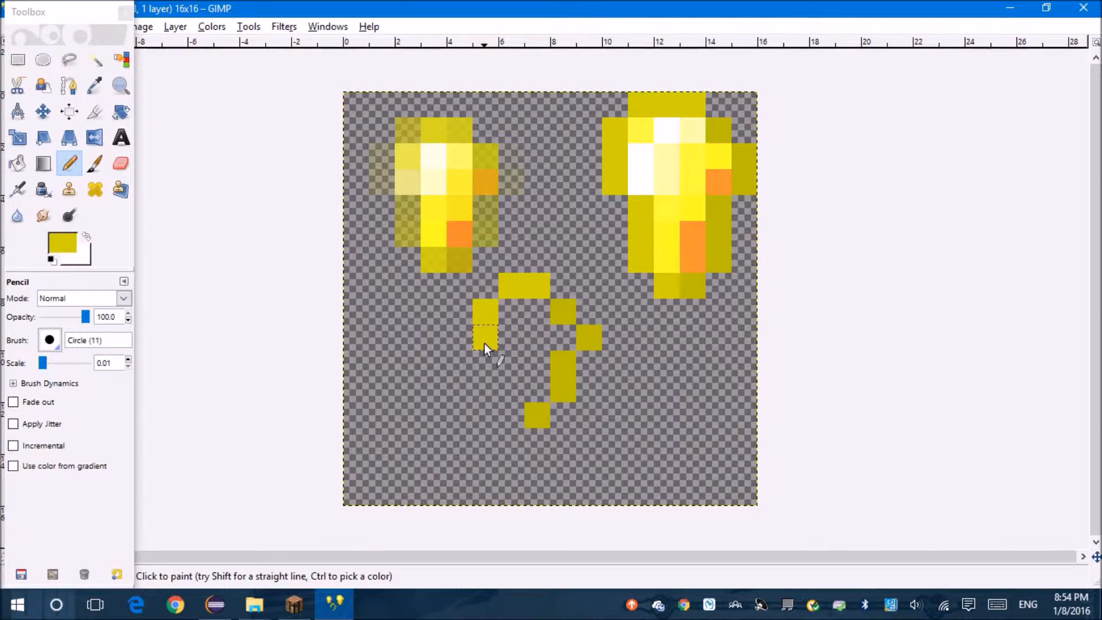
click(485, 334)
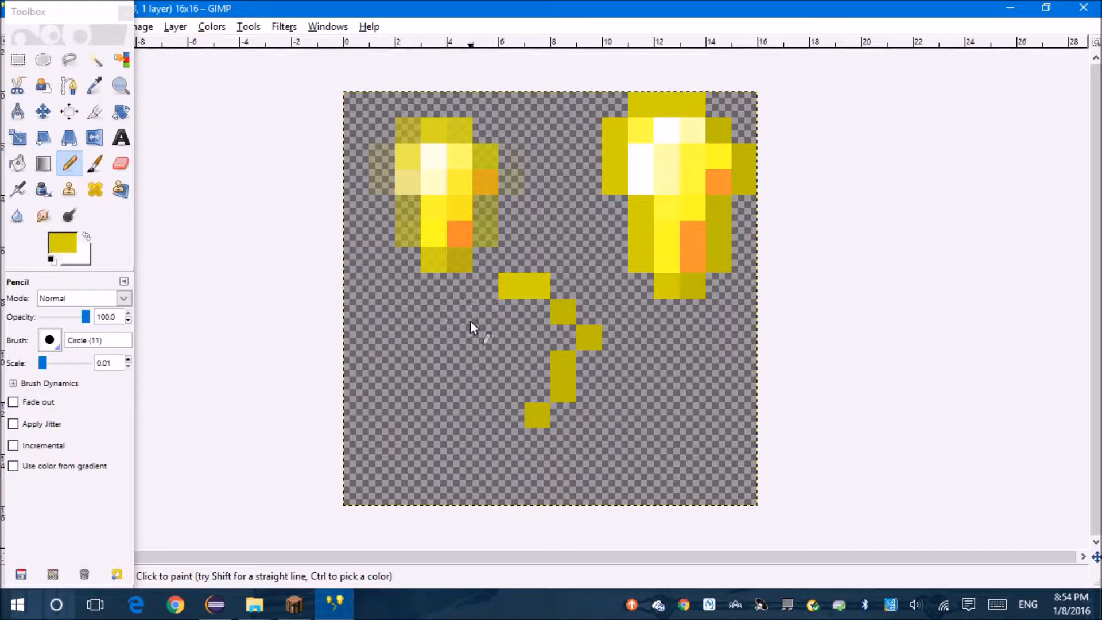
mouse_move(492, 299)
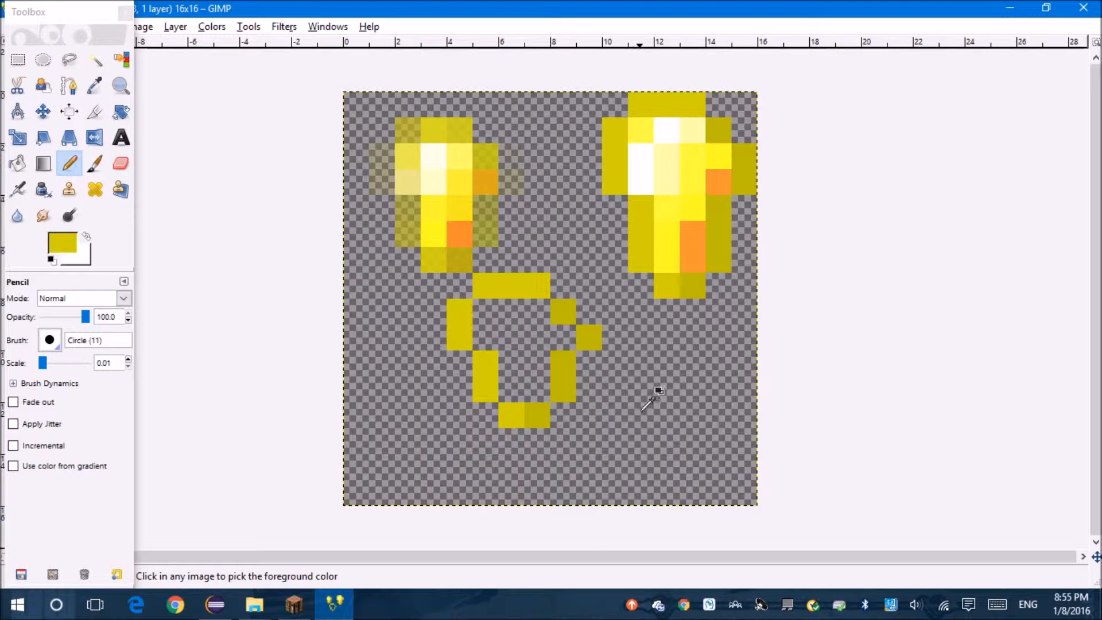
mouse_move(640, 410)
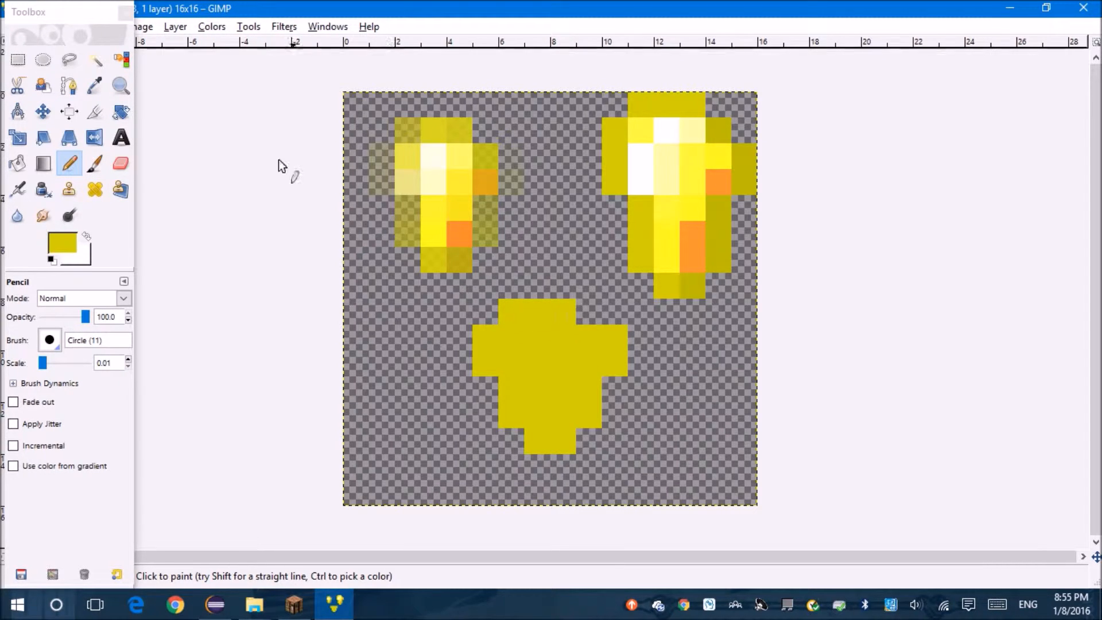
Switch to Rectangle Select after filling the lower nugget solid dark gold.
click(18, 60)
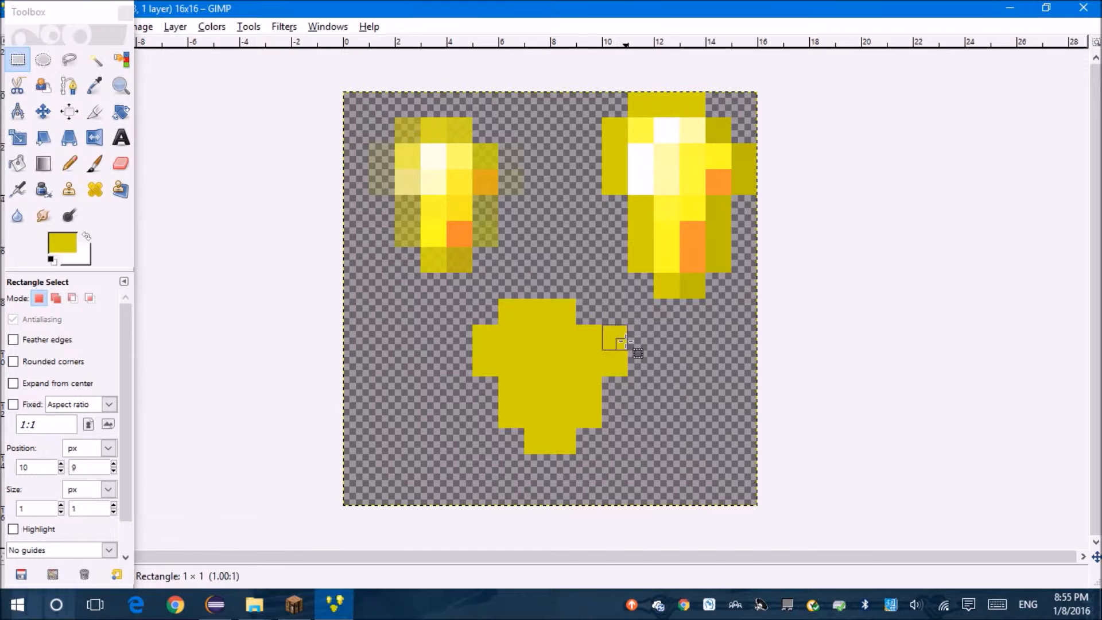
Paint pale highlight pixels on the lower nugget and add an orange accent on its right edge.
click(618, 345)
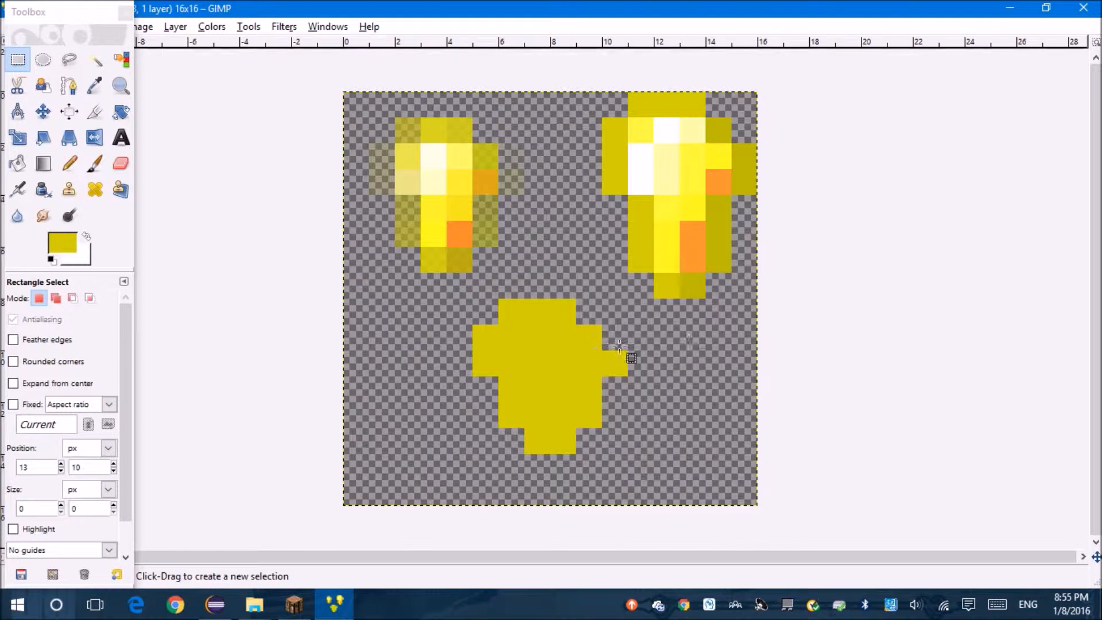
click(68, 163)
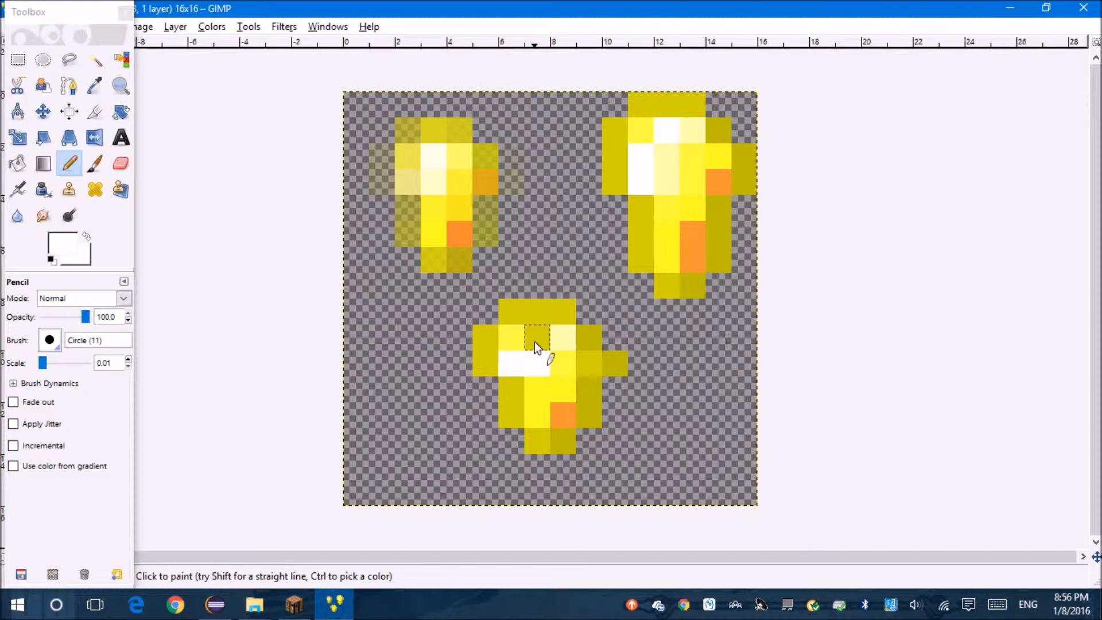
click(536, 344)
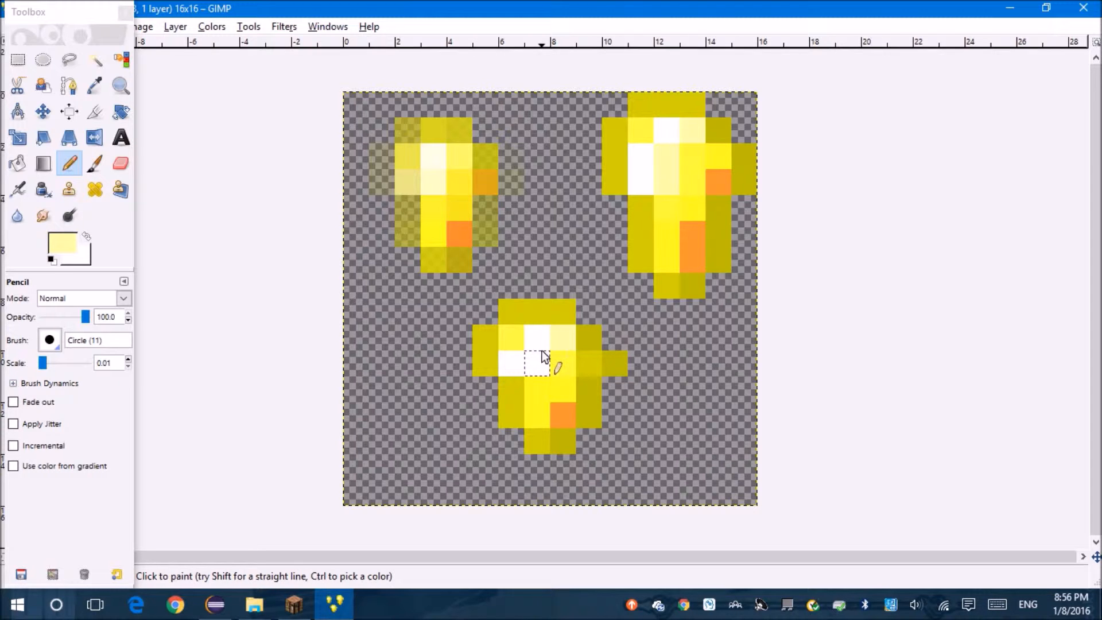
click(536, 364)
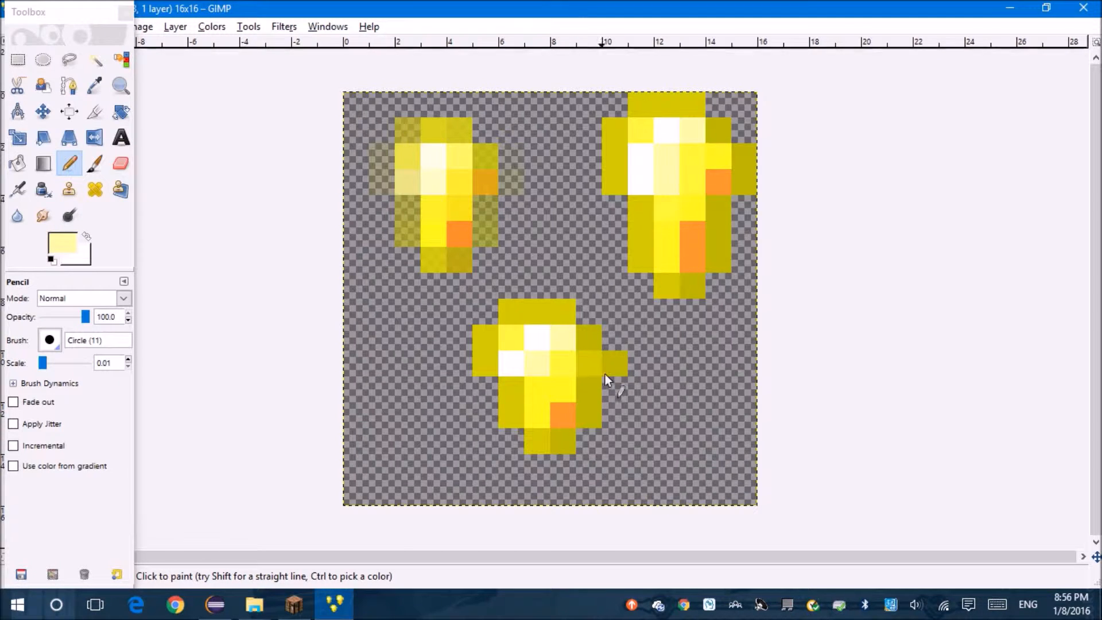
click(587, 371)
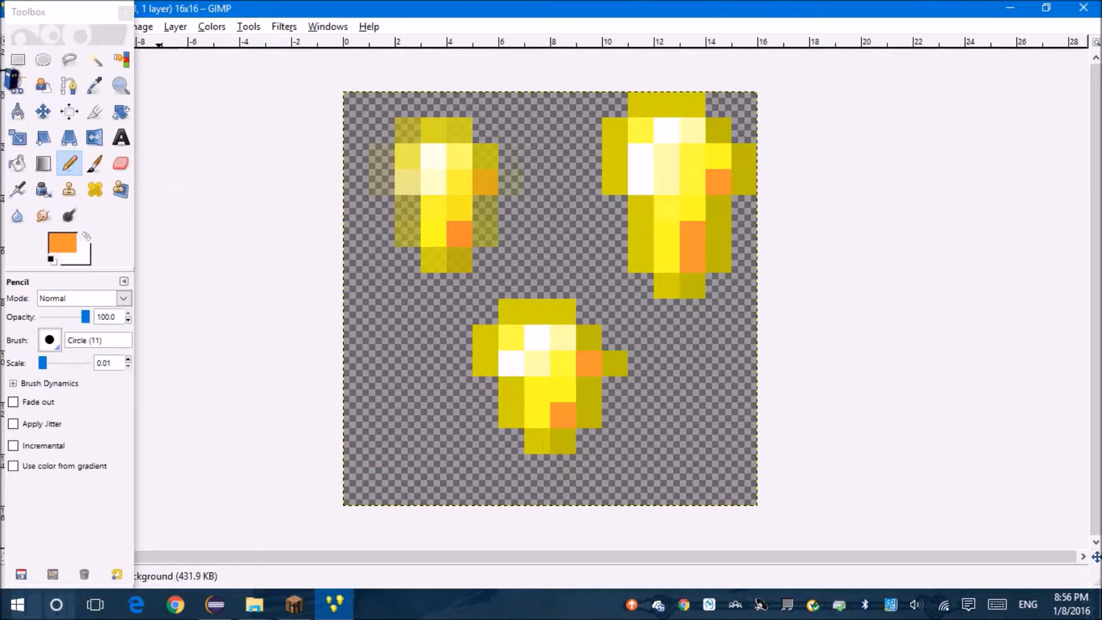
click(18, 60)
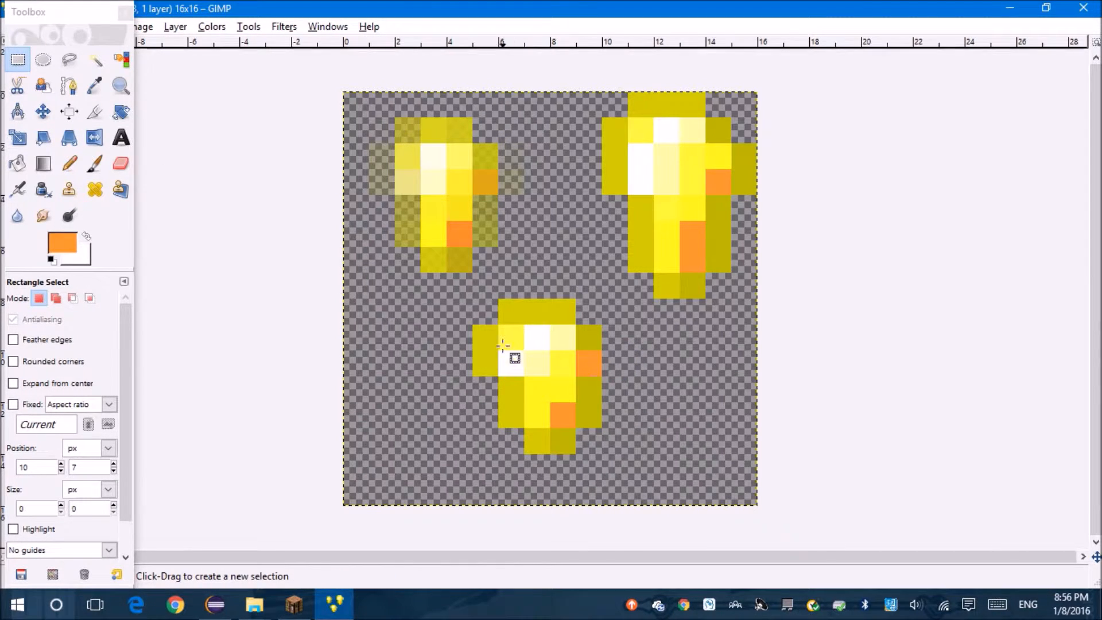
Shade the lower nugget with sampled yellow and clear the two upper nugget drafts from the canvas.
click(68, 163)
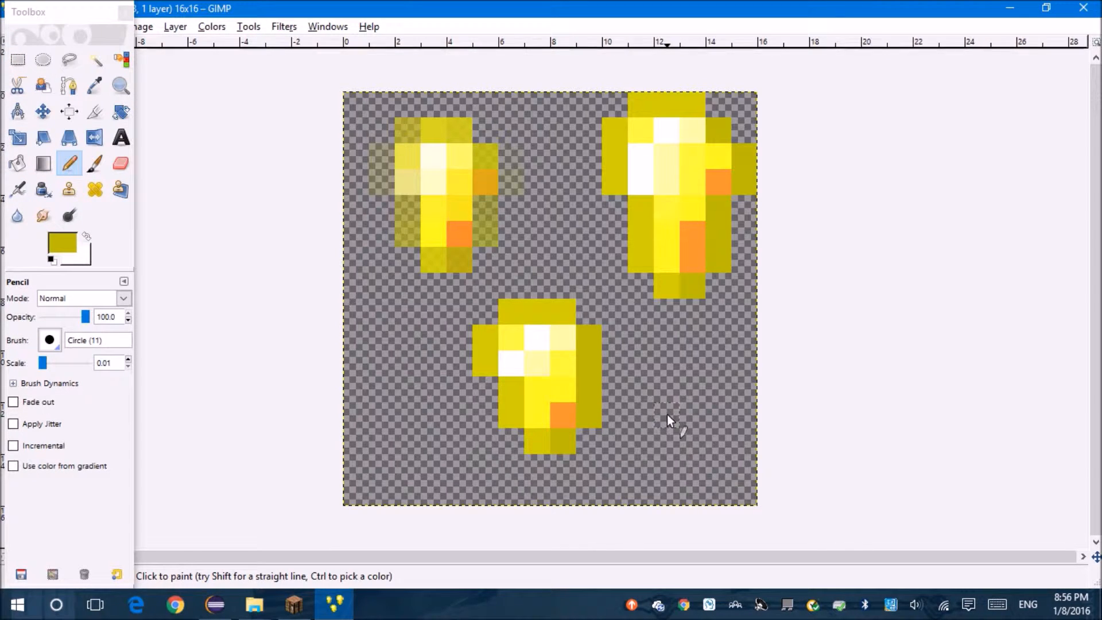
mouse_move(640, 386)
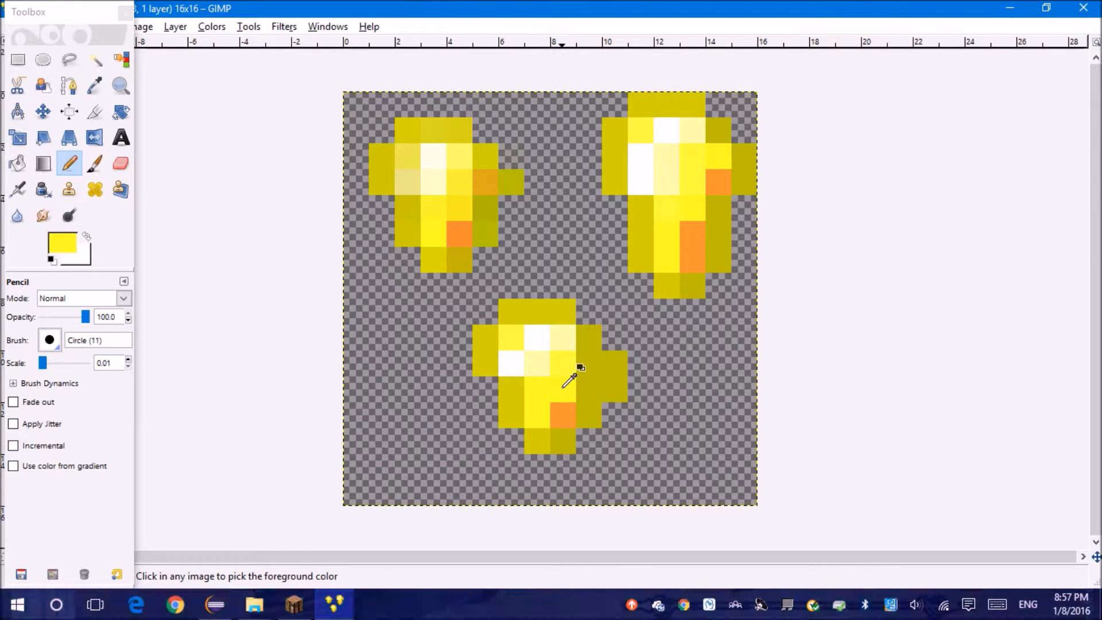
mouse_move(724, 172)
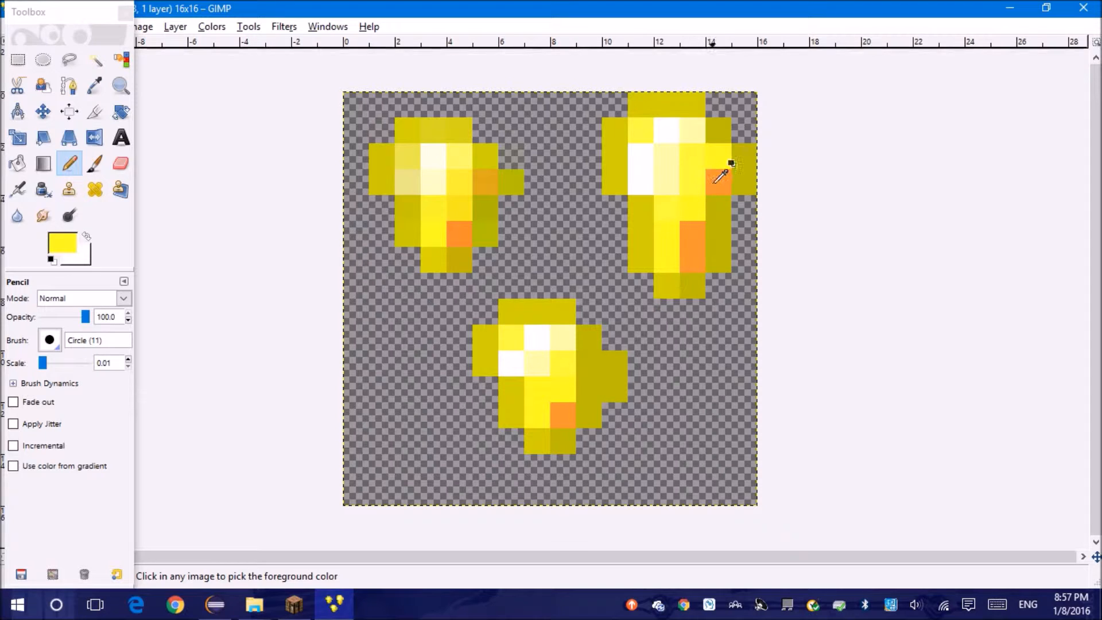
click(718, 179)
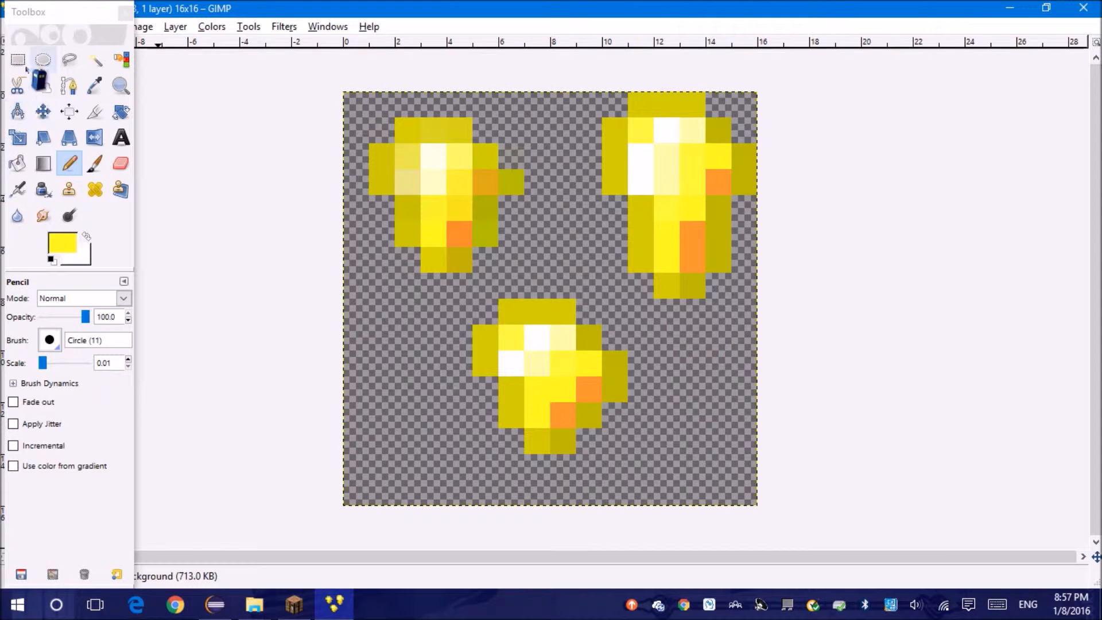
click(17, 60)
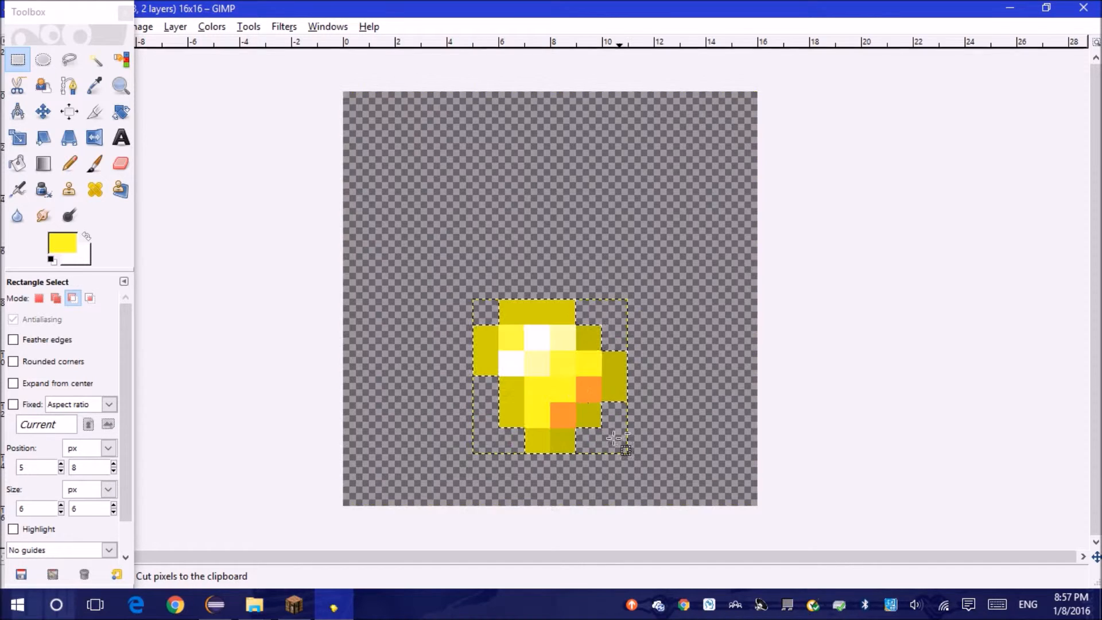
Place the nugget upper right and add plus-shaped sparkles in pale yellow, orange, yellow and dark gold.
drag(549, 376, 626, 218)
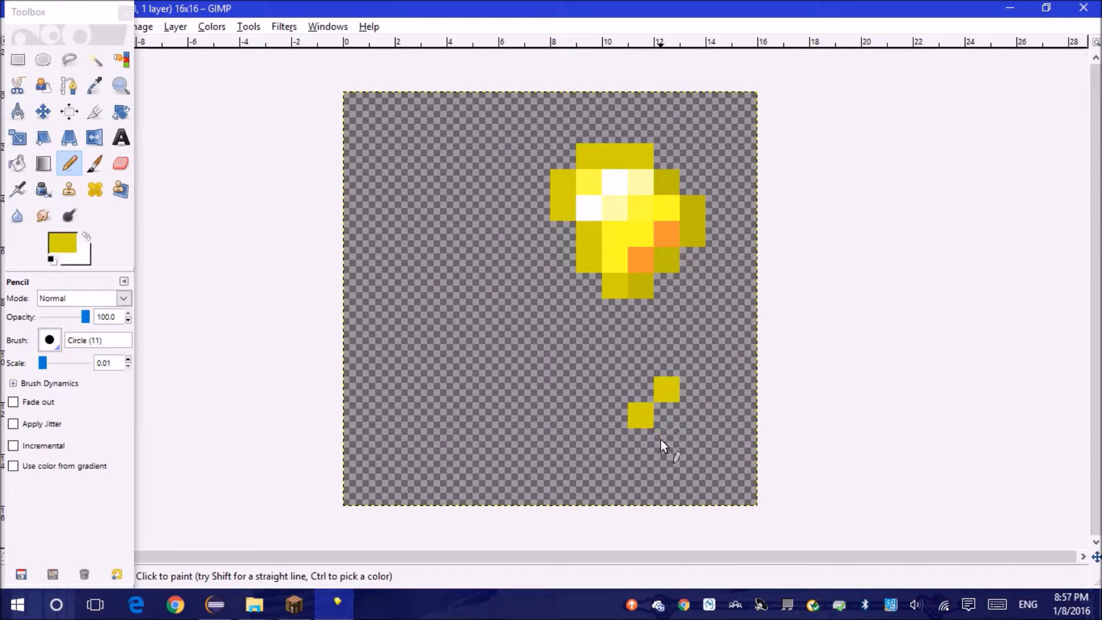
click(483, 285)
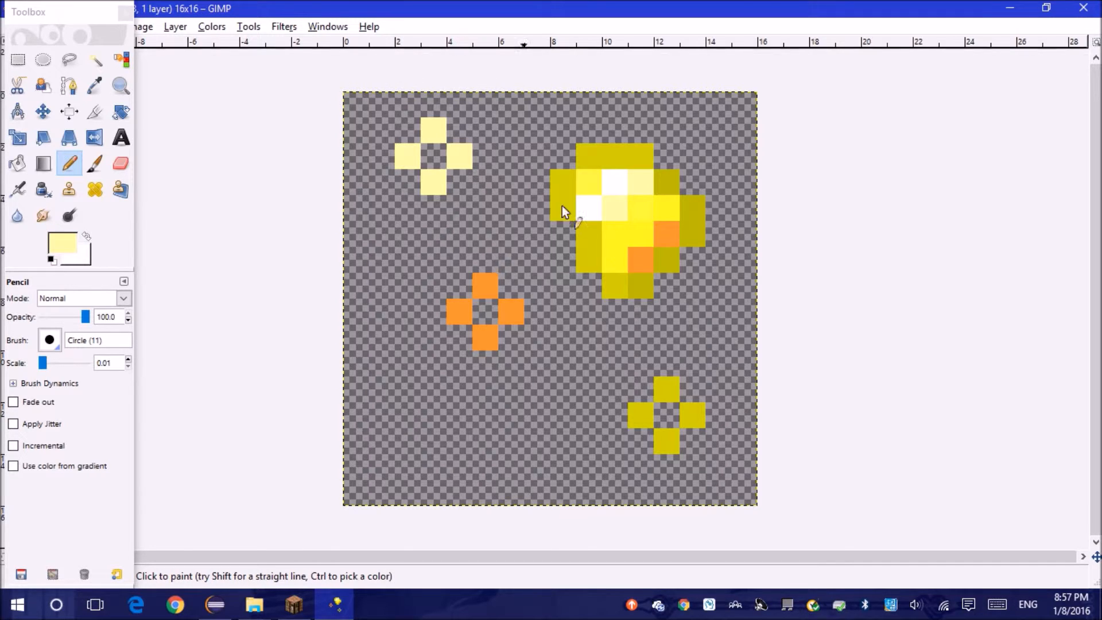
click(536, 390)
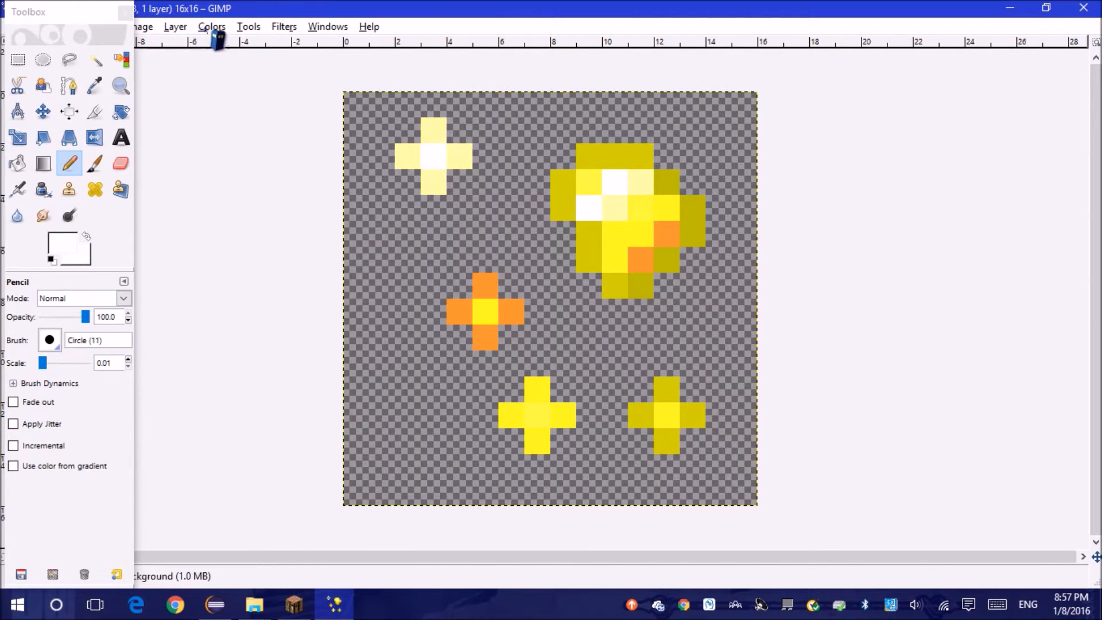
Apply Hue-Saturation with Saturation 100 and Lightness 20 to brighten the texture.
click(211, 26)
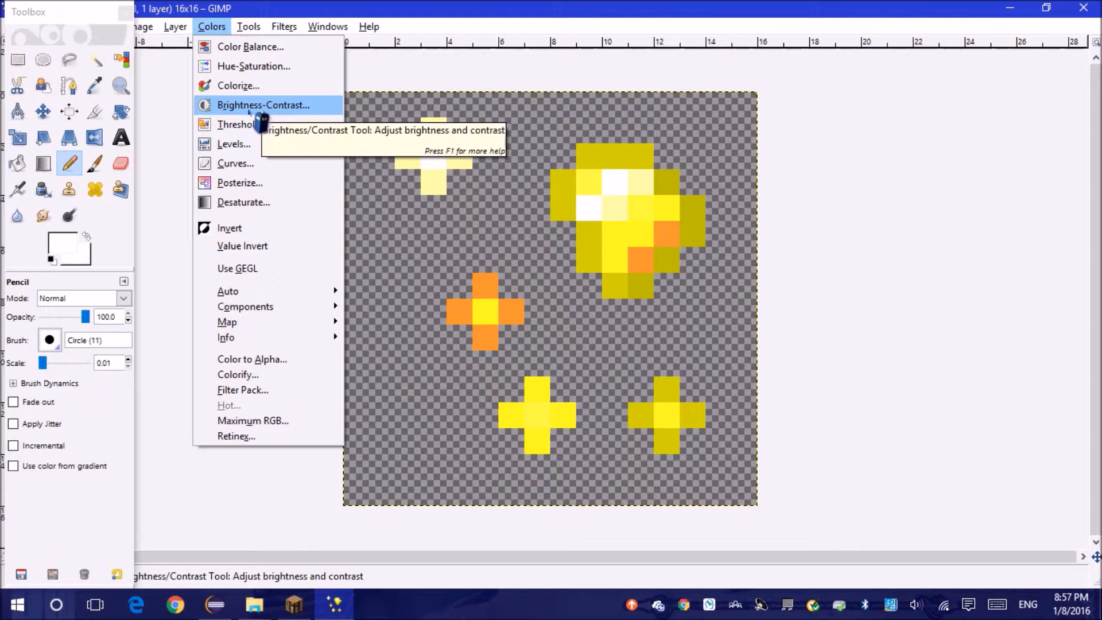
click(238, 85)
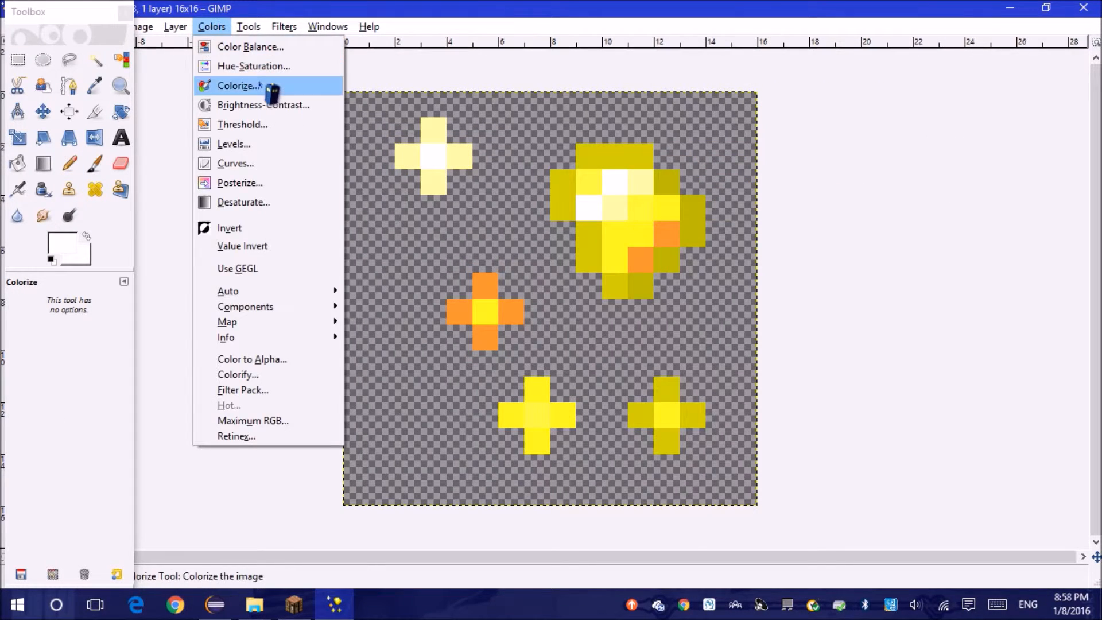
click(254, 65)
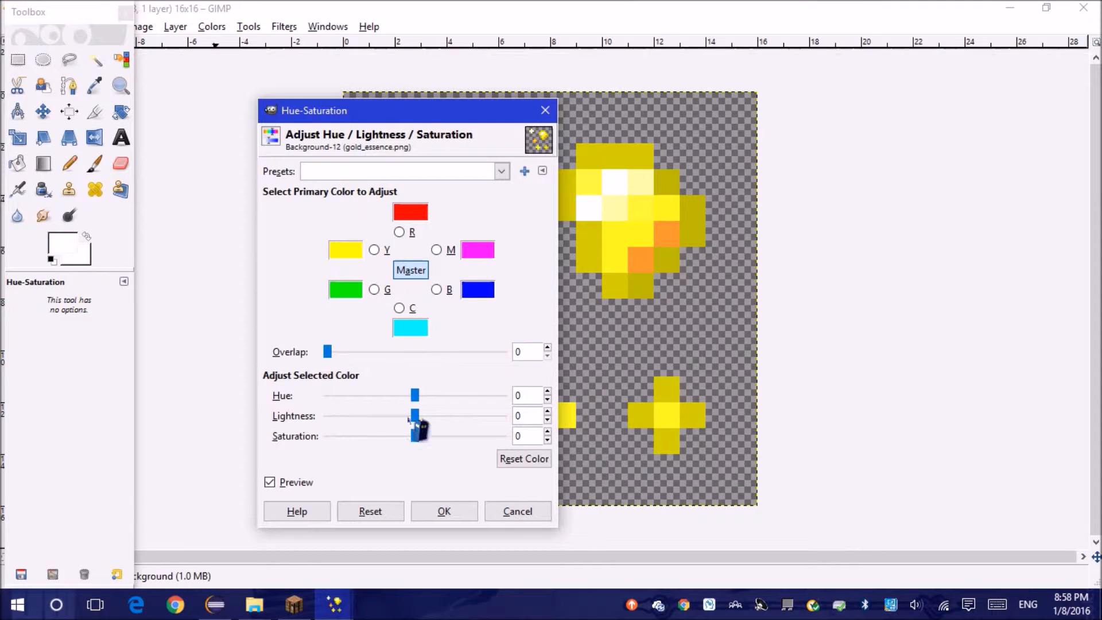
drag(412, 436, 500, 436)
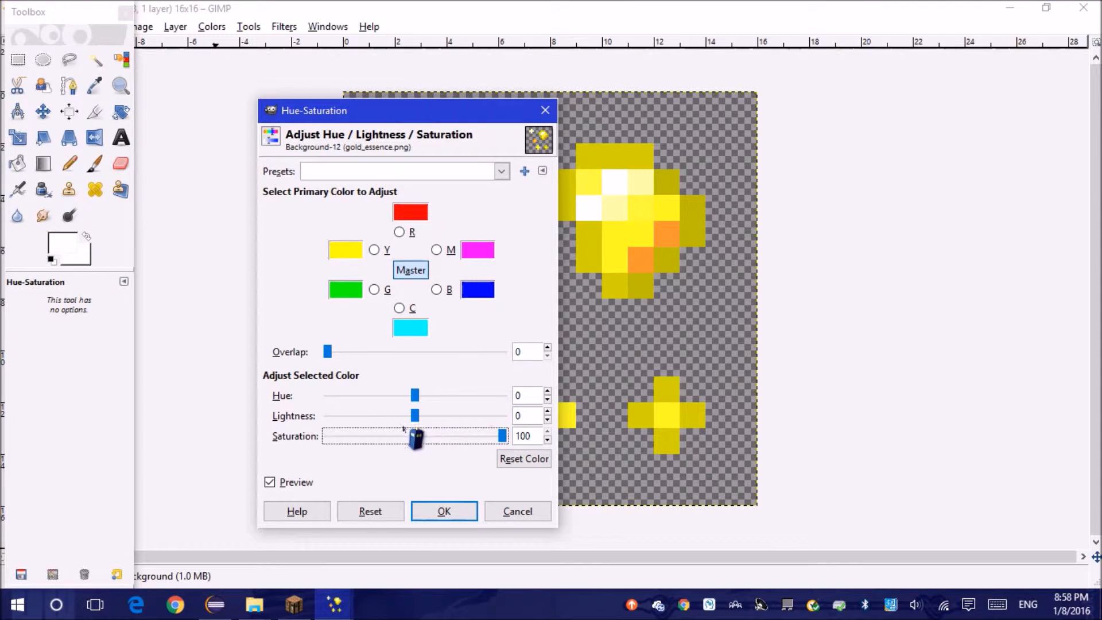
drag(414, 415, 434, 415)
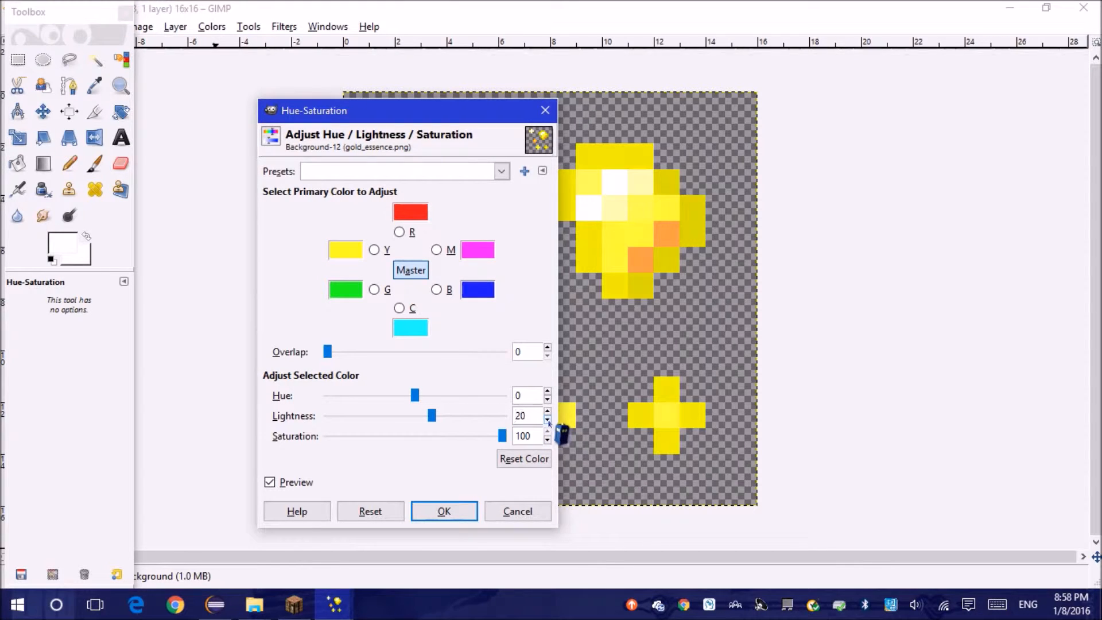
click(443, 510)
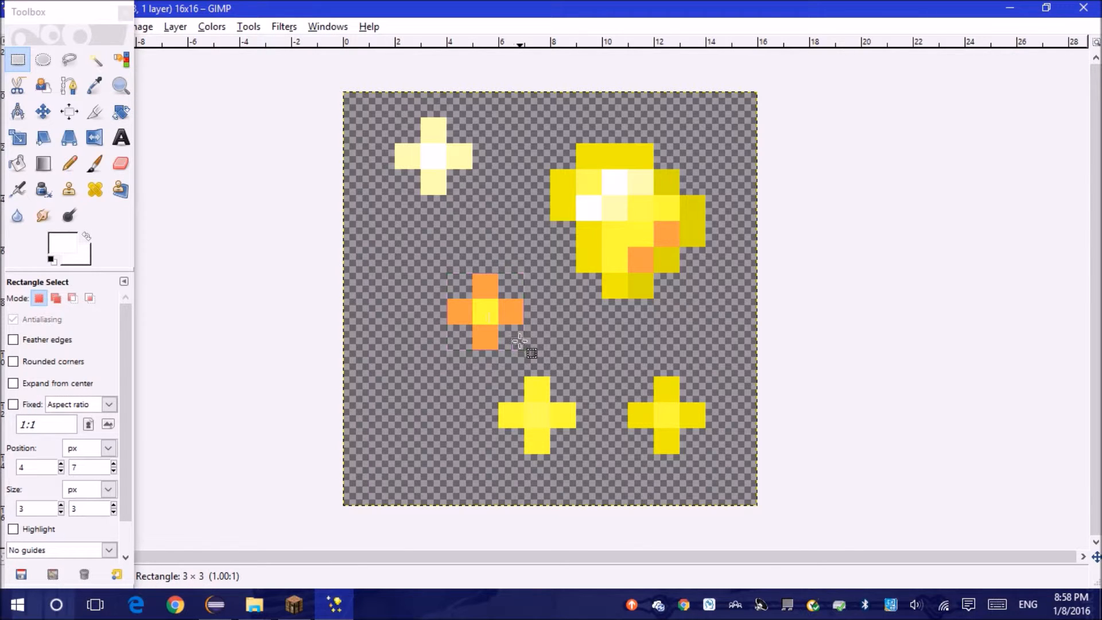
Save gold_essence.png to the mod's essence folder and minimise GIMP.
key(Ctrl+X)
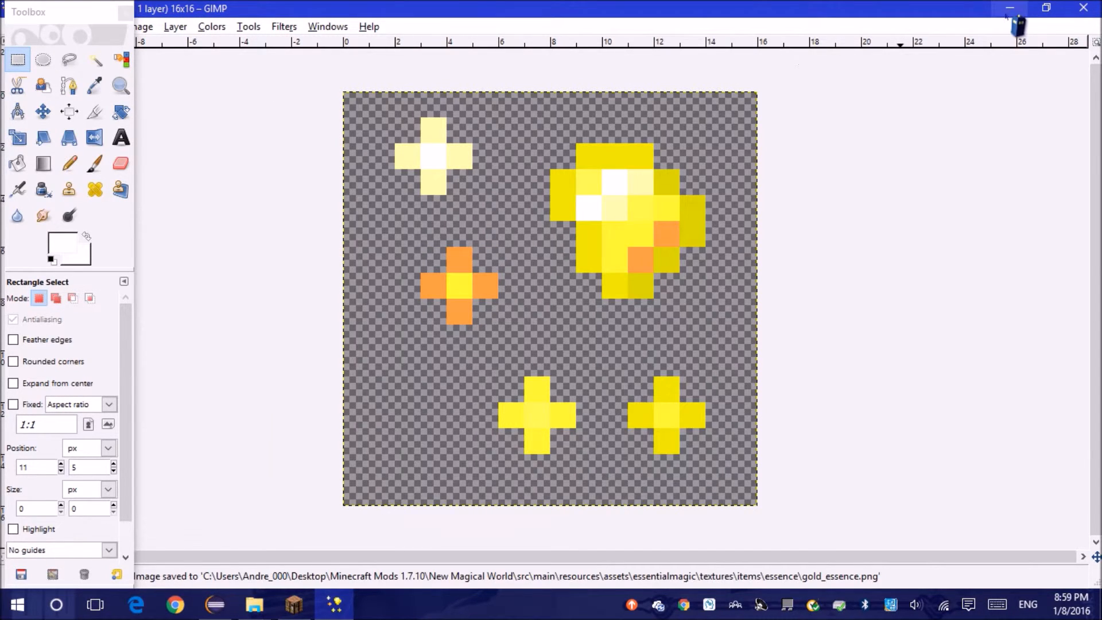
click(1009, 8)
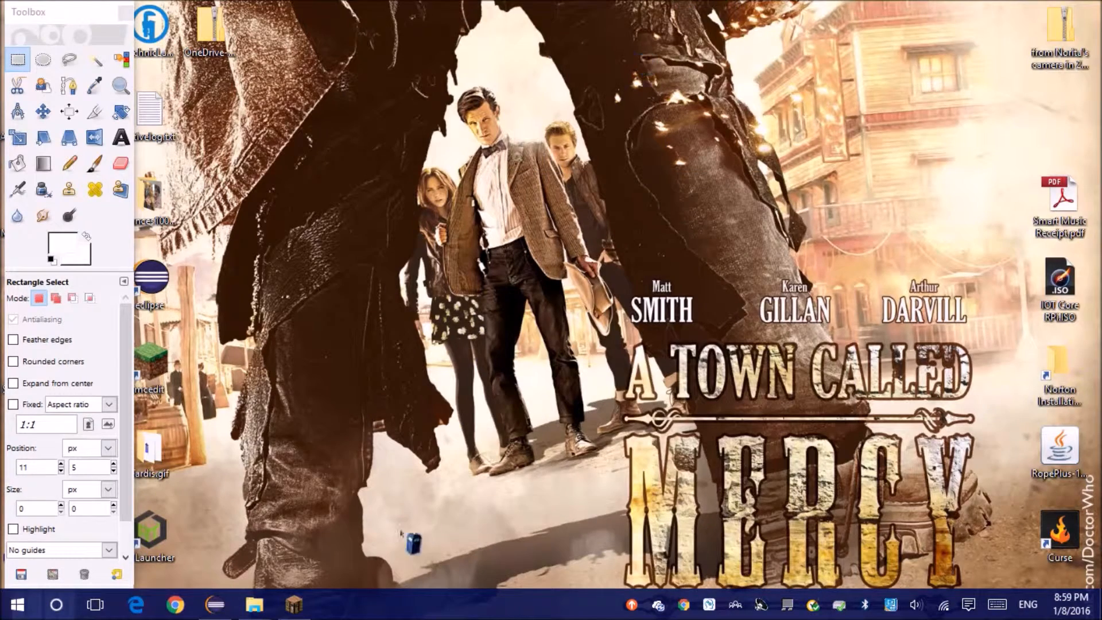
Restore Minecraft and view the updated gold essence sprite in the item frame wall.
click(293, 605)
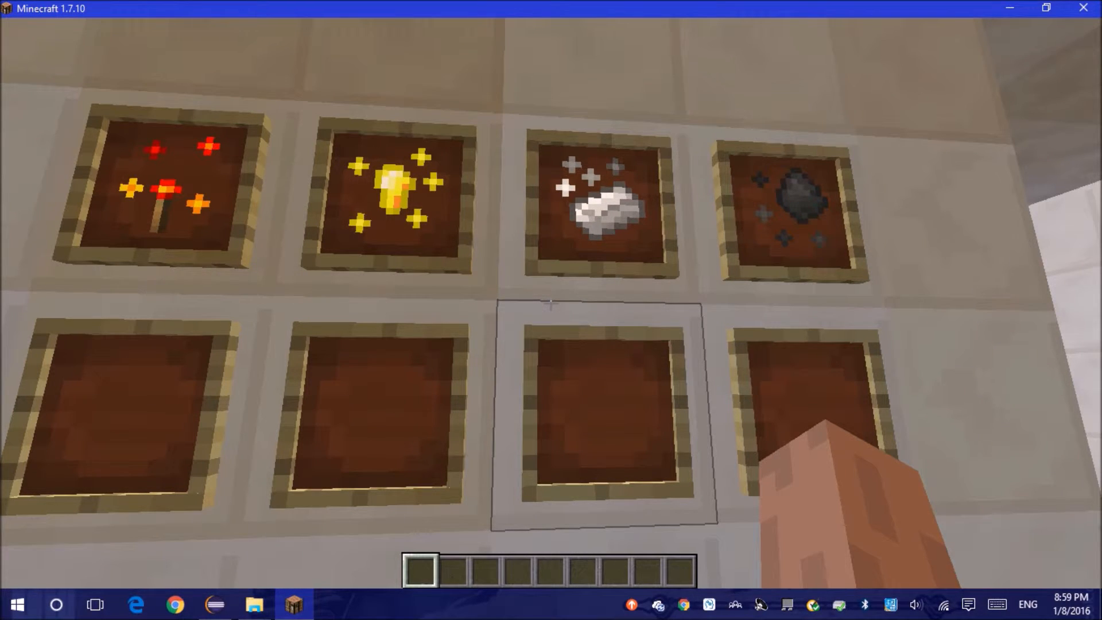
key(F3)
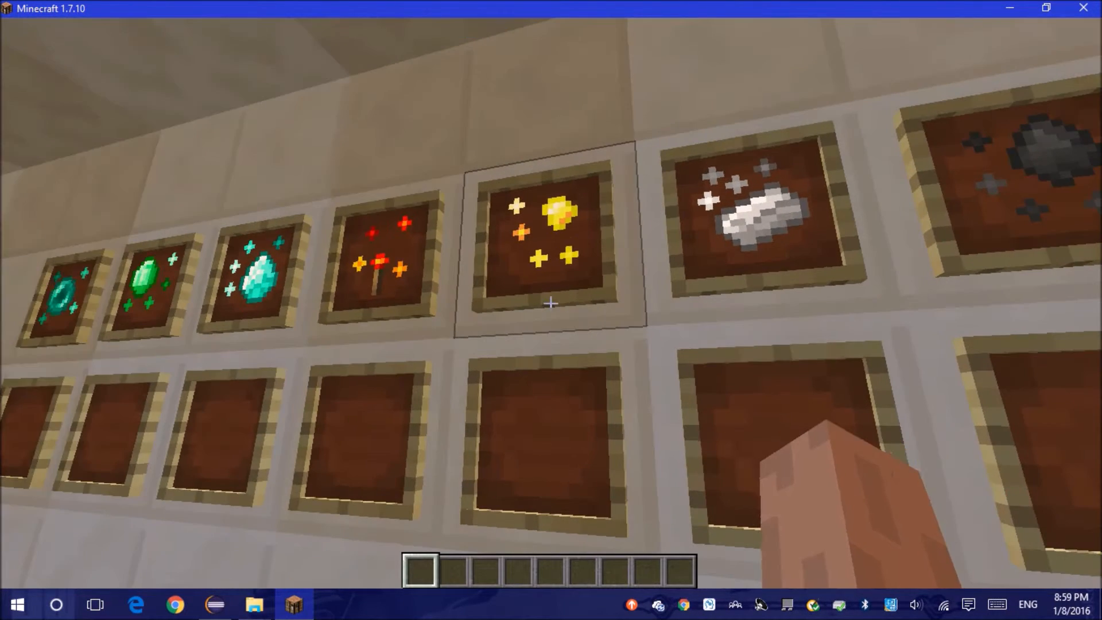
mouse_move(551, 303)
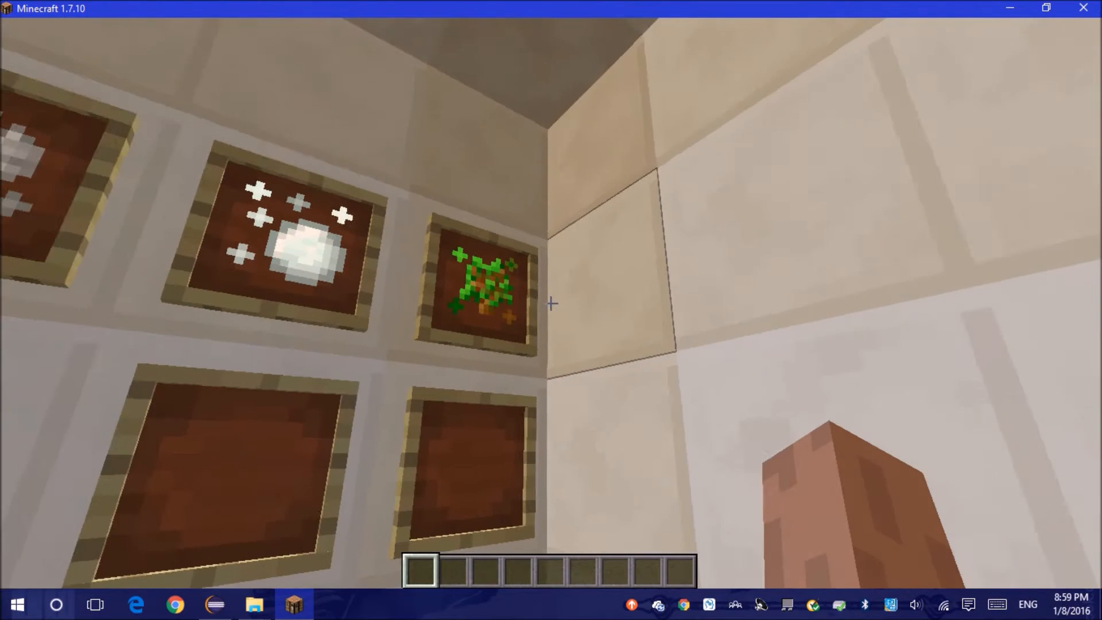
mouse_move(550, 303)
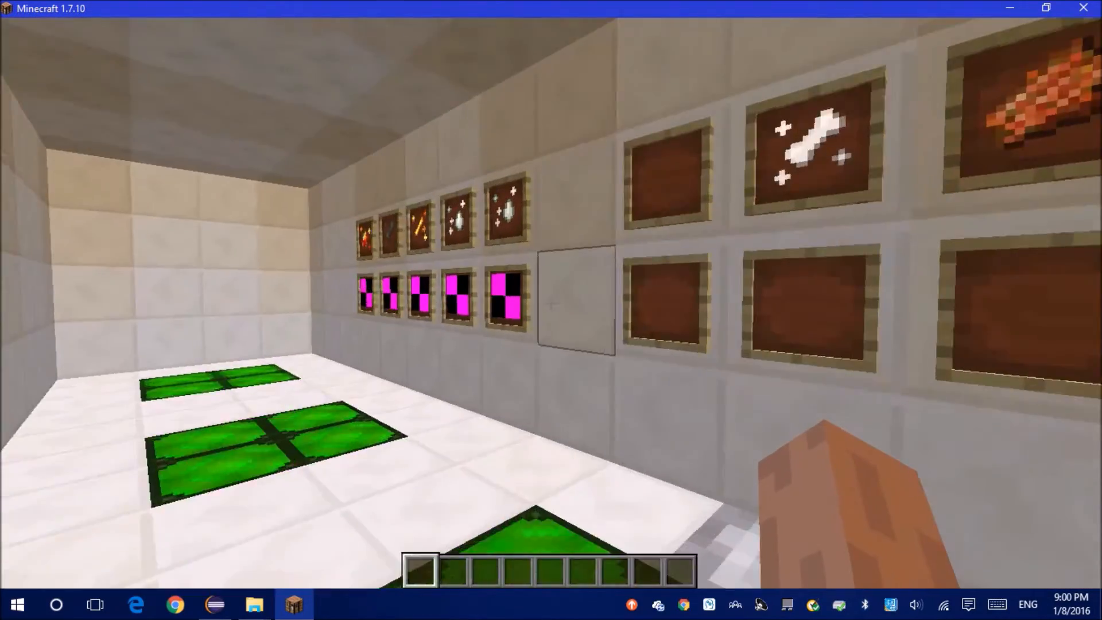
mouse_move(551, 303)
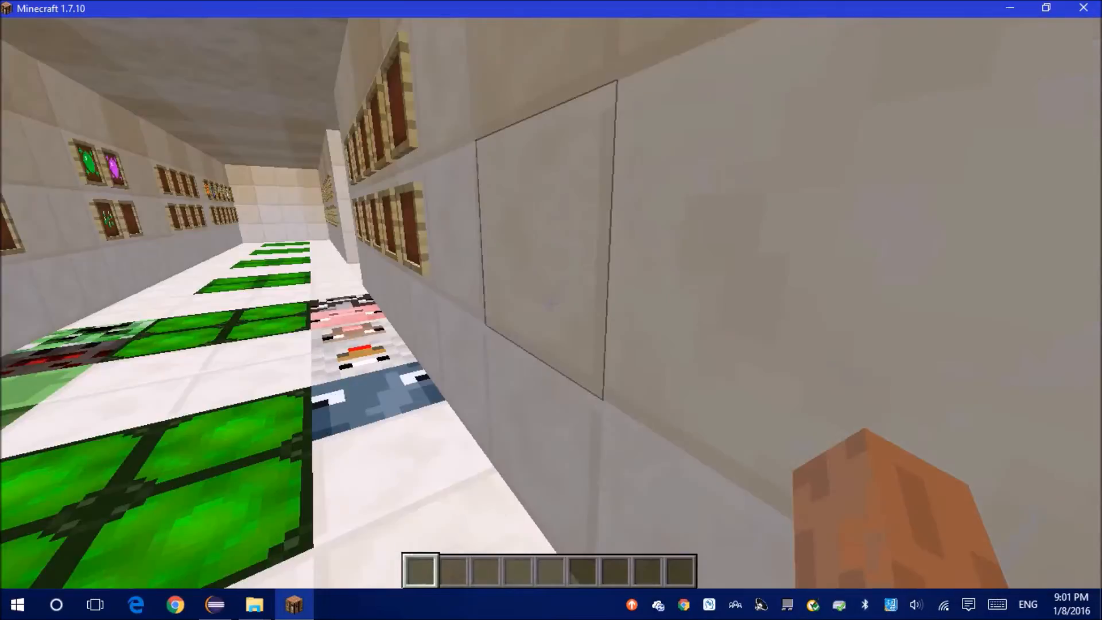
mouse_move(551, 303)
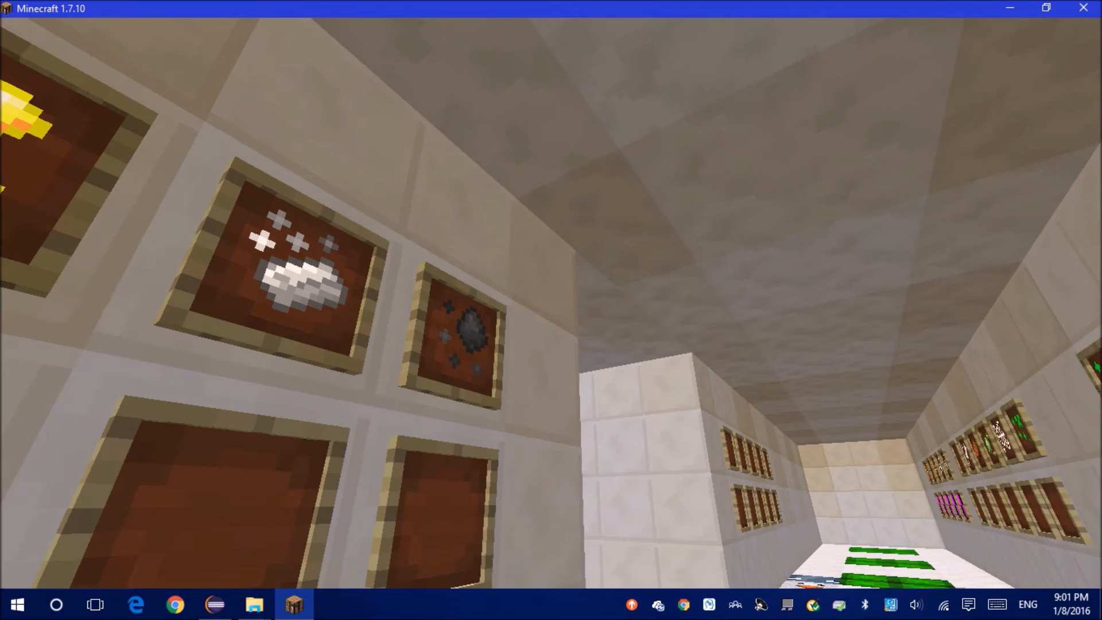
Capture a screenshot of the essence item frames and pause the game.
key(Escape)
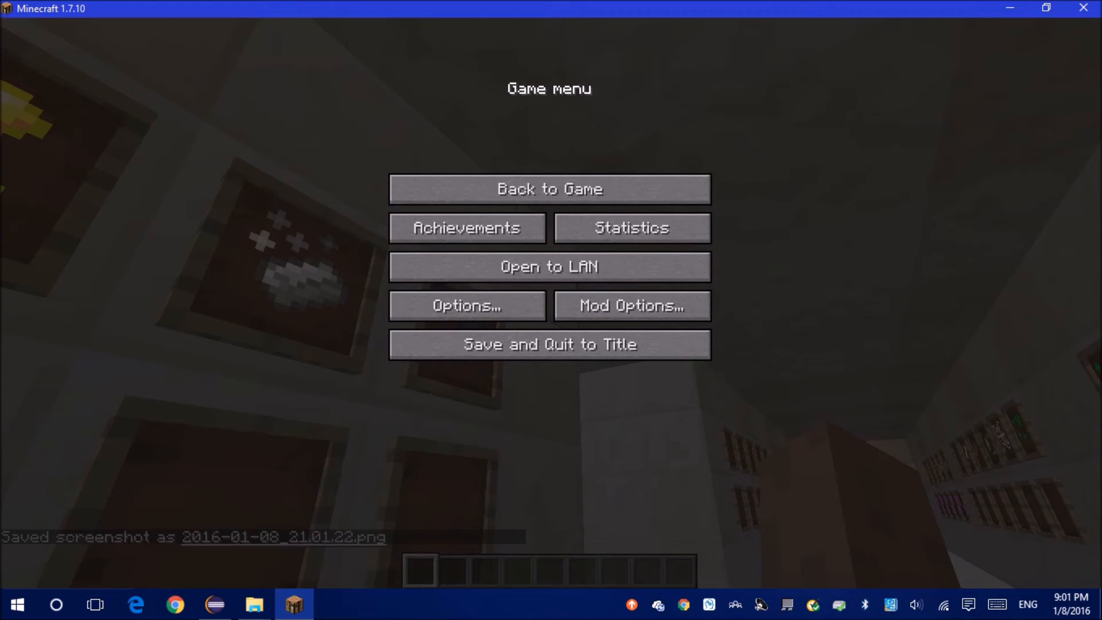
Resume the game and continue down the item-frame hall.
click(549, 188)
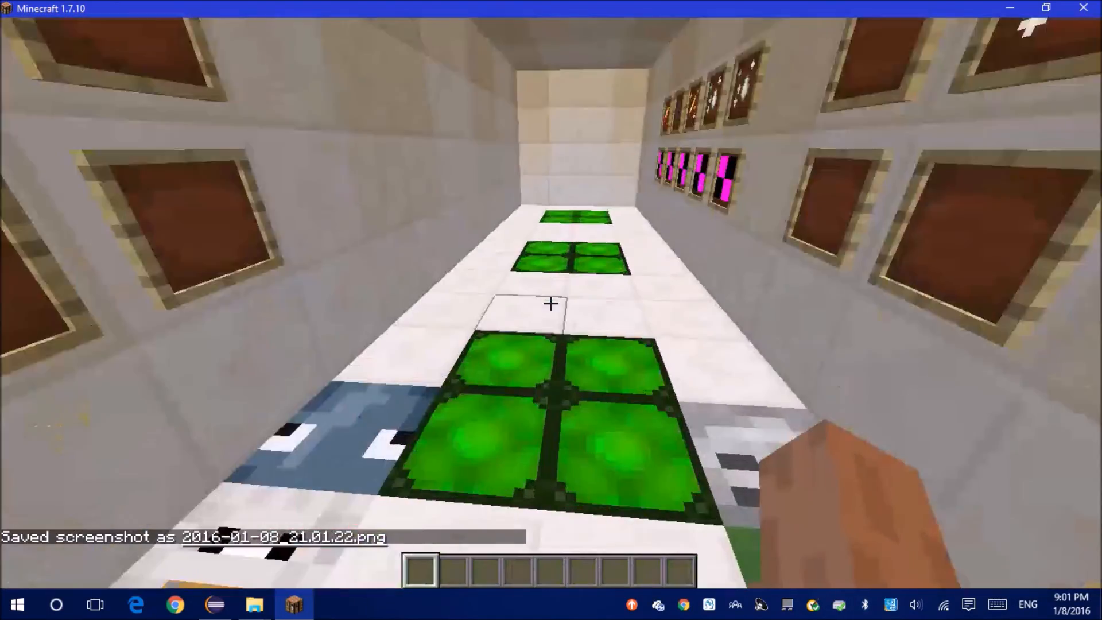
mouse_move(551, 303)
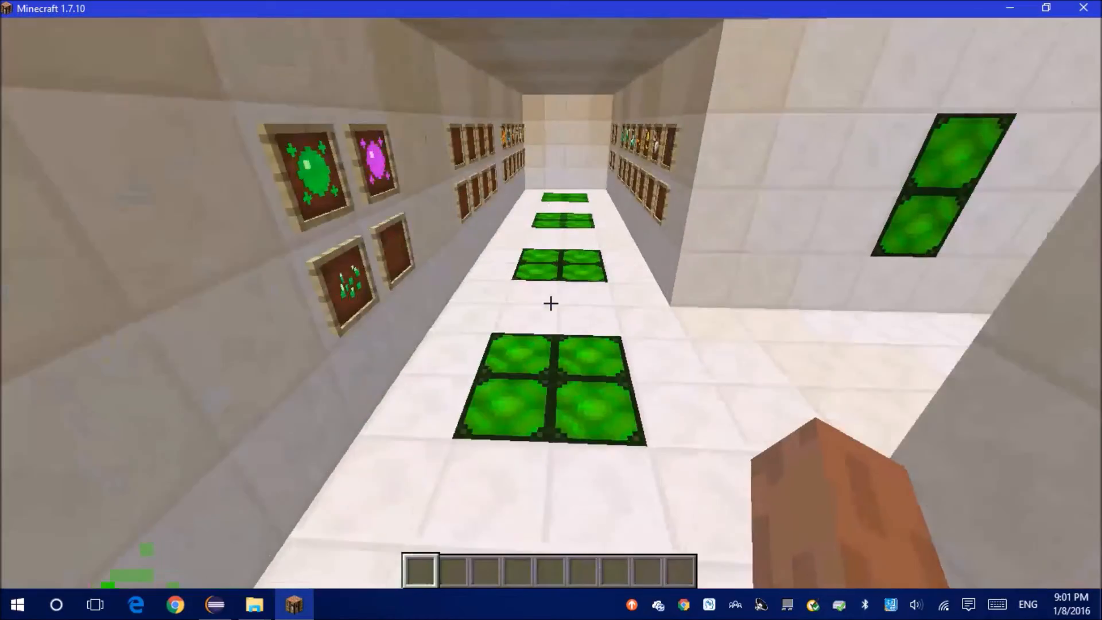